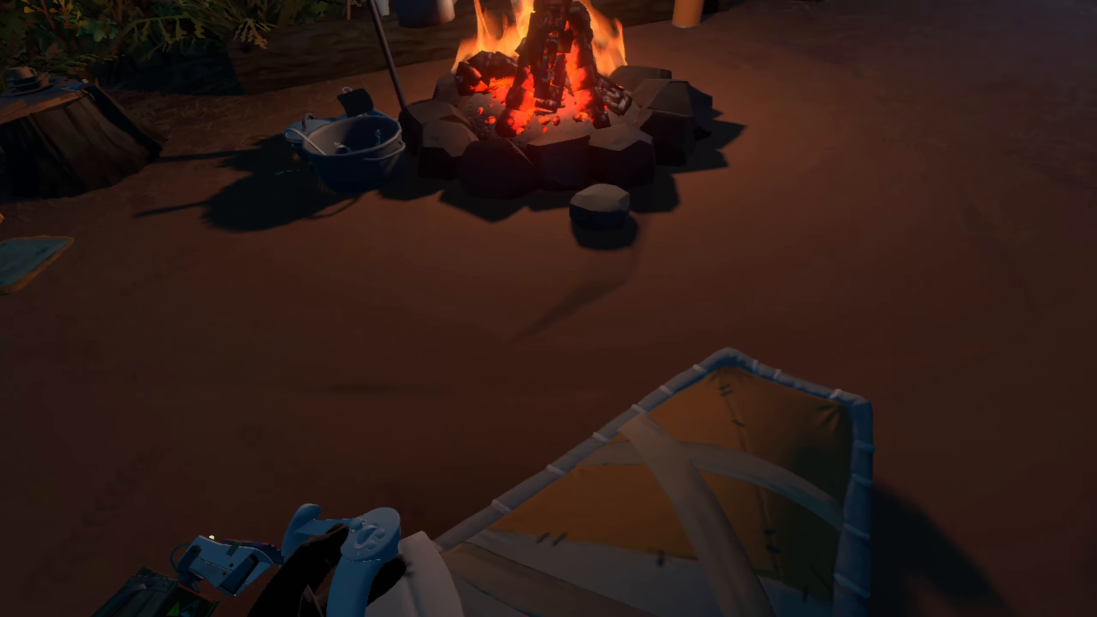
mouse_move(548, 309)
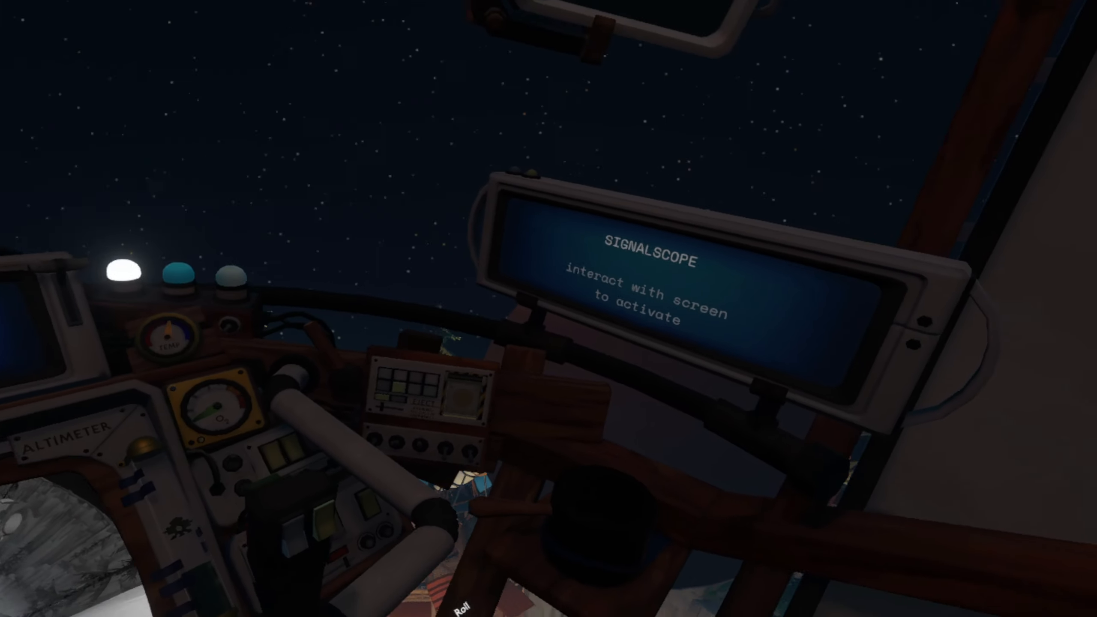
mouse_move(549, 309)
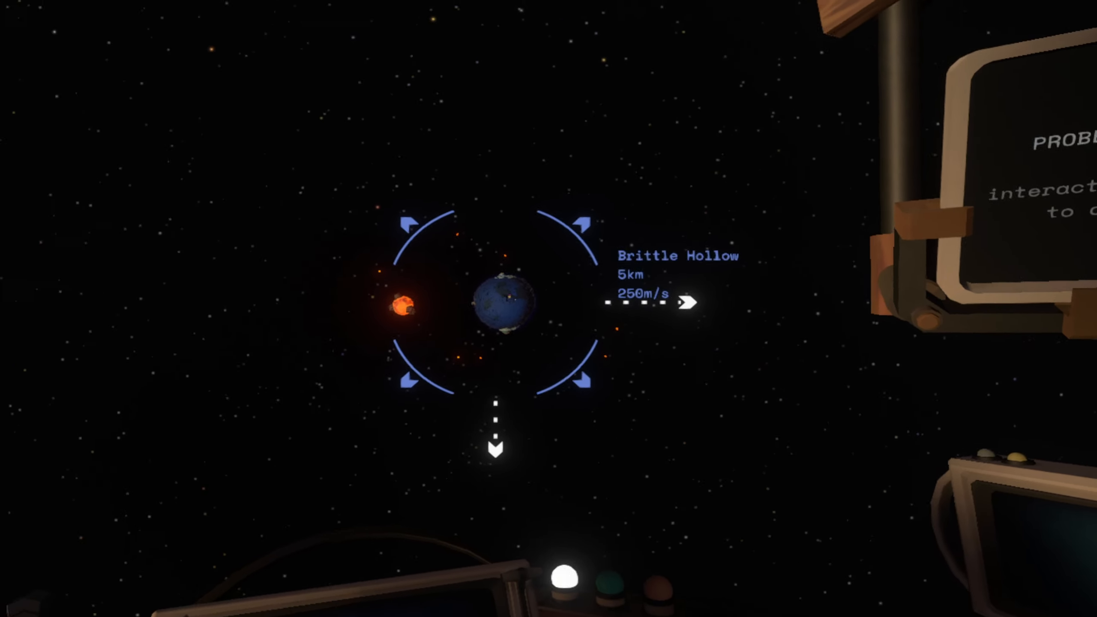
mouse_move(548, 308)
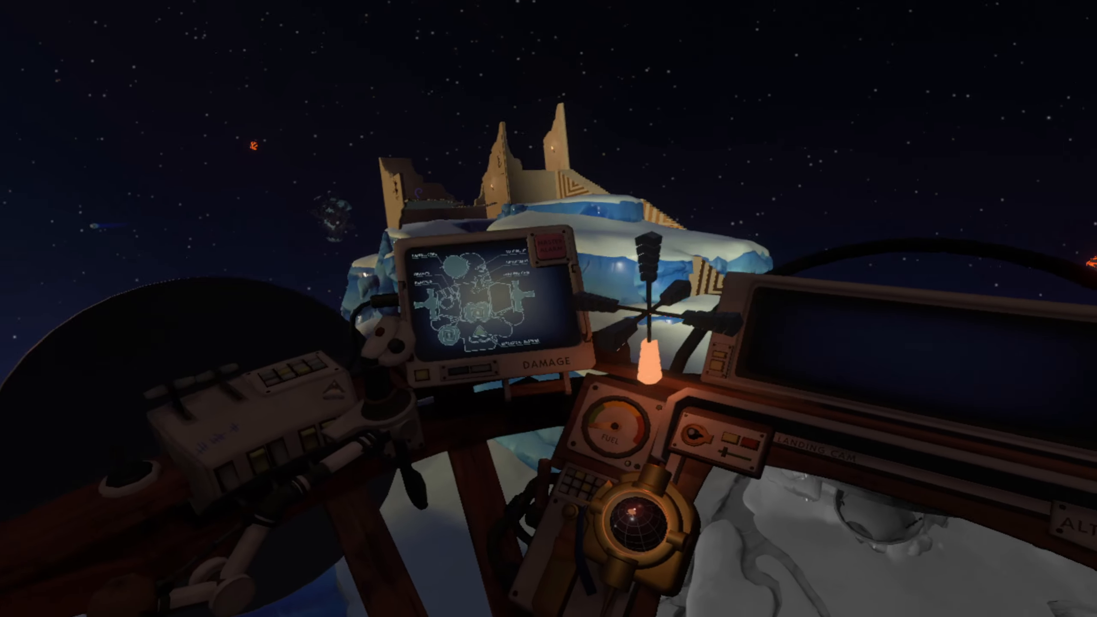
mouse_move(549, 309)
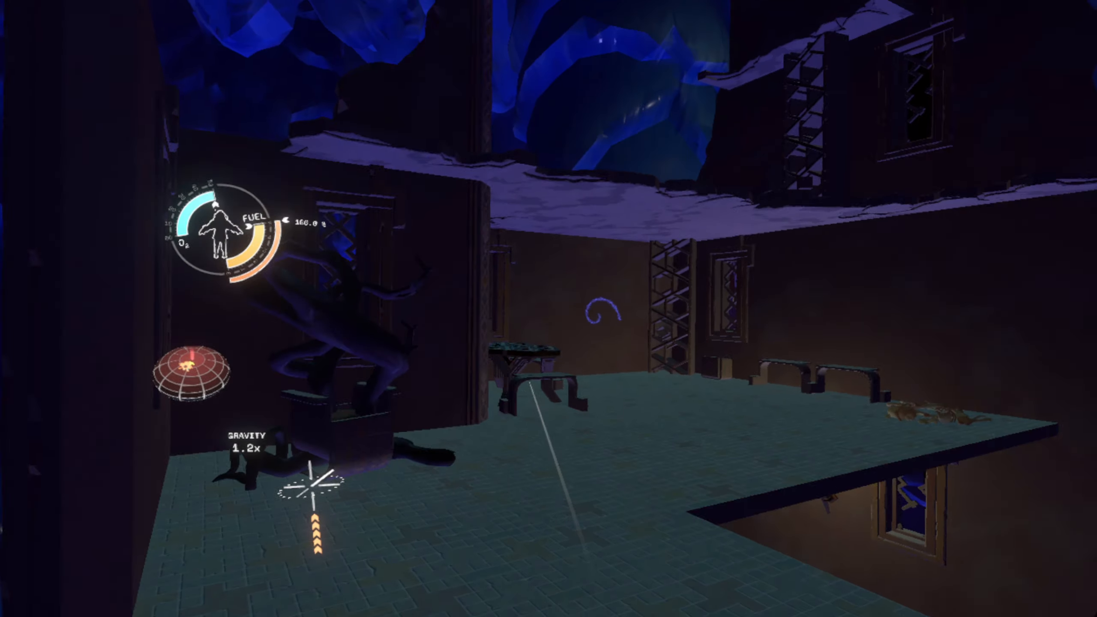
mouse_move(548, 308)
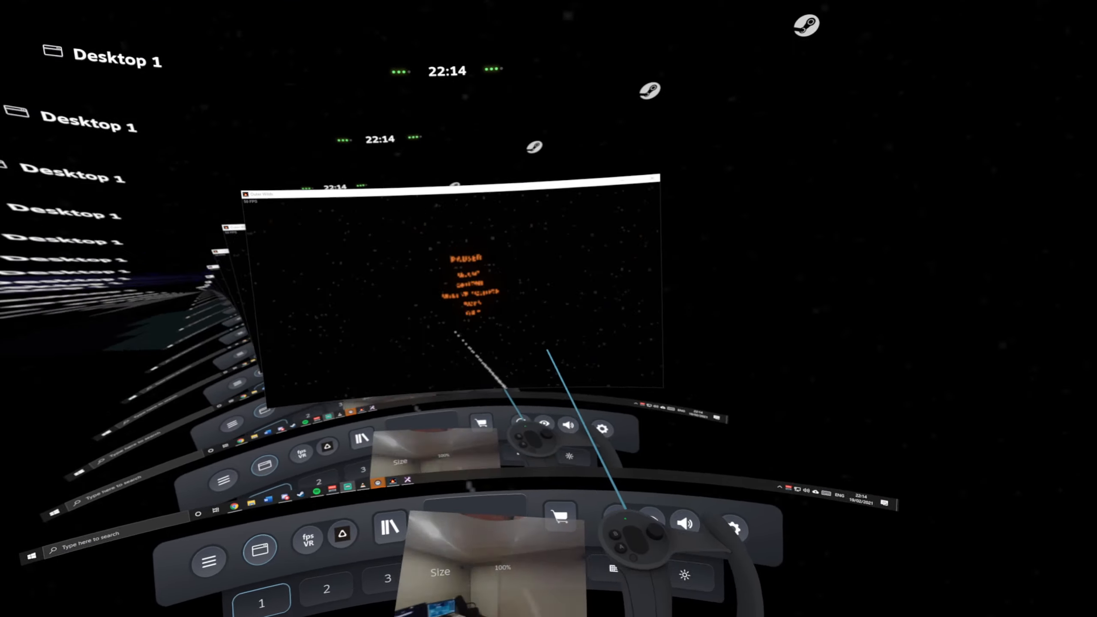
click(604, 429)
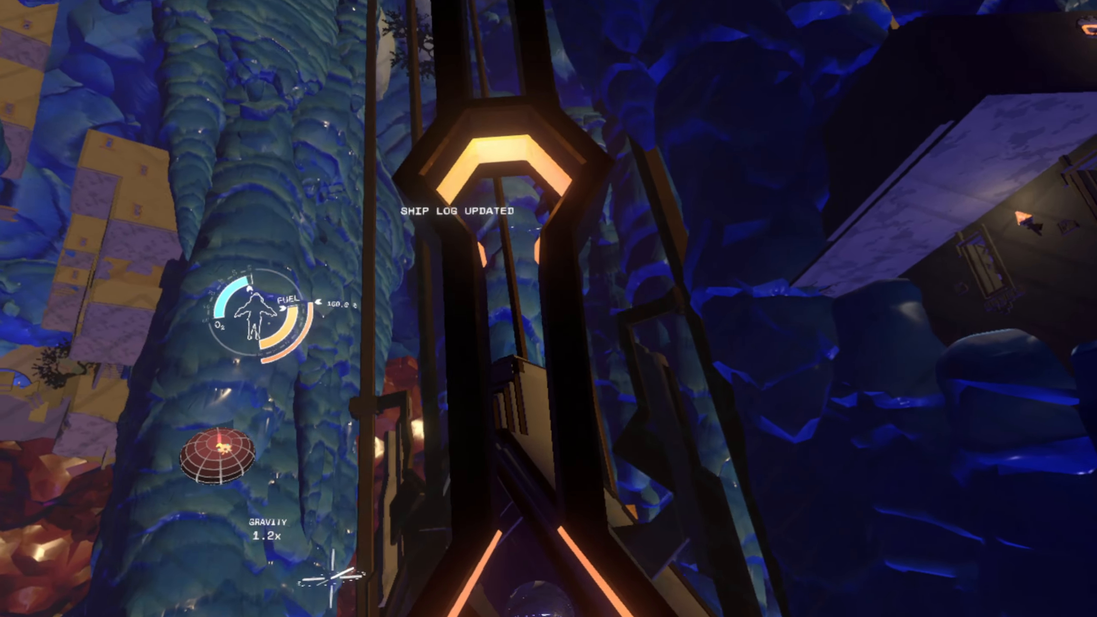
mouse_move(548, 309)
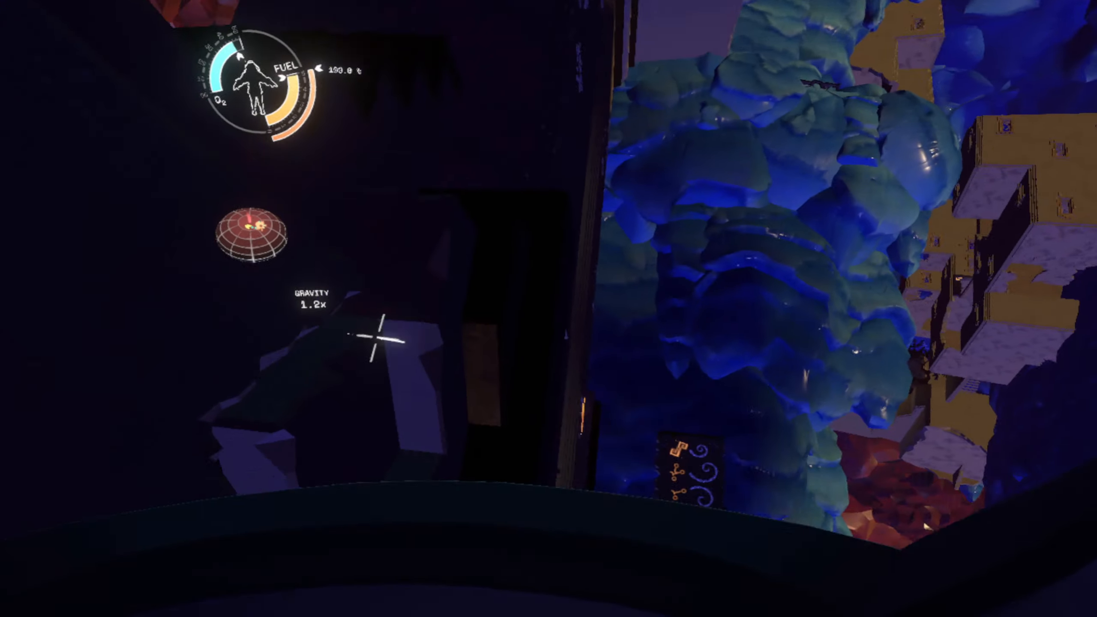
mouse_move(549, 309)
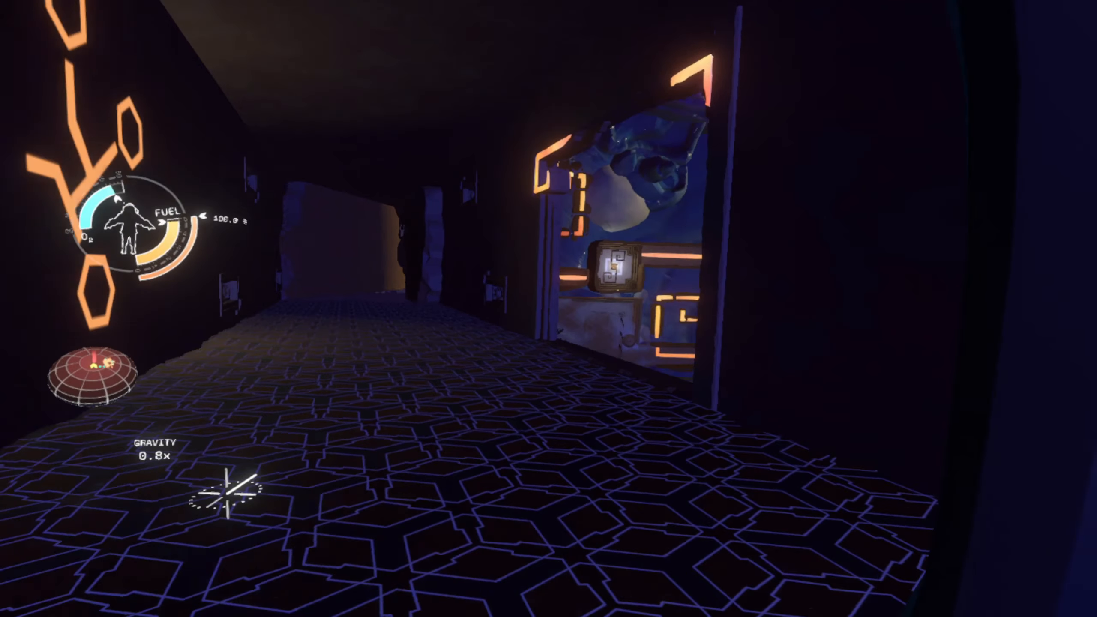
mouse_move(549, 309)
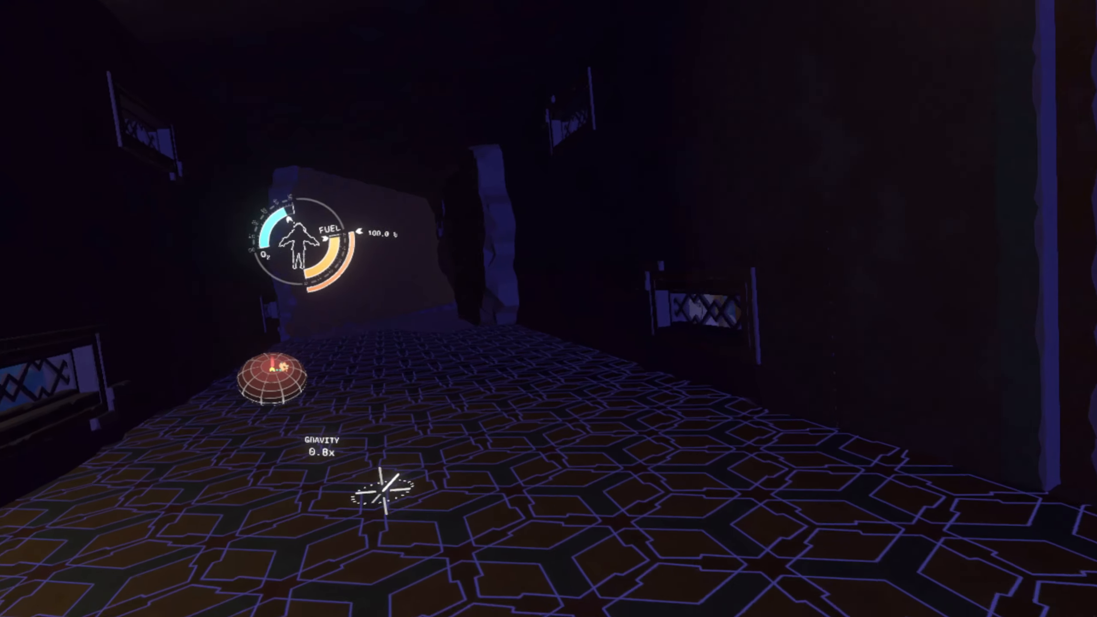
mouse_move(549, 309)
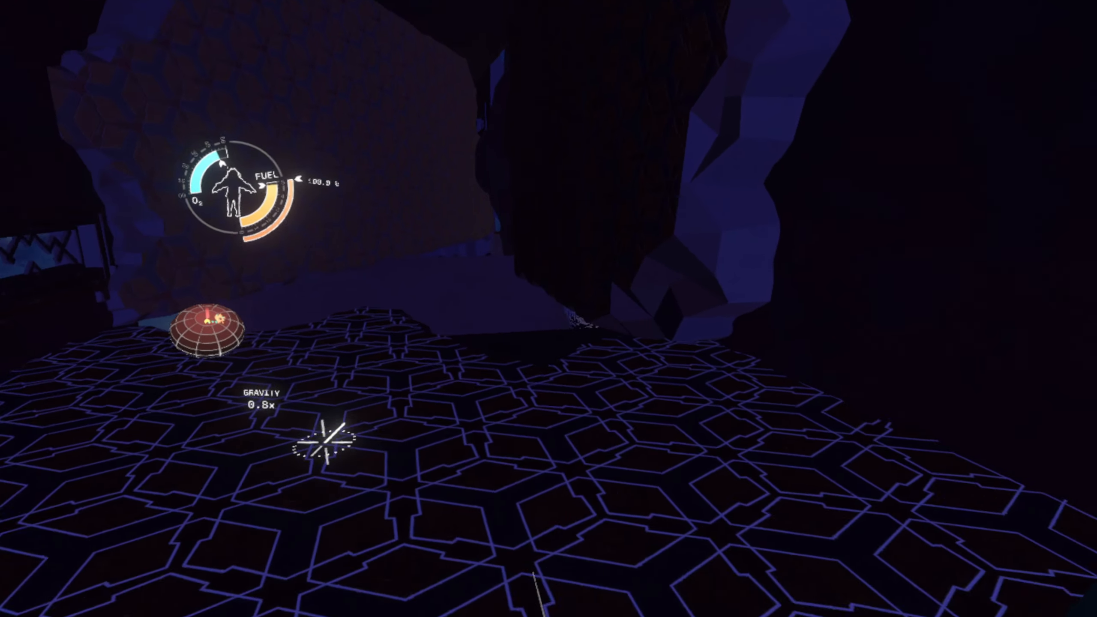
mouse_move(548, 308)
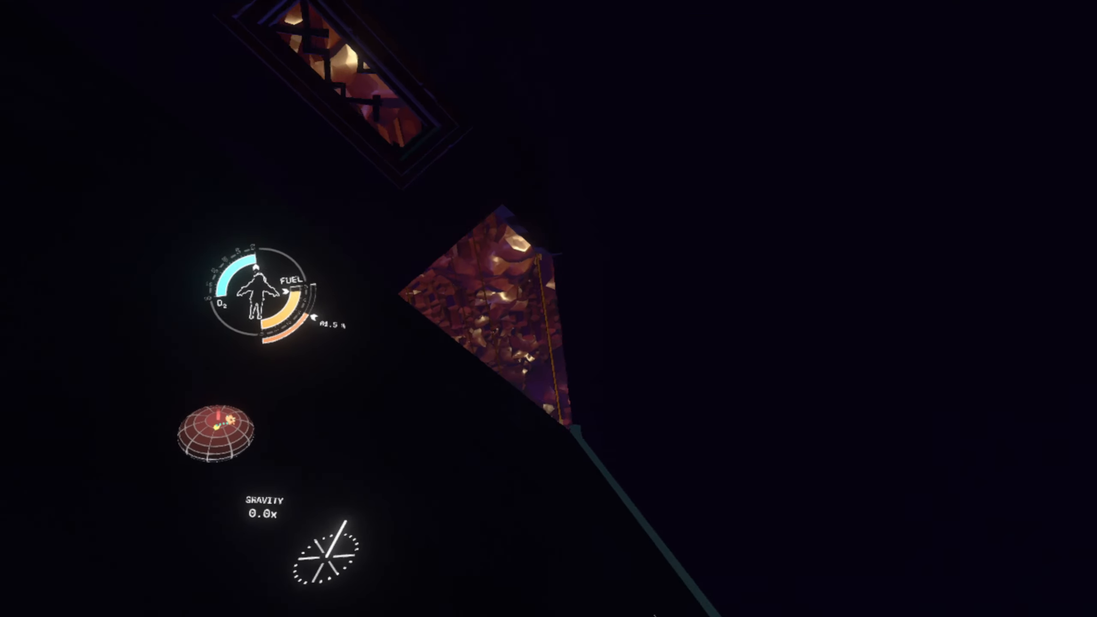
mouse_move(549, 309)
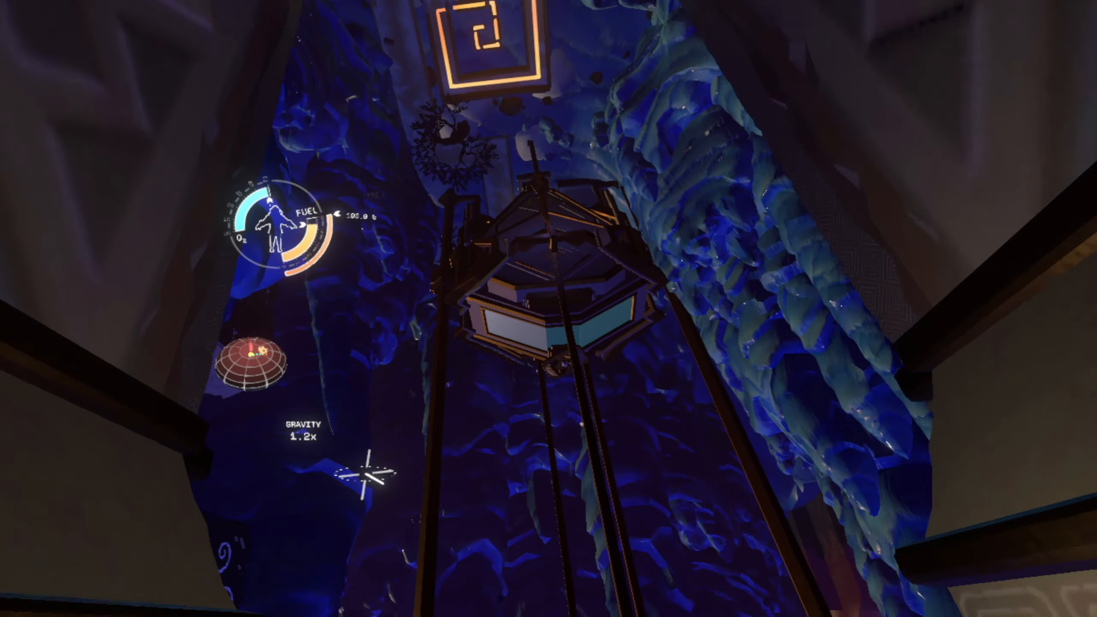
mouse_move(549, 308)
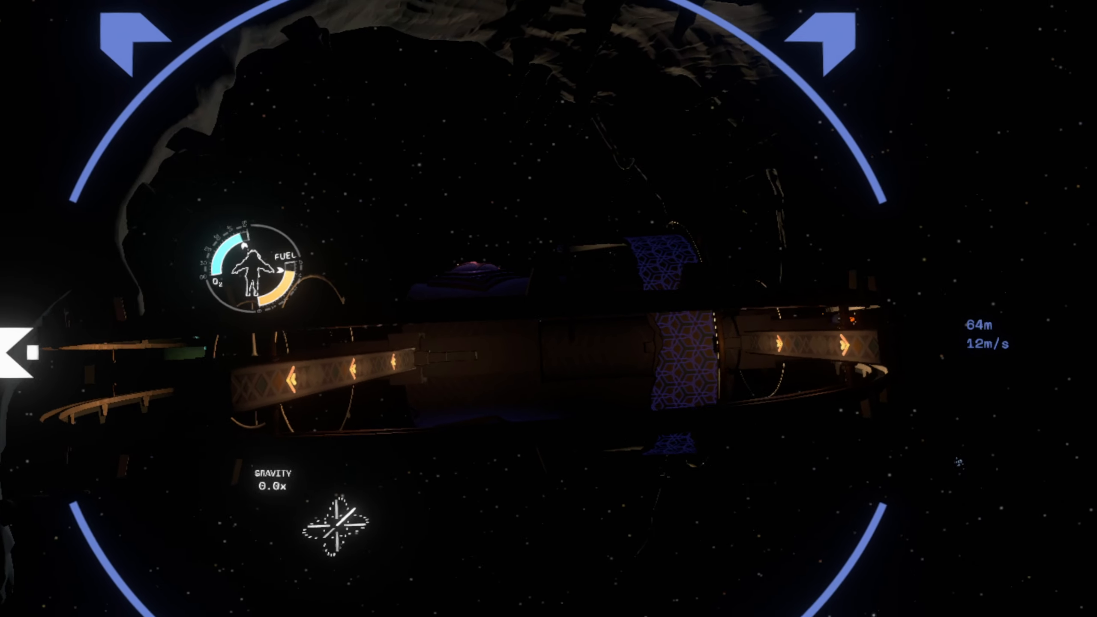
mouse_move(549, 309)
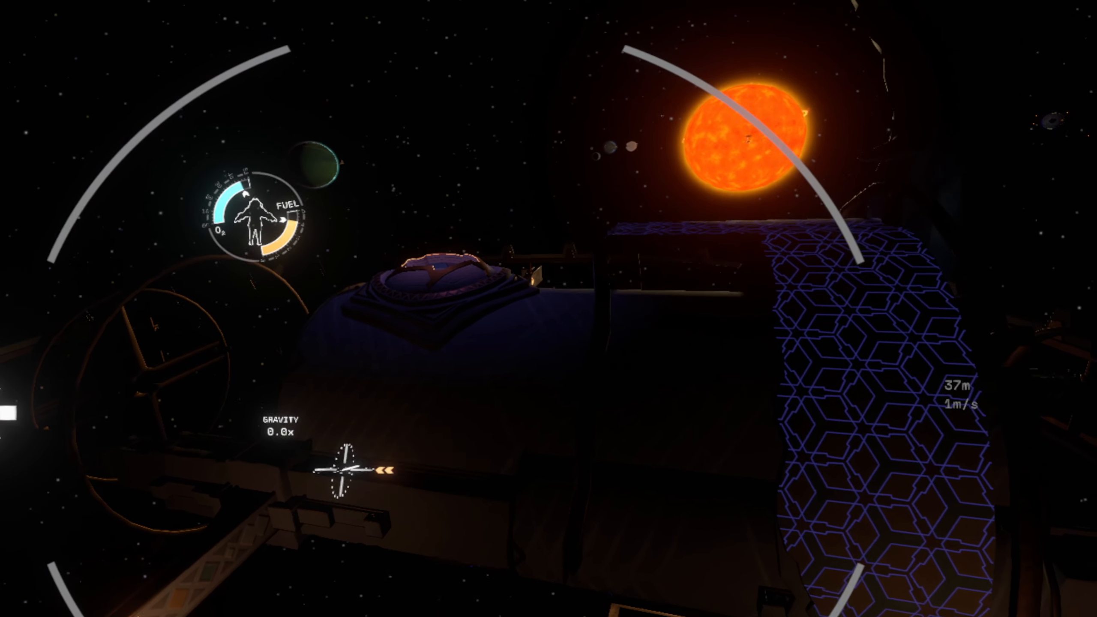
mouse_move(549, 309)
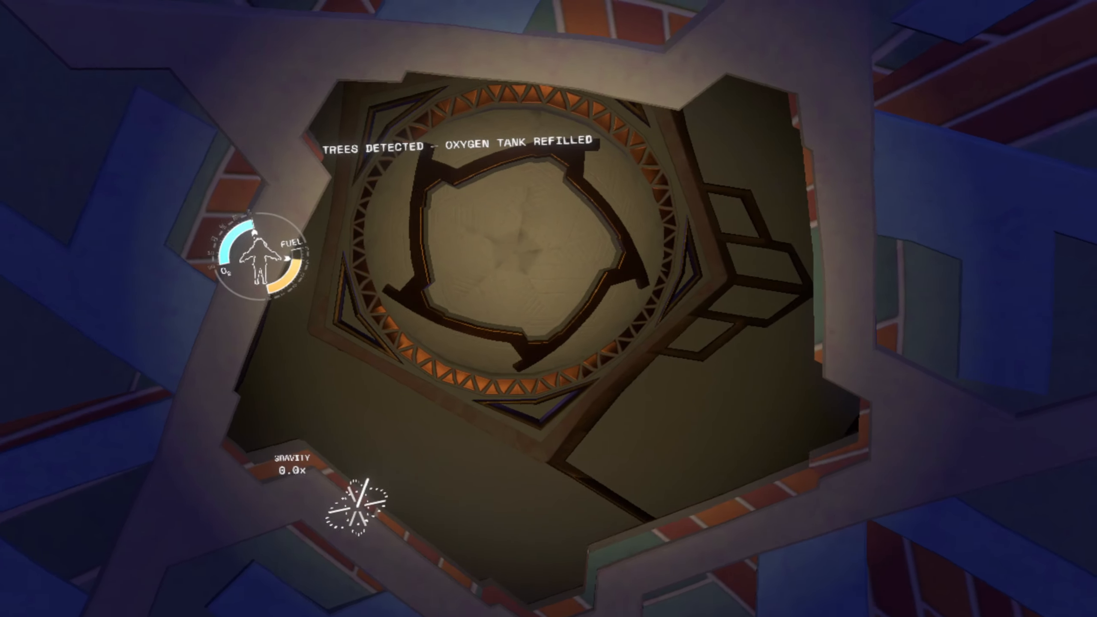
mouse_move(549, 309)
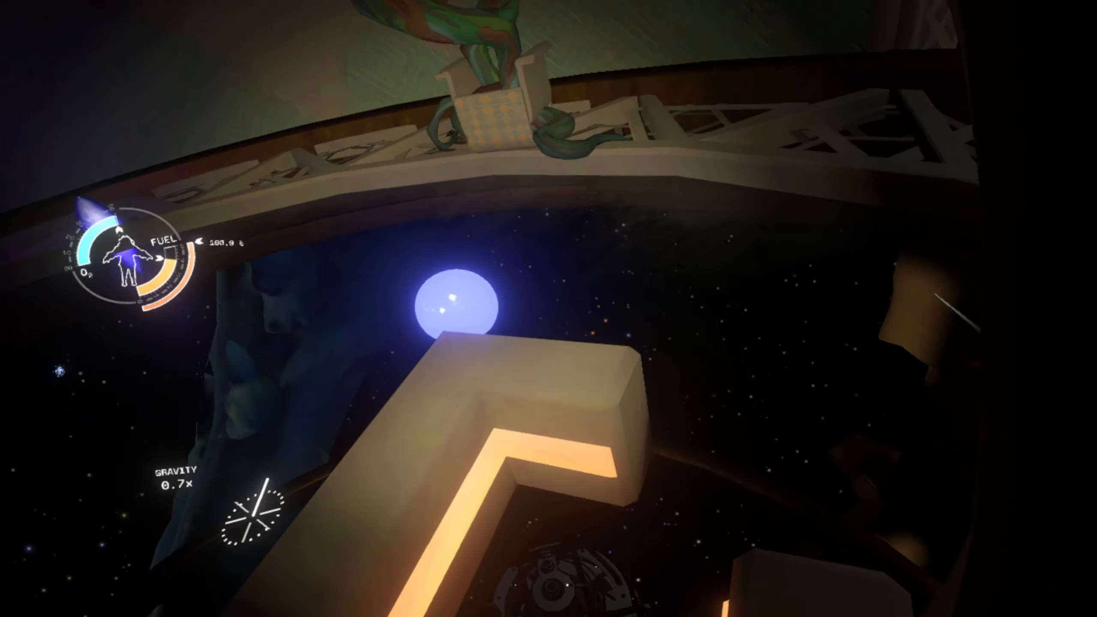
mouse_move(549, 309)
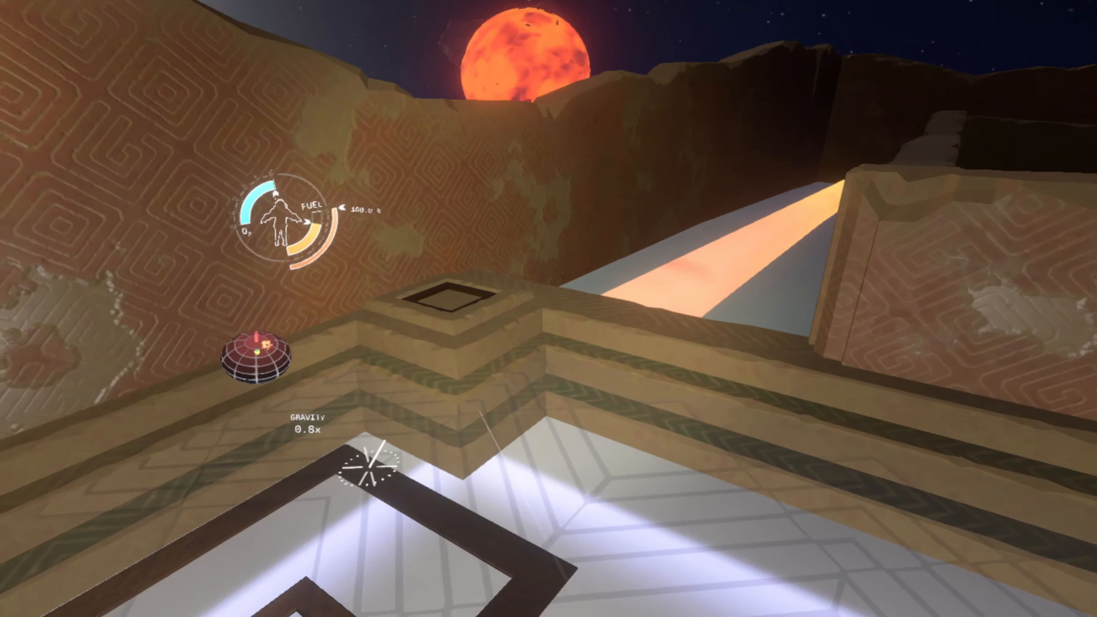
mouse_move(549, 309)
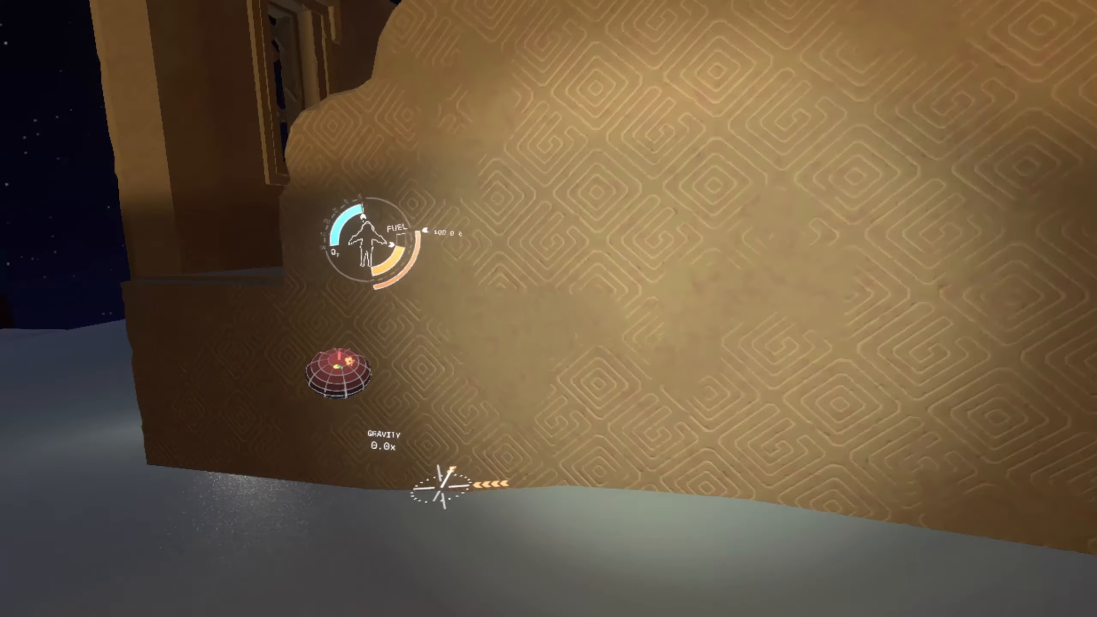
mouse_move(549, 309)
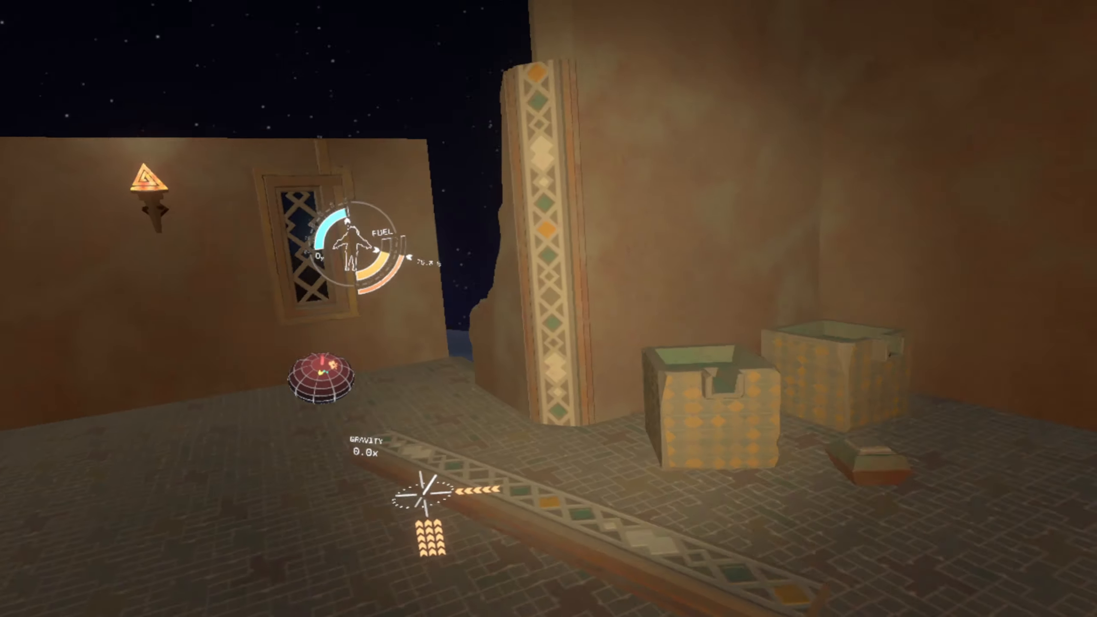
mouse_move(549, 309)
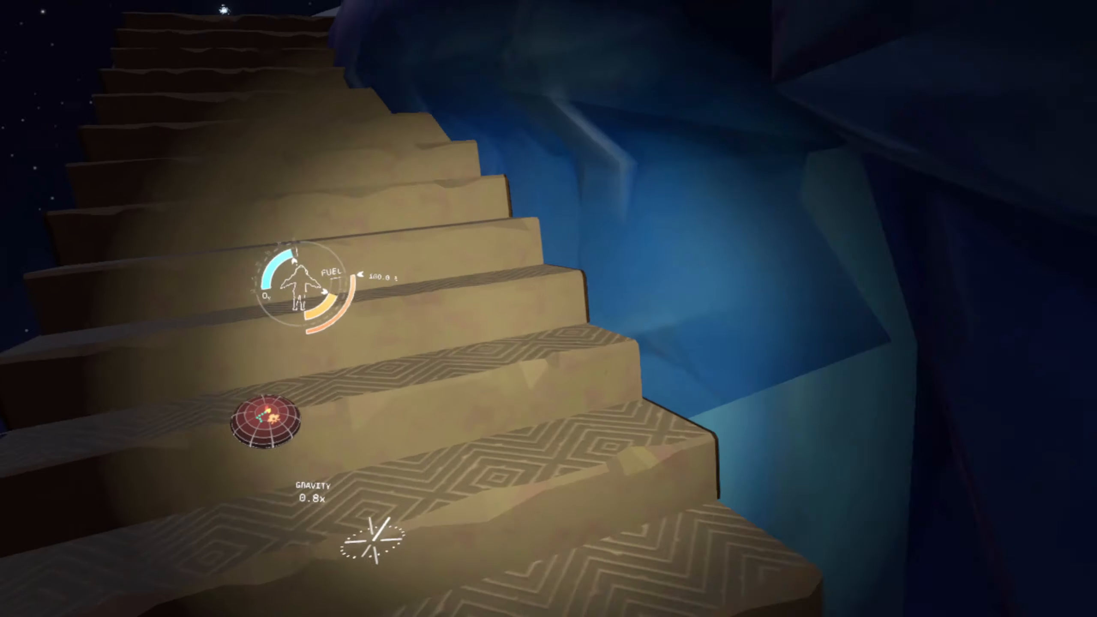
mouse_move(549, 308)
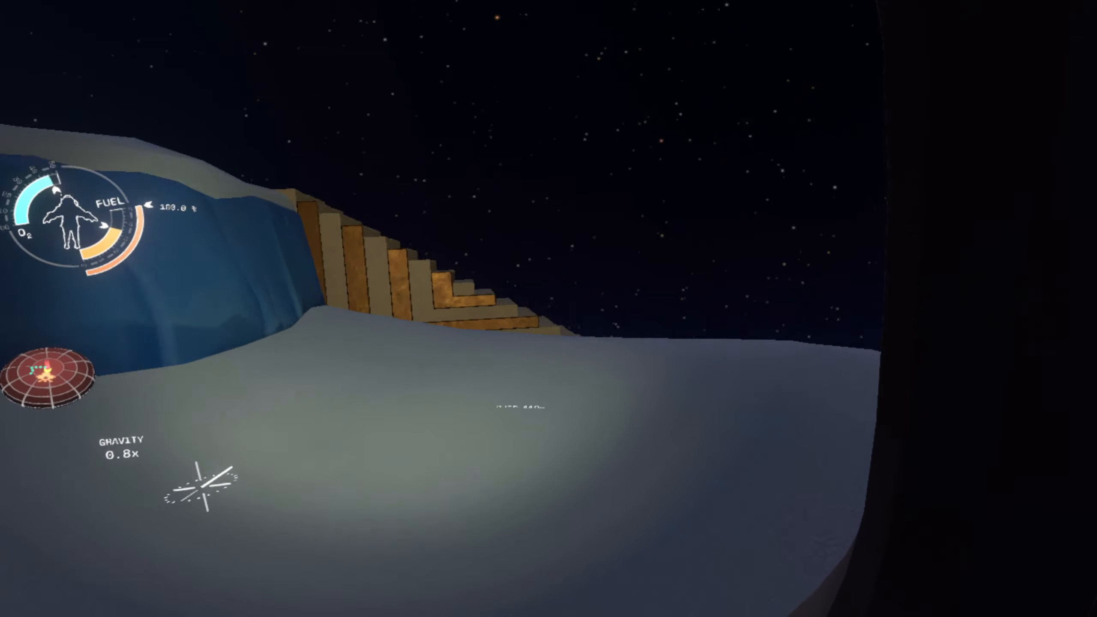
mouse_move(548, 308)
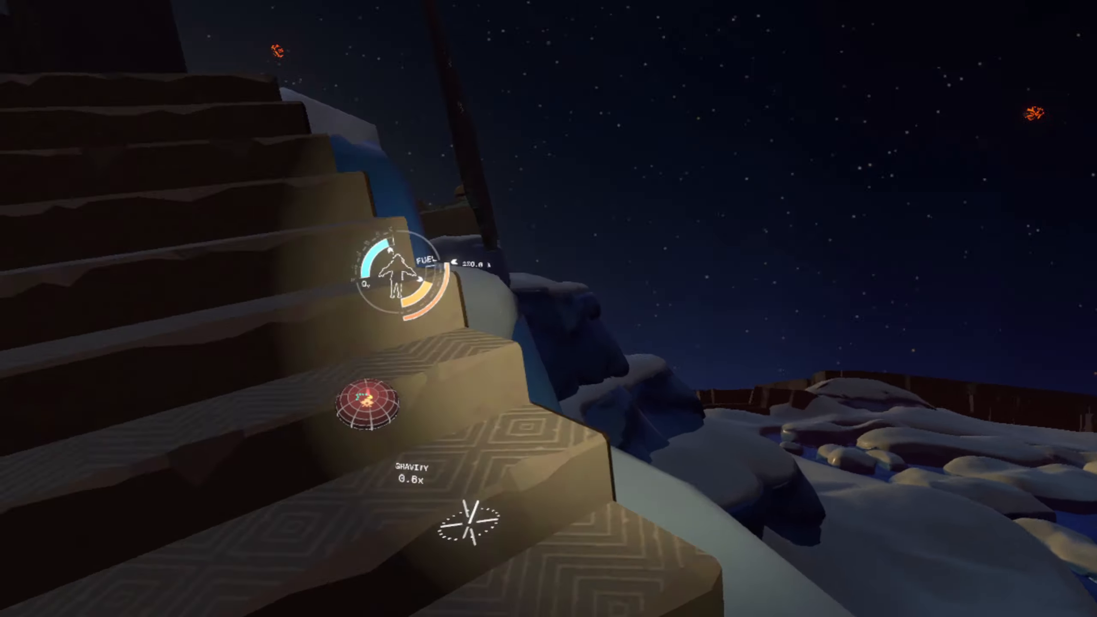
mouse_move(549, 309)
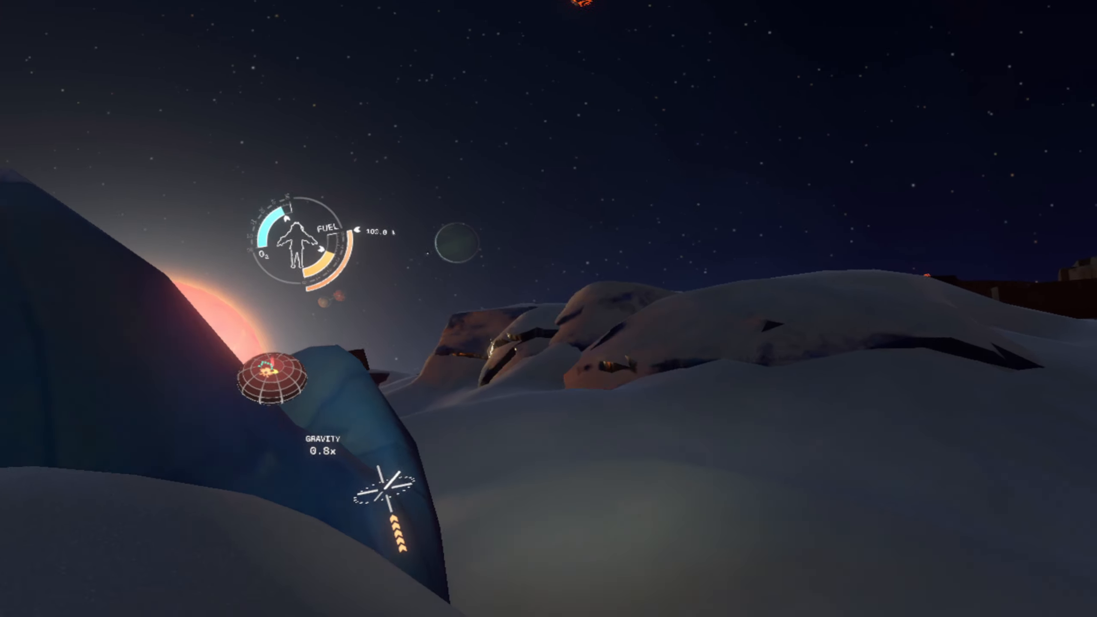
mouse_move(549, 308)
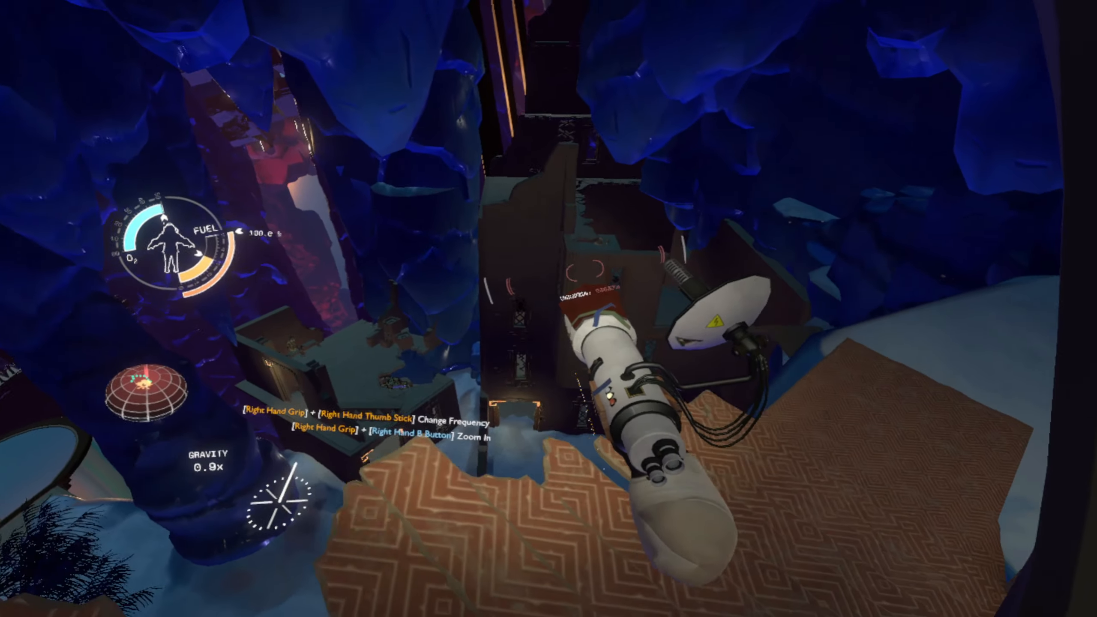
mouse_move(549, 309)
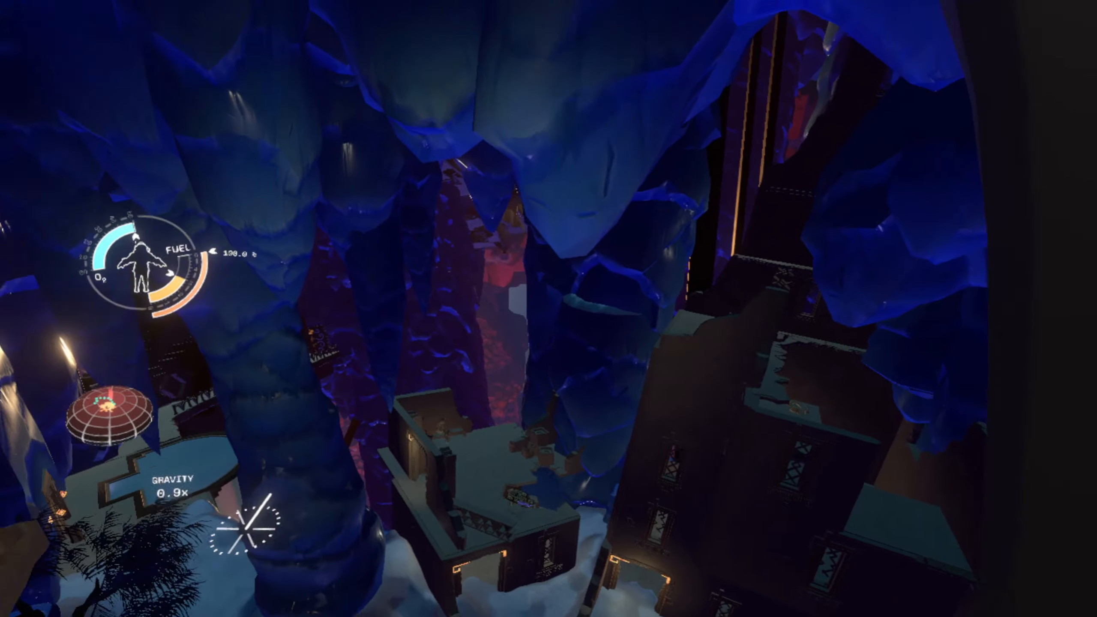
mouse_move(549, 309)
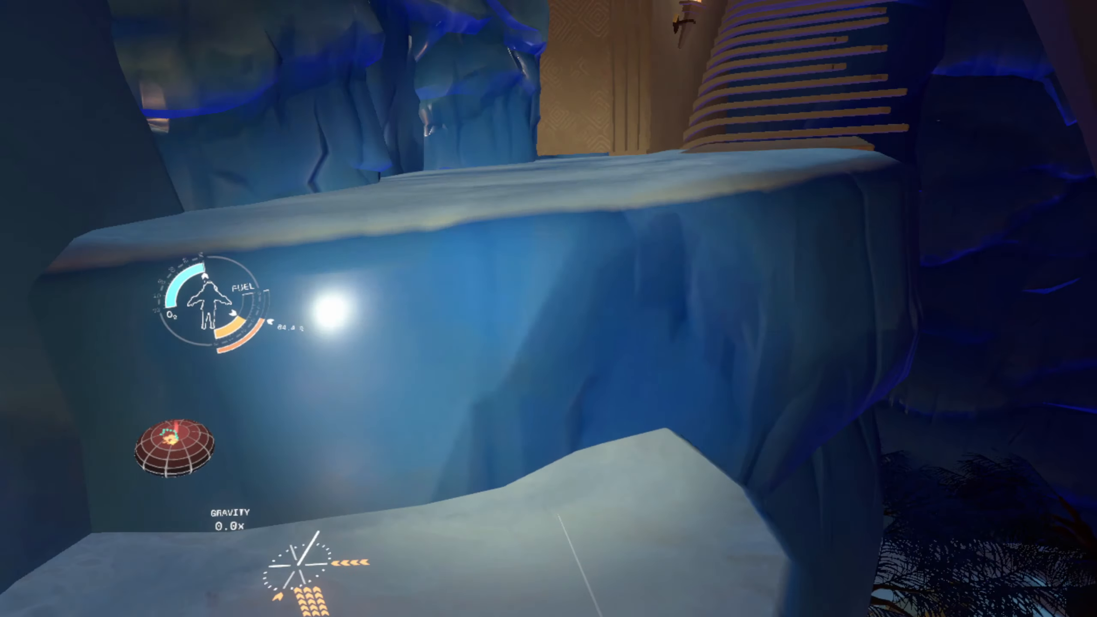
mouse_move(548, 309)
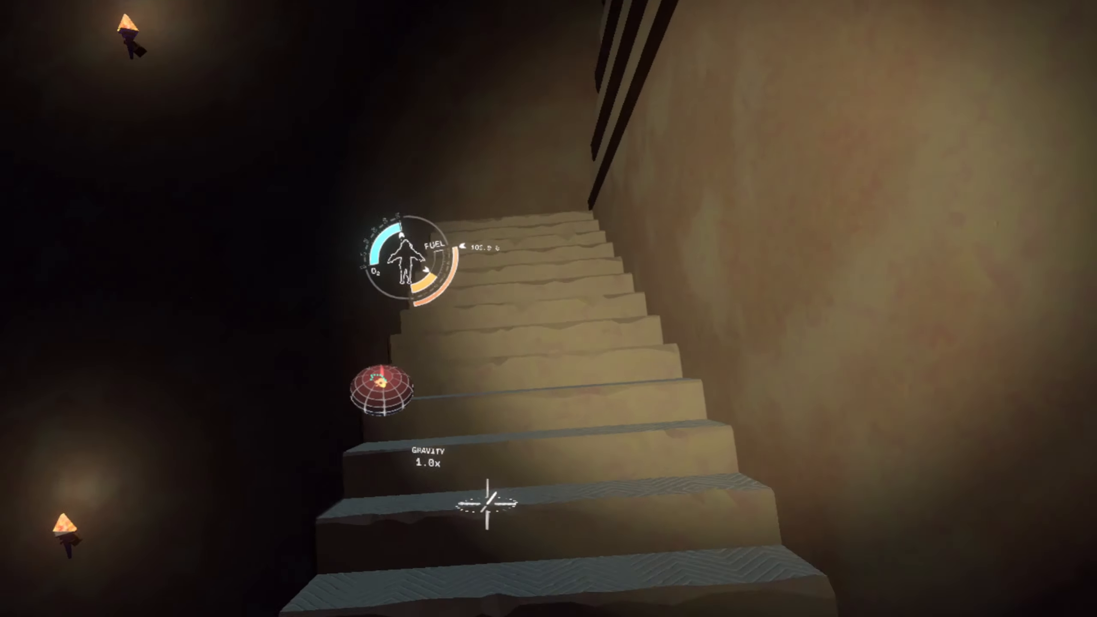
mouse_move(548, 309)
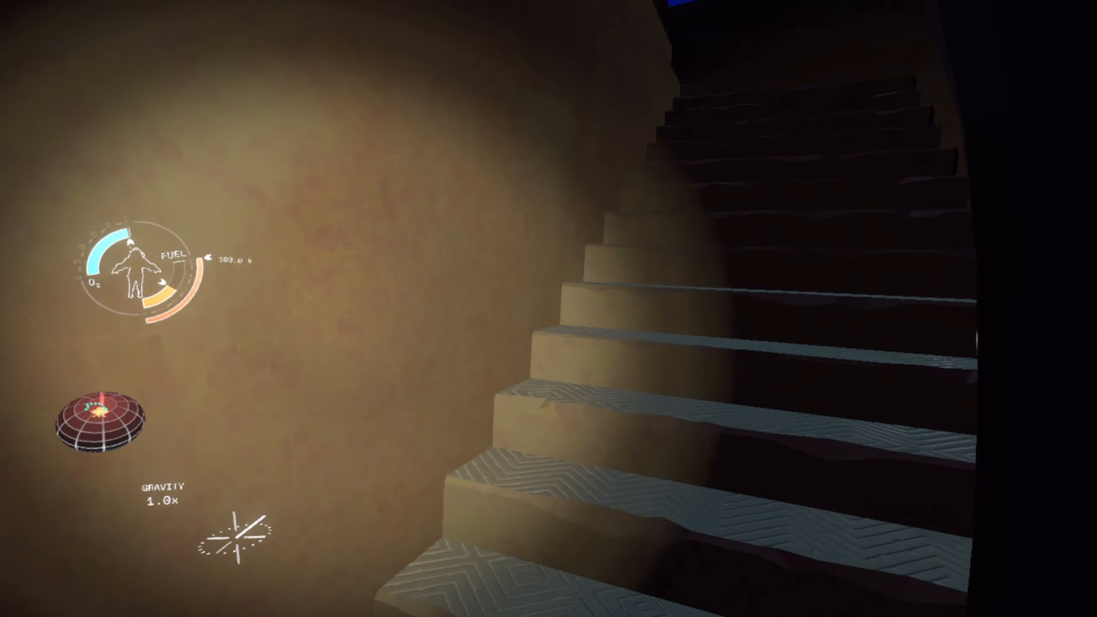
mouse_move(549, 309)
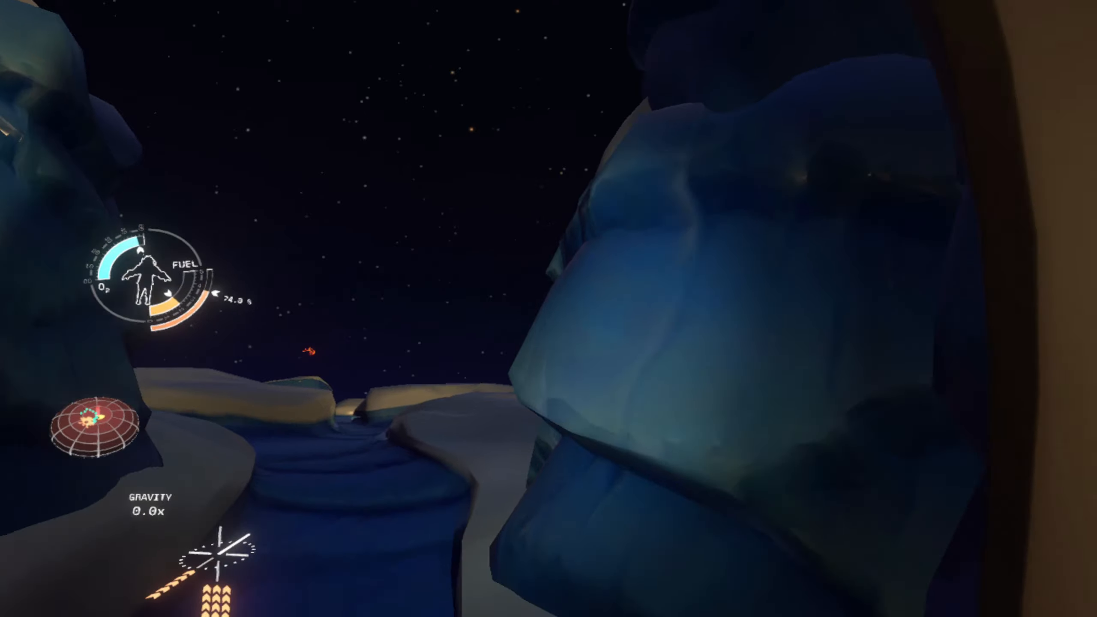
mouse_move(549, 308)
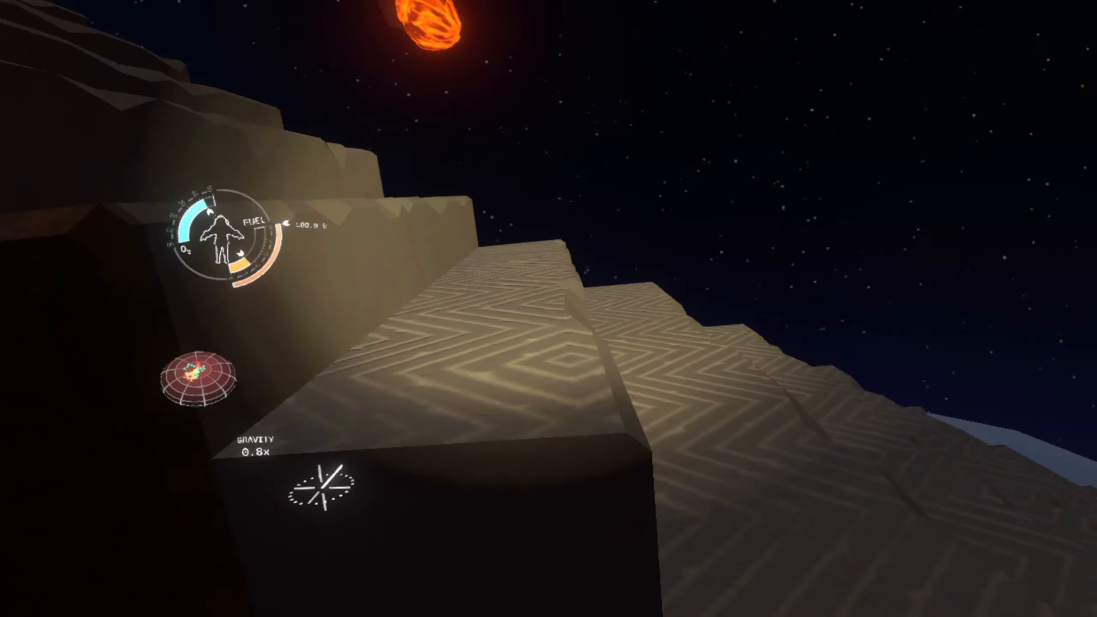
mouse_move(549, 309)
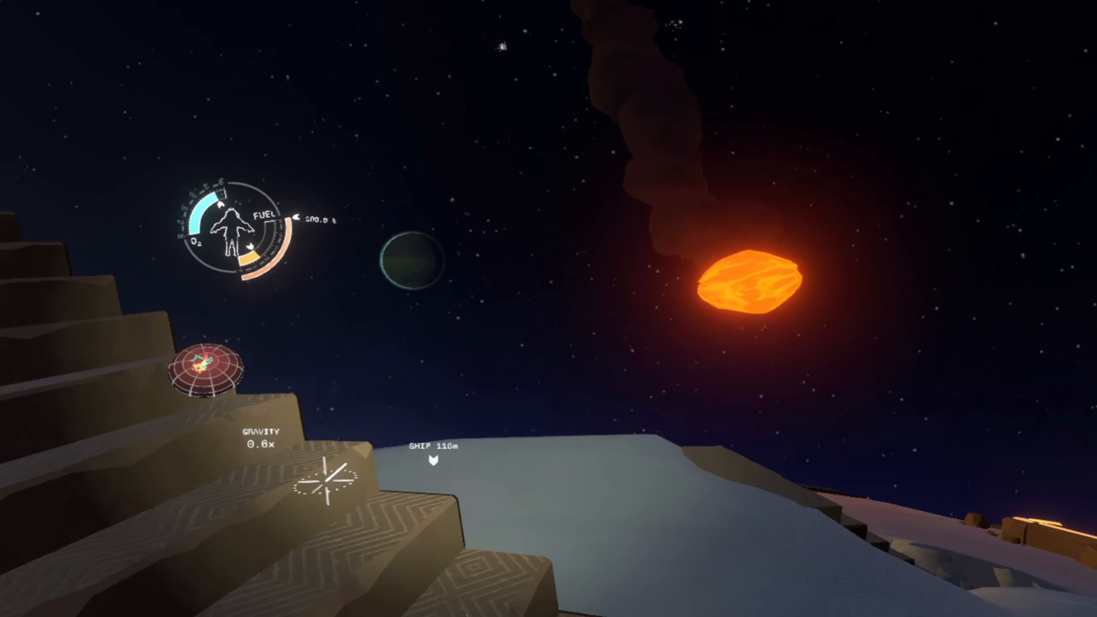
mouse_move(549, 309)
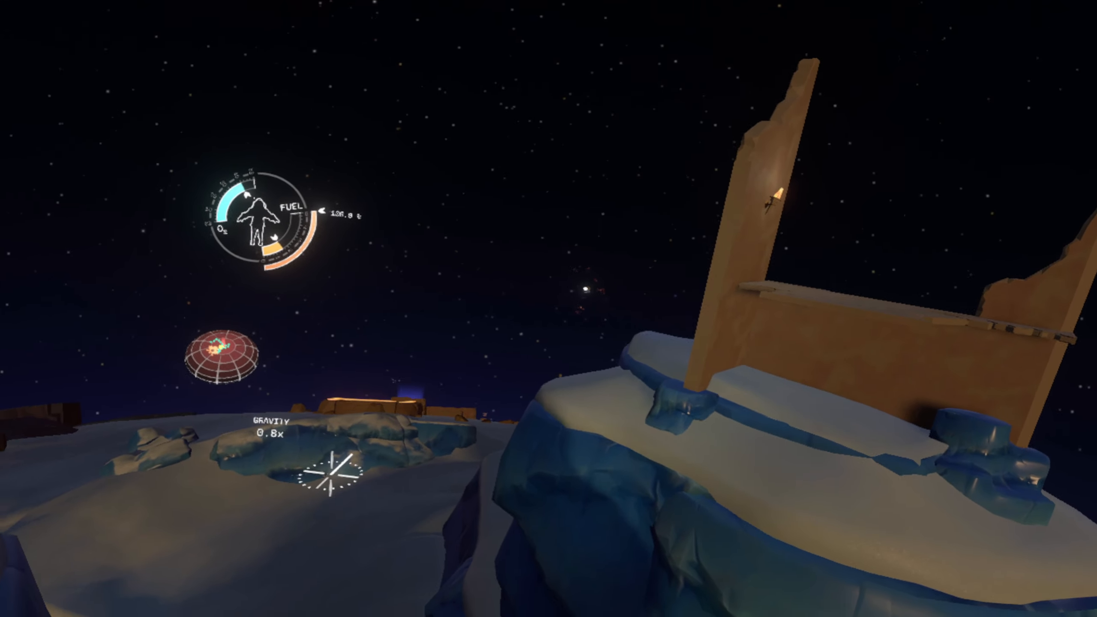
mouse_move(549, 309)
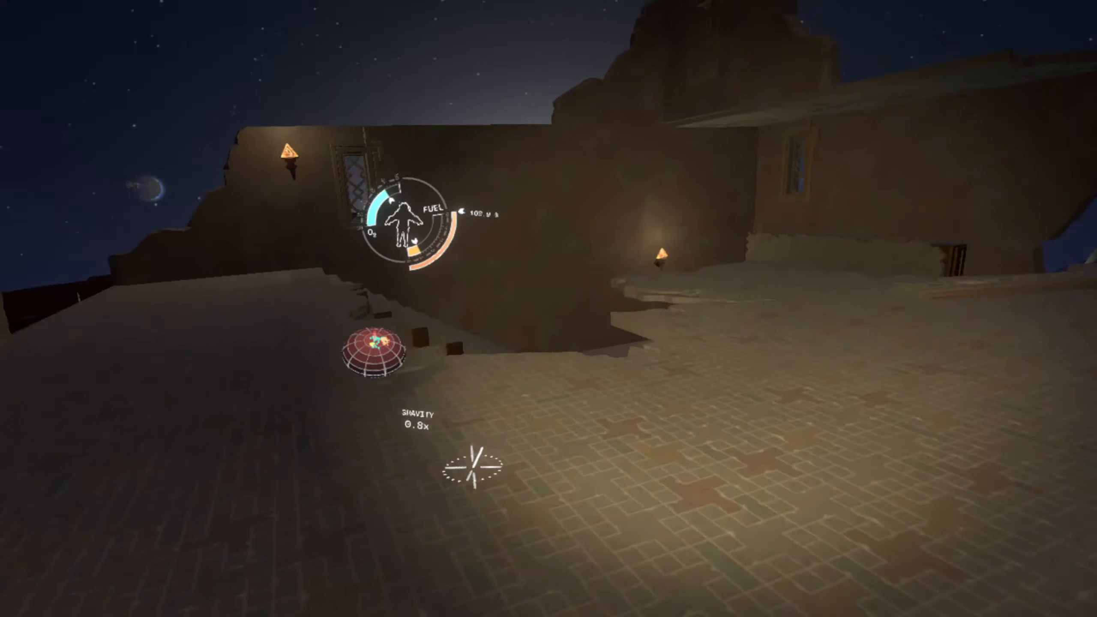
mouse_move(548, 309)
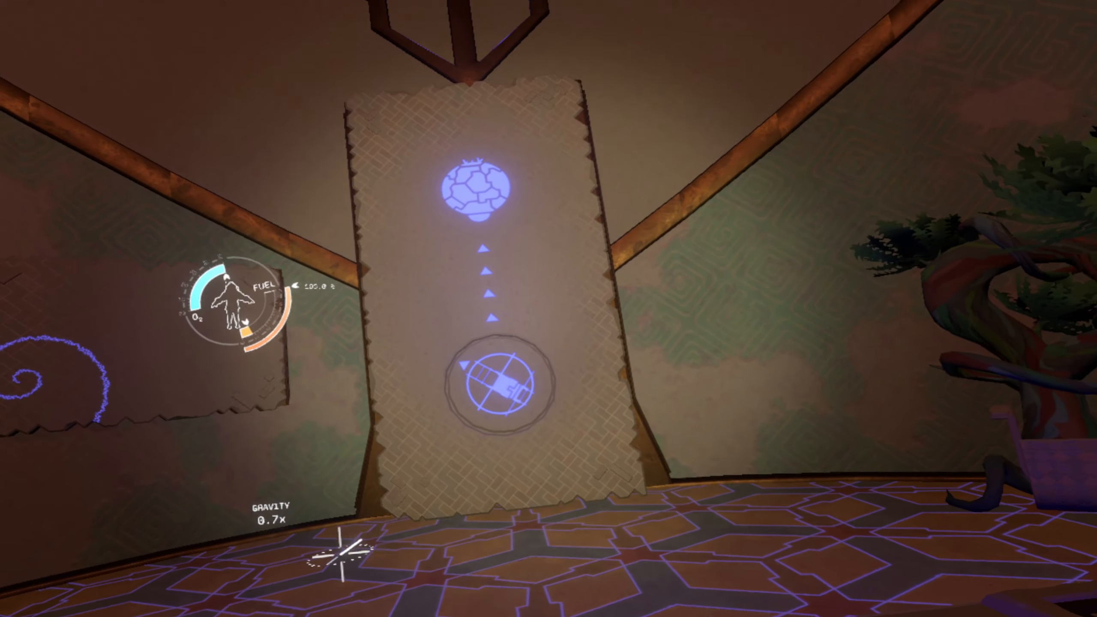
mouse_move(549, 309)
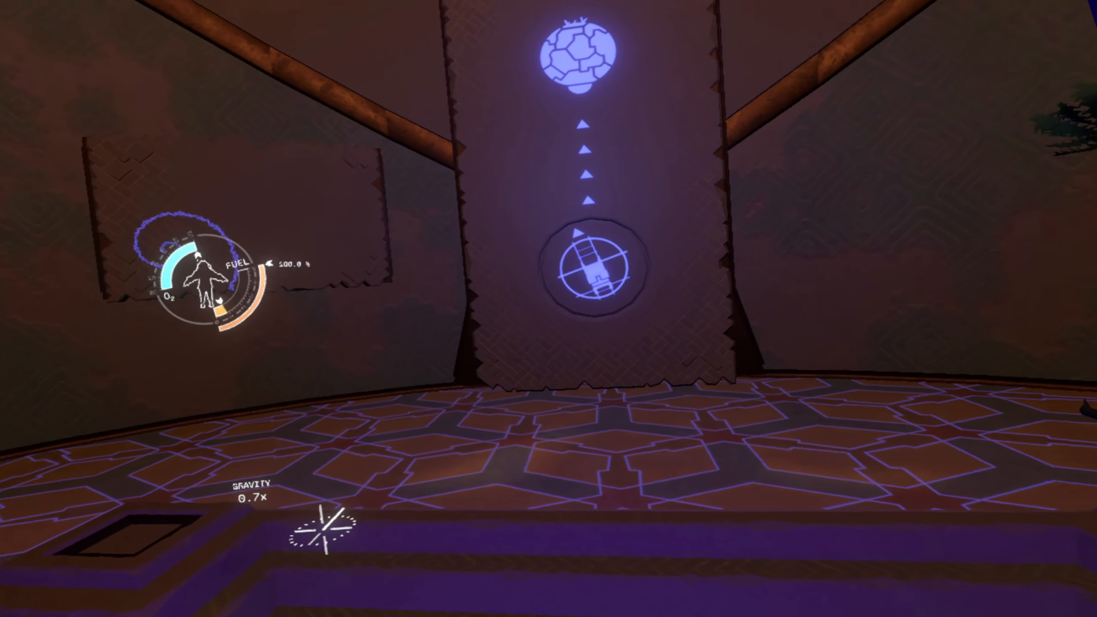
mouse_move(548, 309)
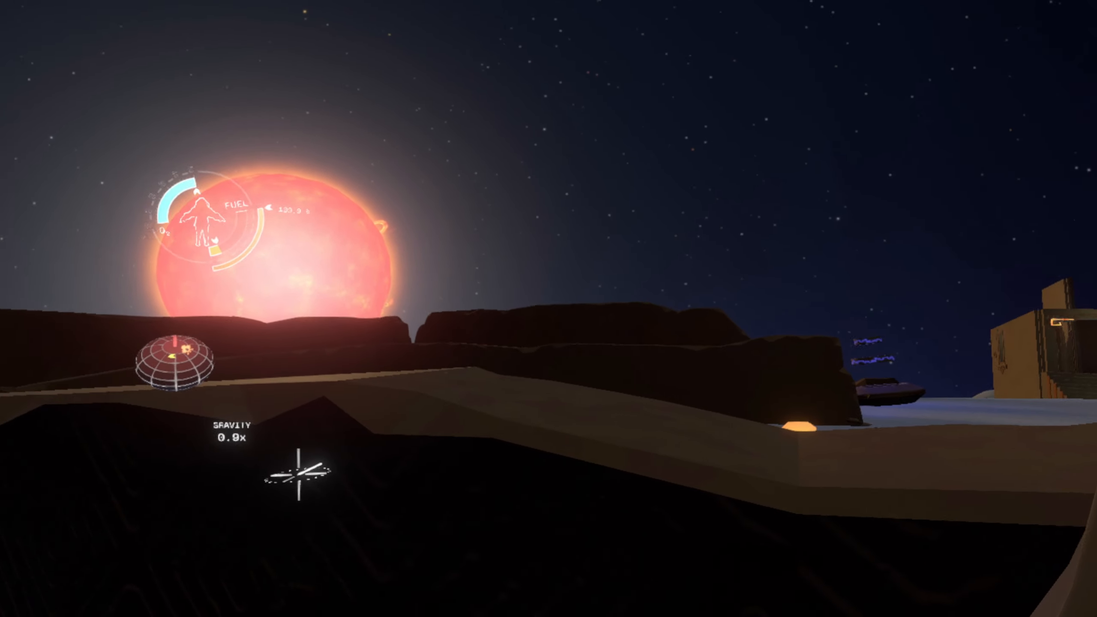
mouse_move(549, 309)
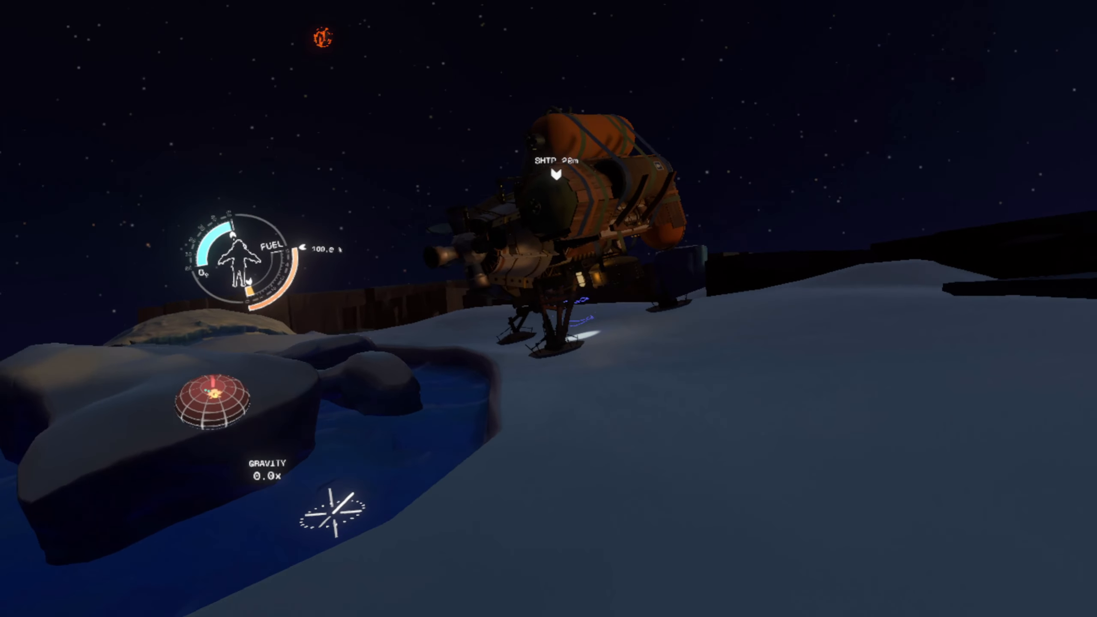
mouse_move(549, 309)
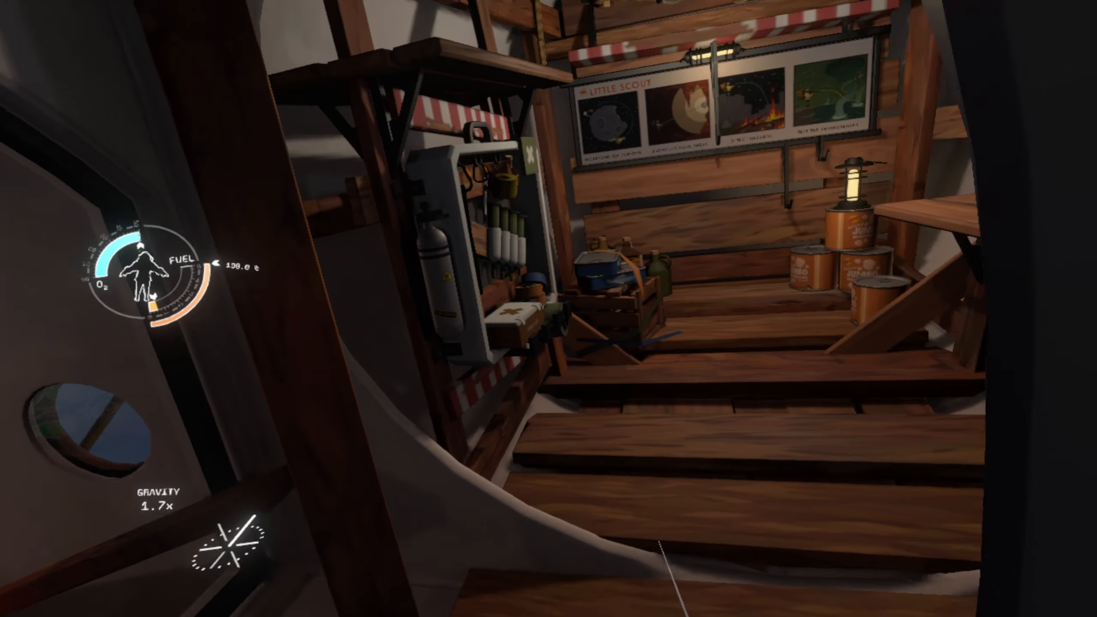
mouse_move(549, 309)
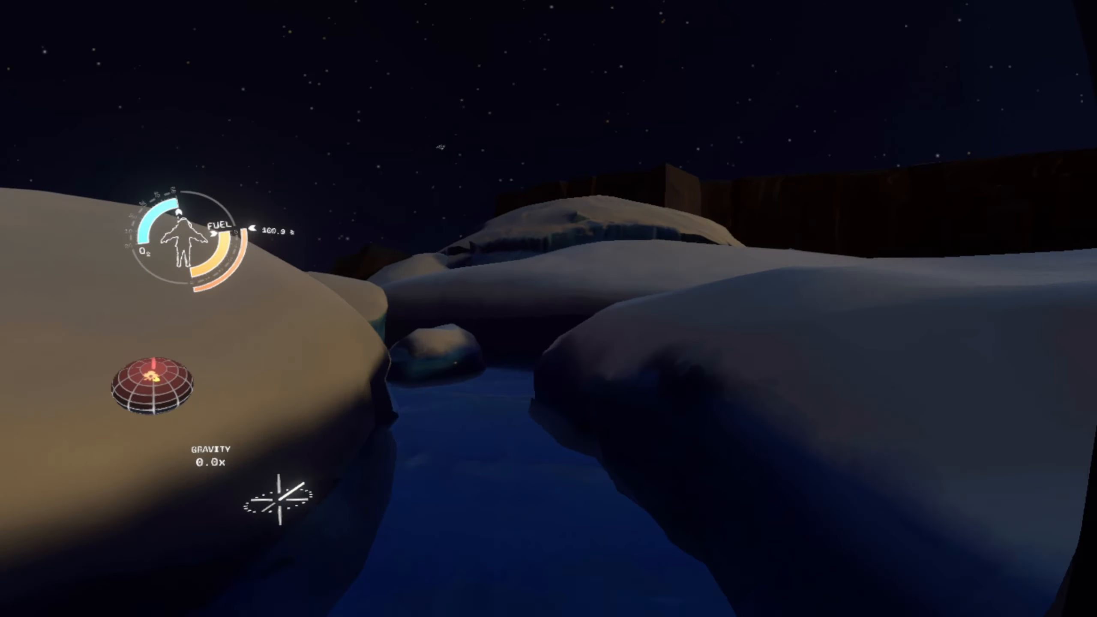
mouse_move(549, 309)
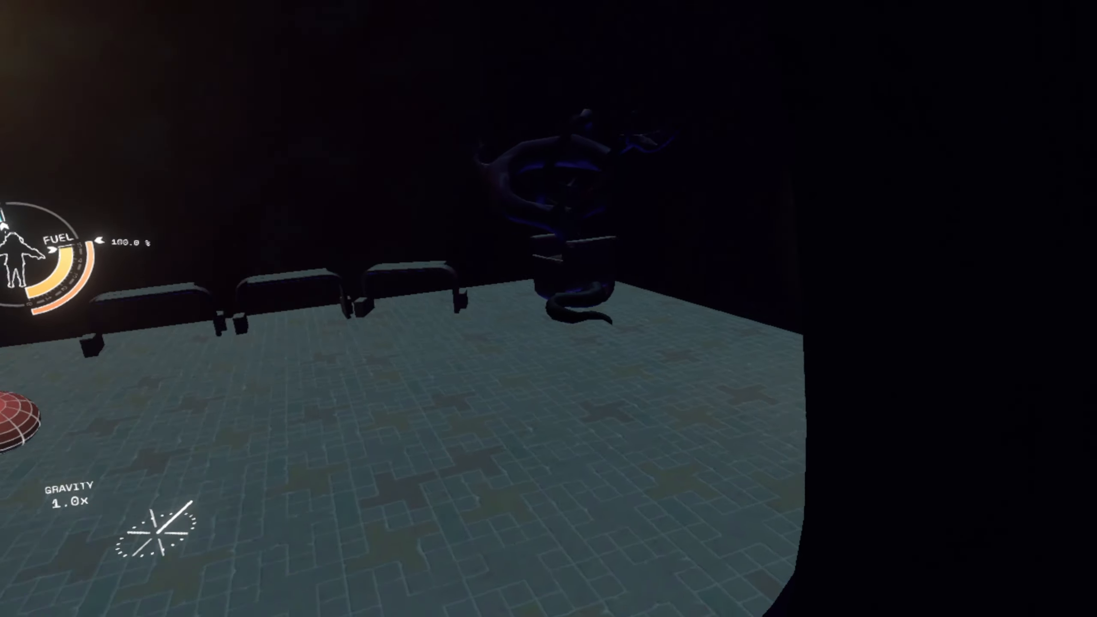
mouse_move(549, 308)
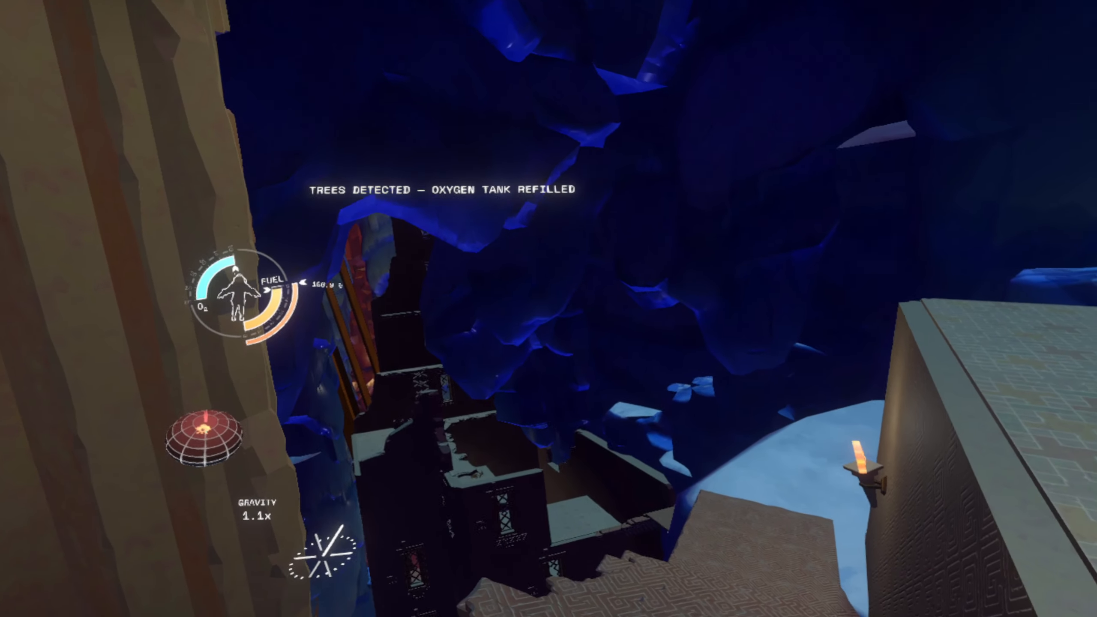
mouse_move(549, 308)
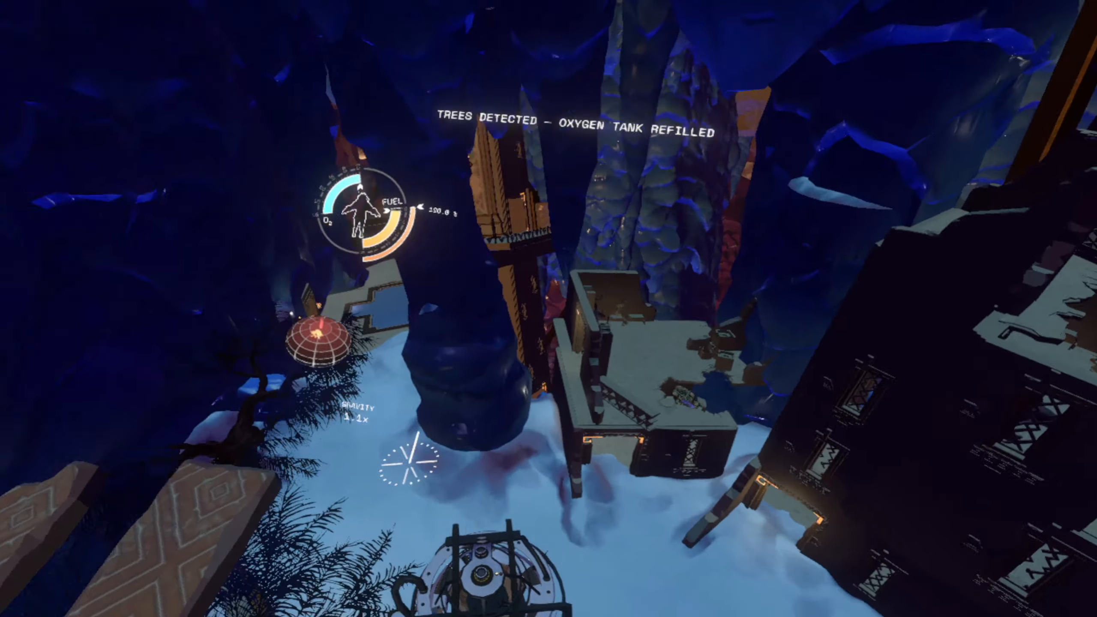
mouse_move(549, 308)
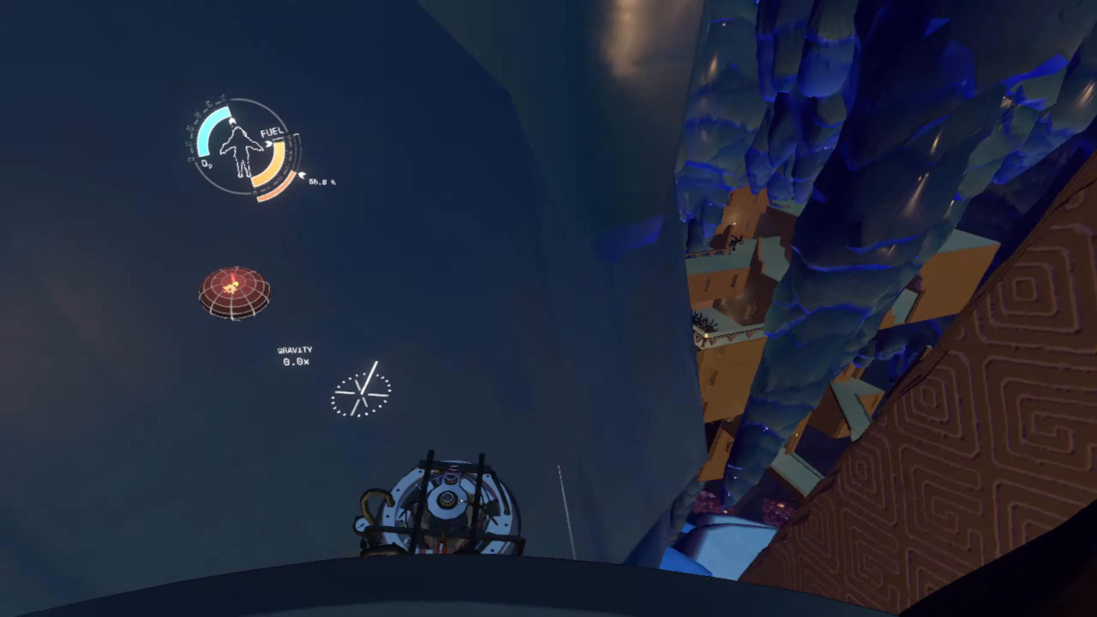
mouse_move(549, 309)
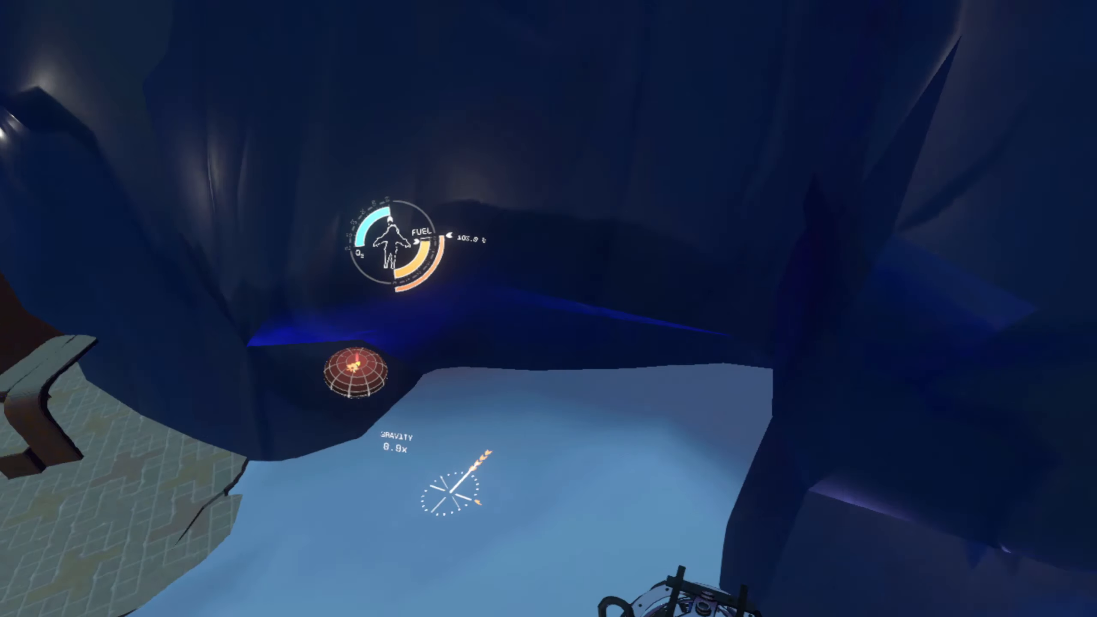
mouse_move(549, 308)
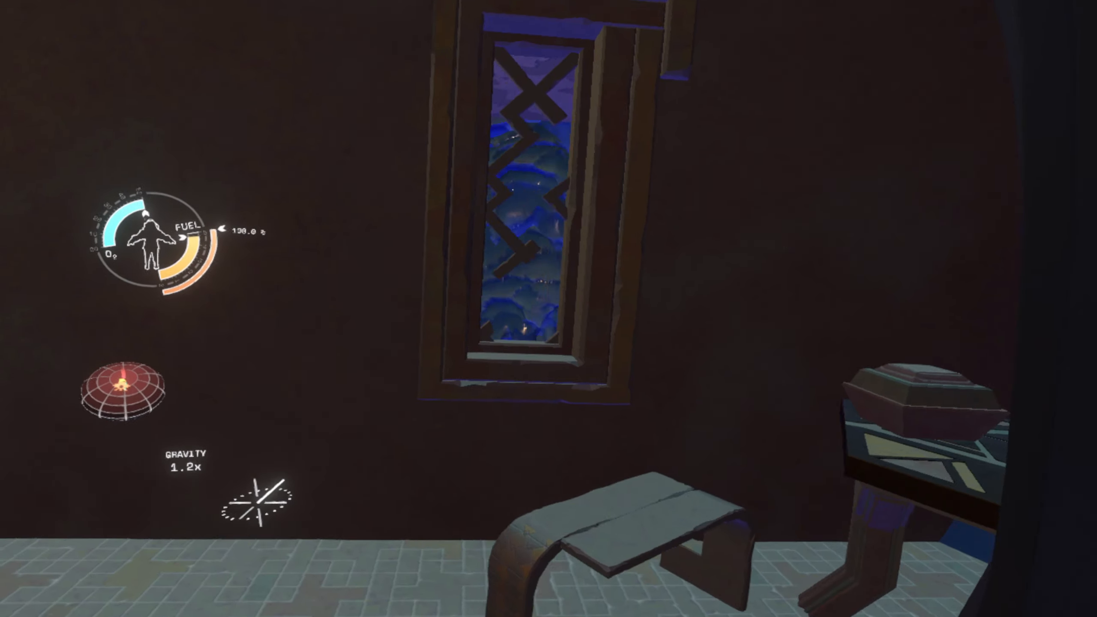
mouse_move(548, 309)
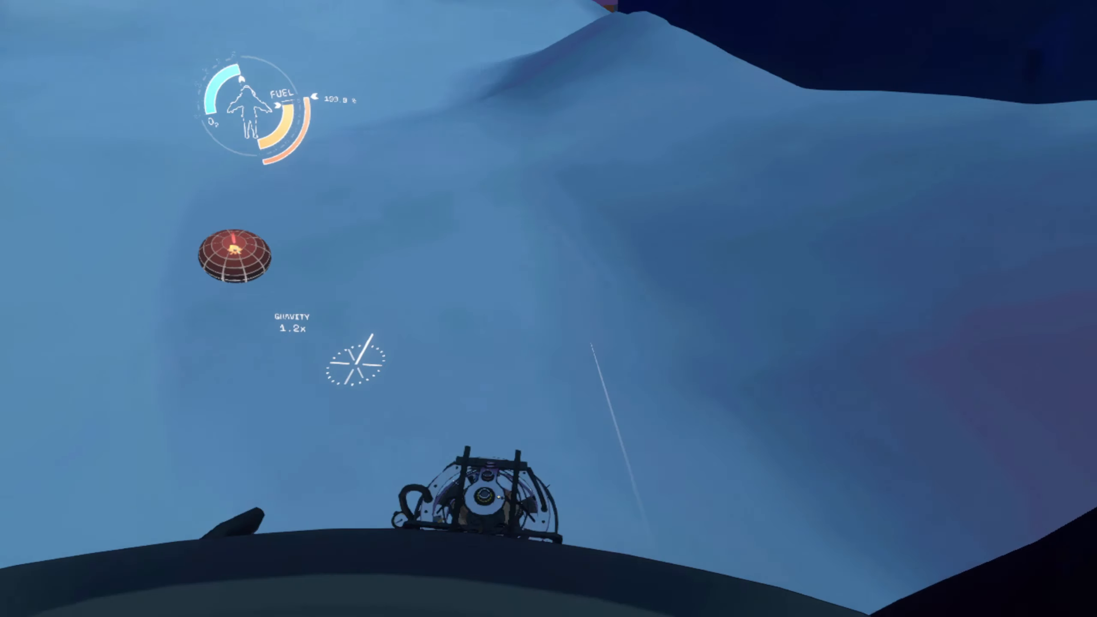
mouse_move(548, 308)
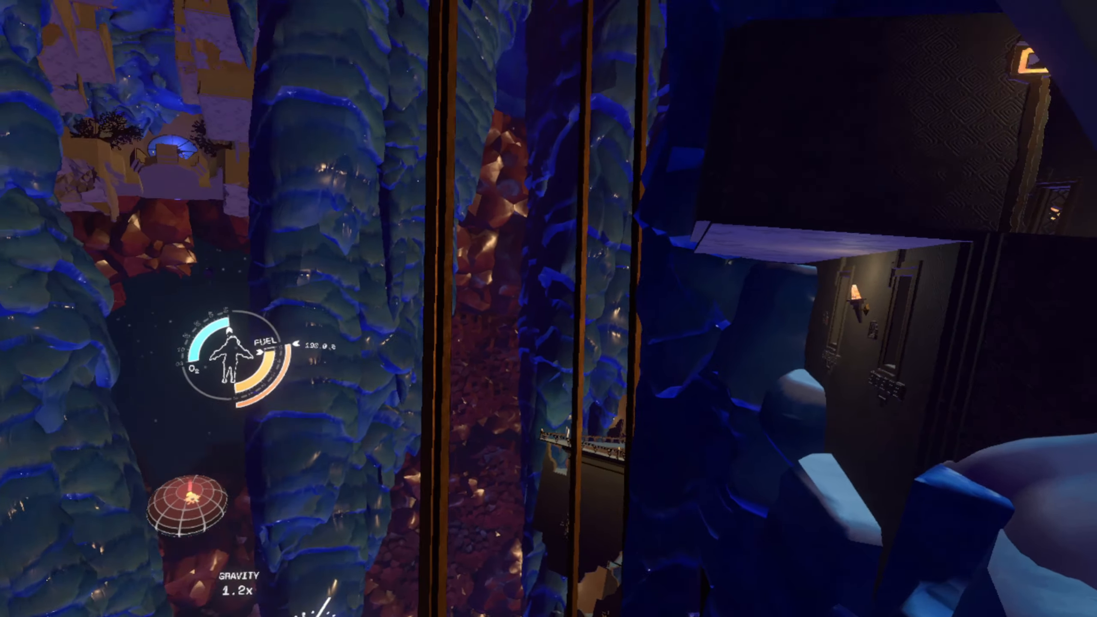
mouse_move(549, 308)
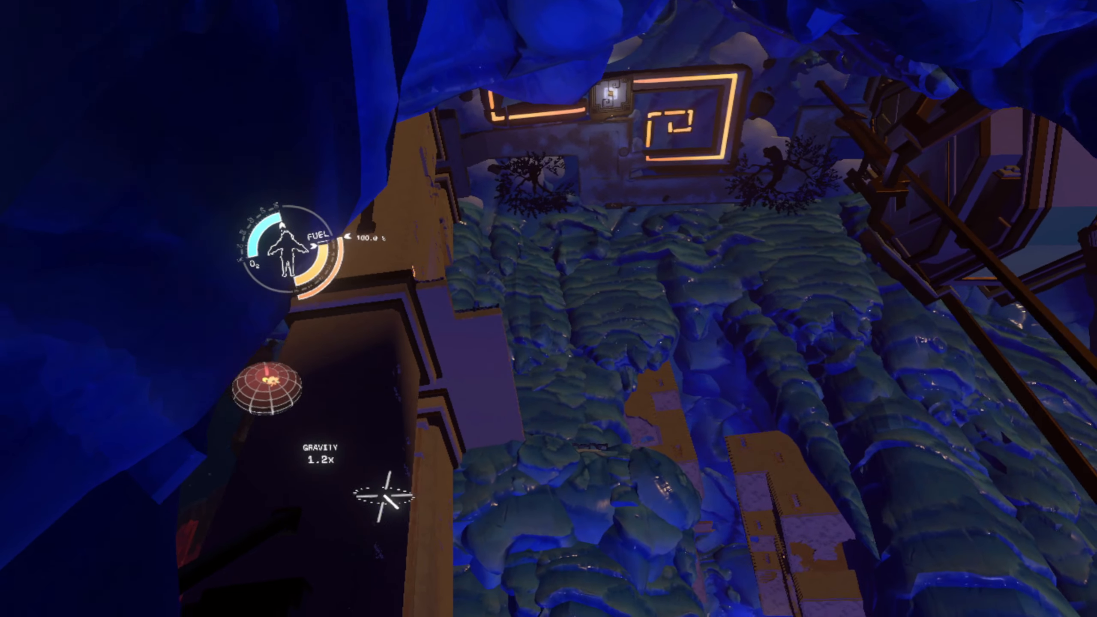
mouse_move(548, 309)
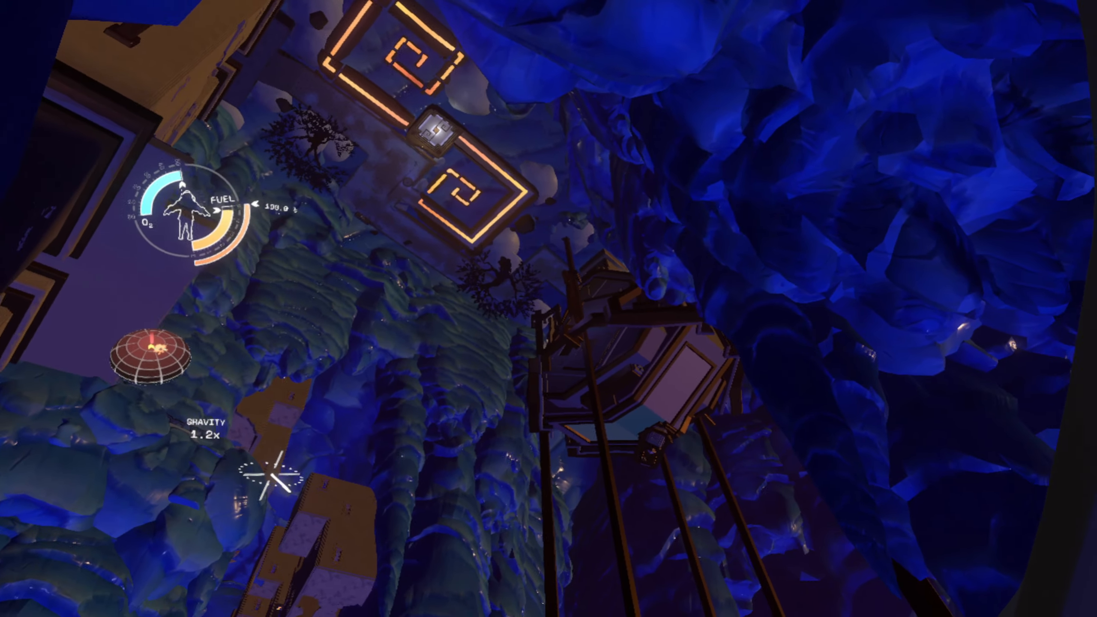
mouse_move(548, 309)
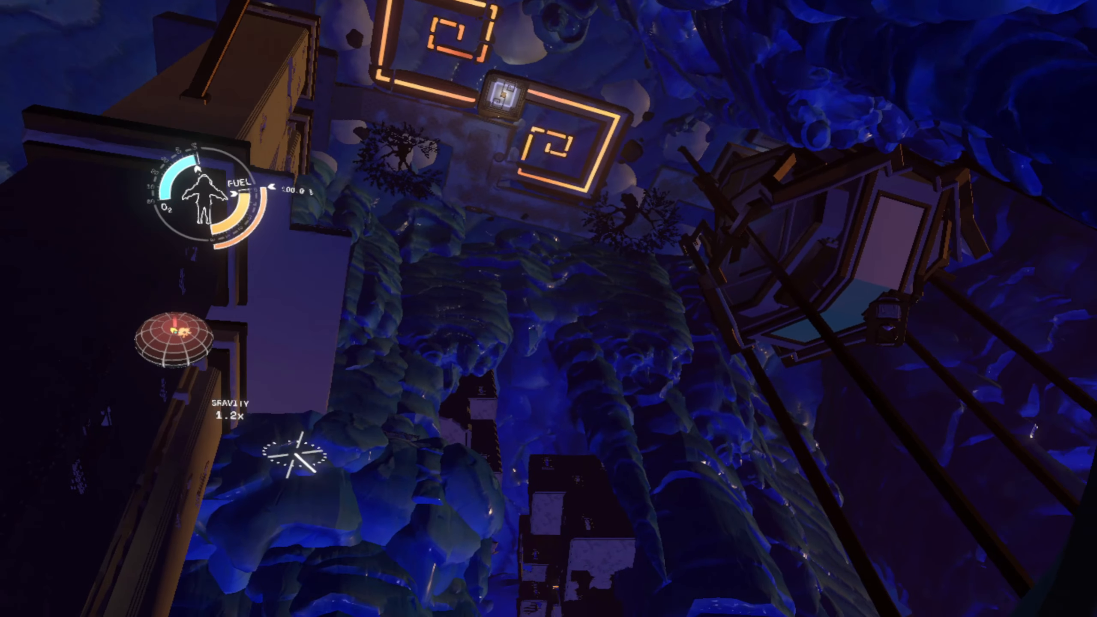
mouse_move(548, 309)
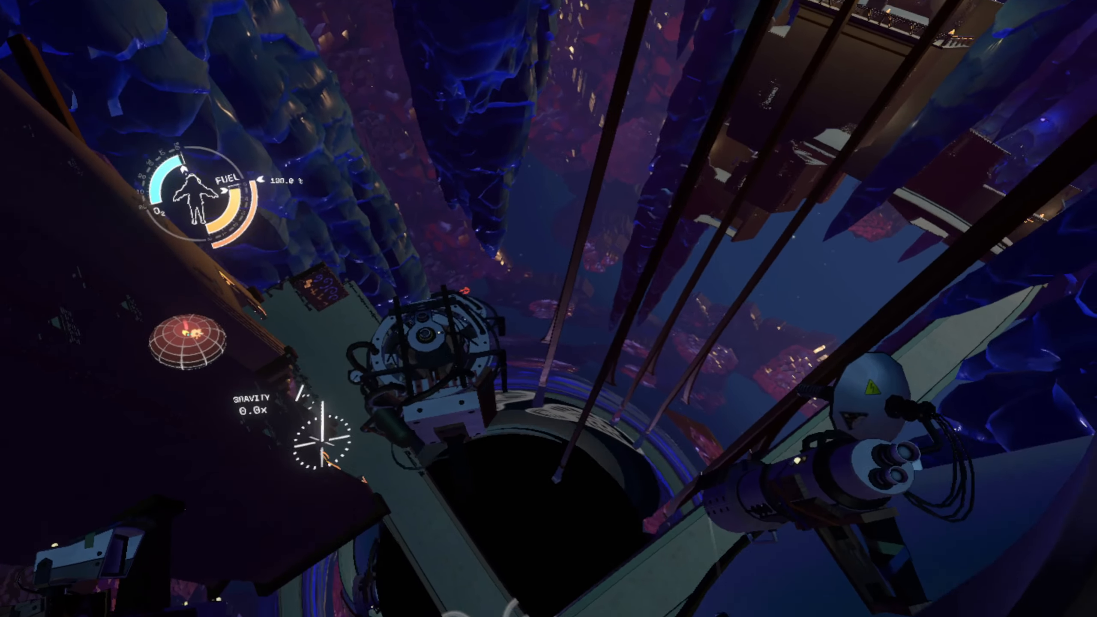
mouse_move(549, 309)
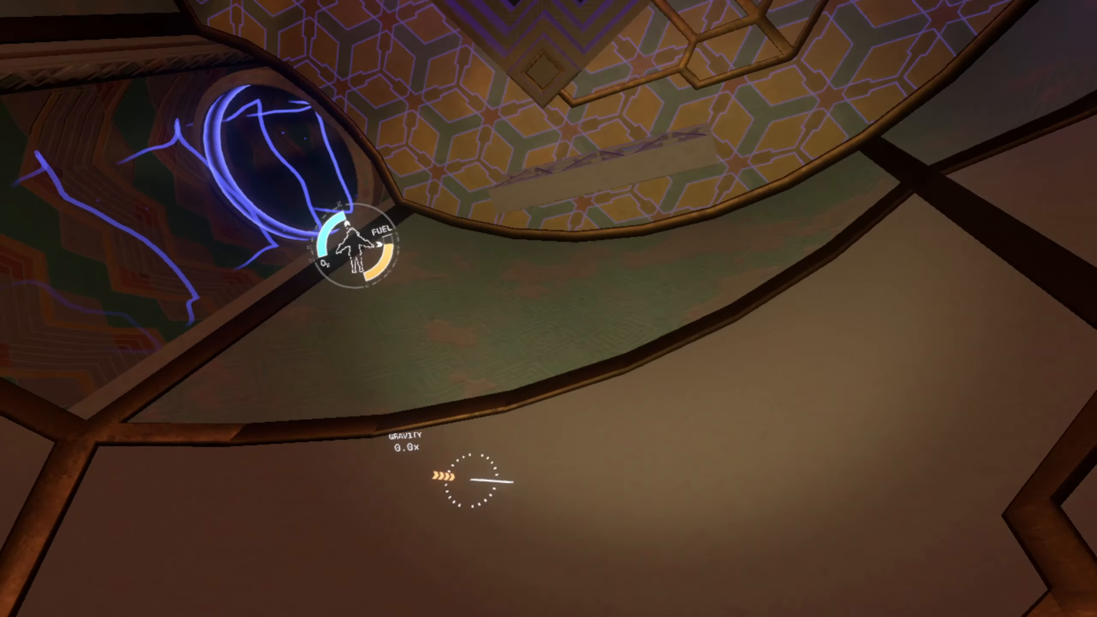
mouse_move(549, 309)
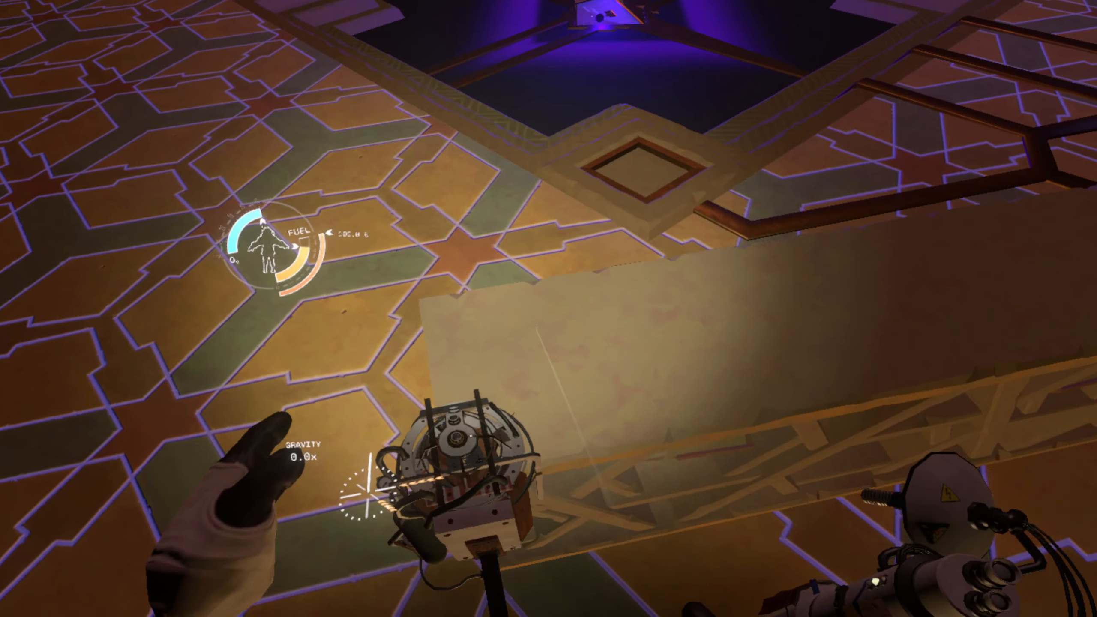
mouse_move(549, 308)
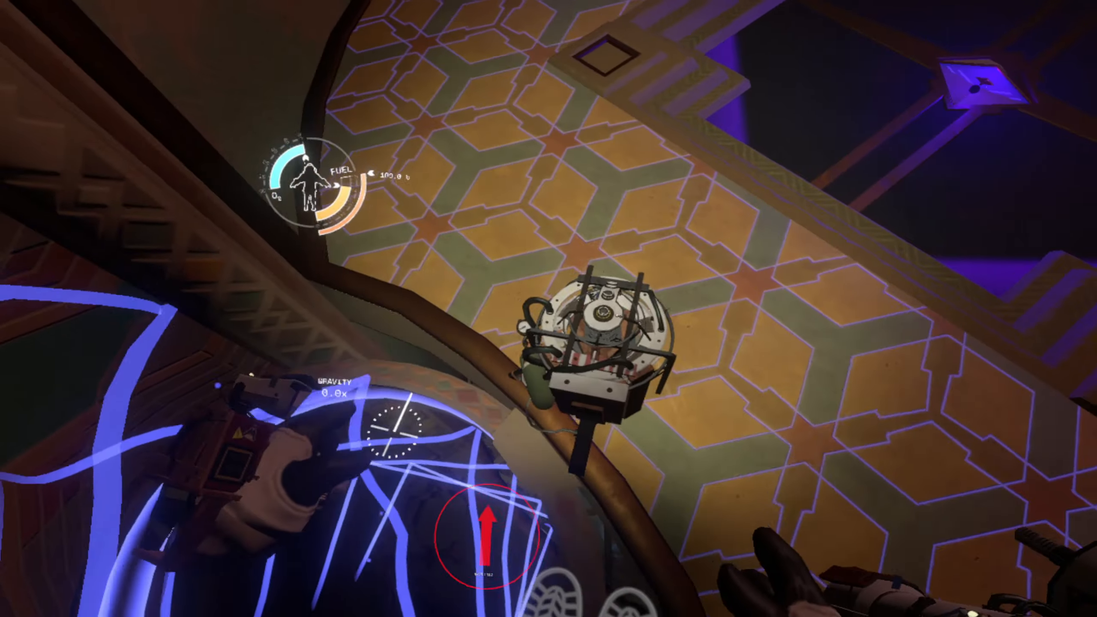
mouse_move(549, 309)
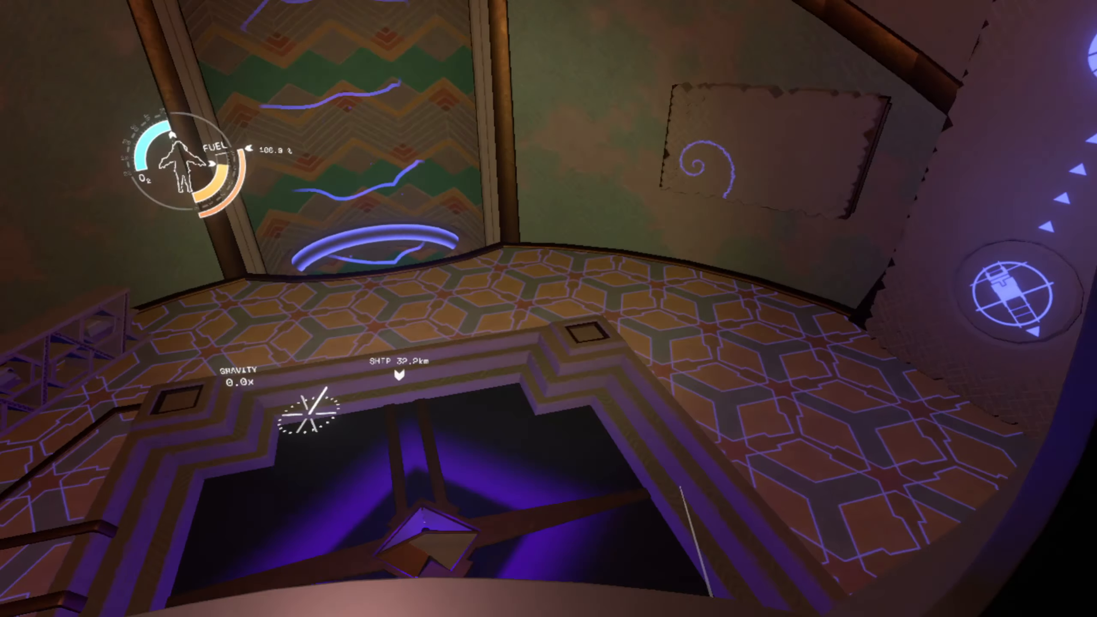
mouse_move(548, 308)
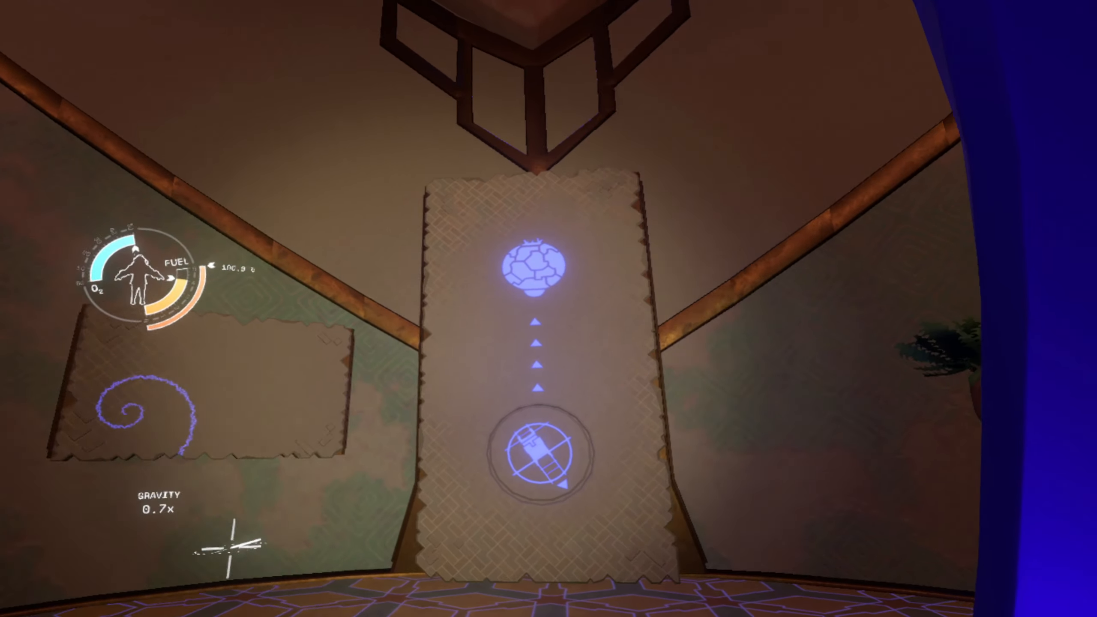
mouse_move(549, 309)
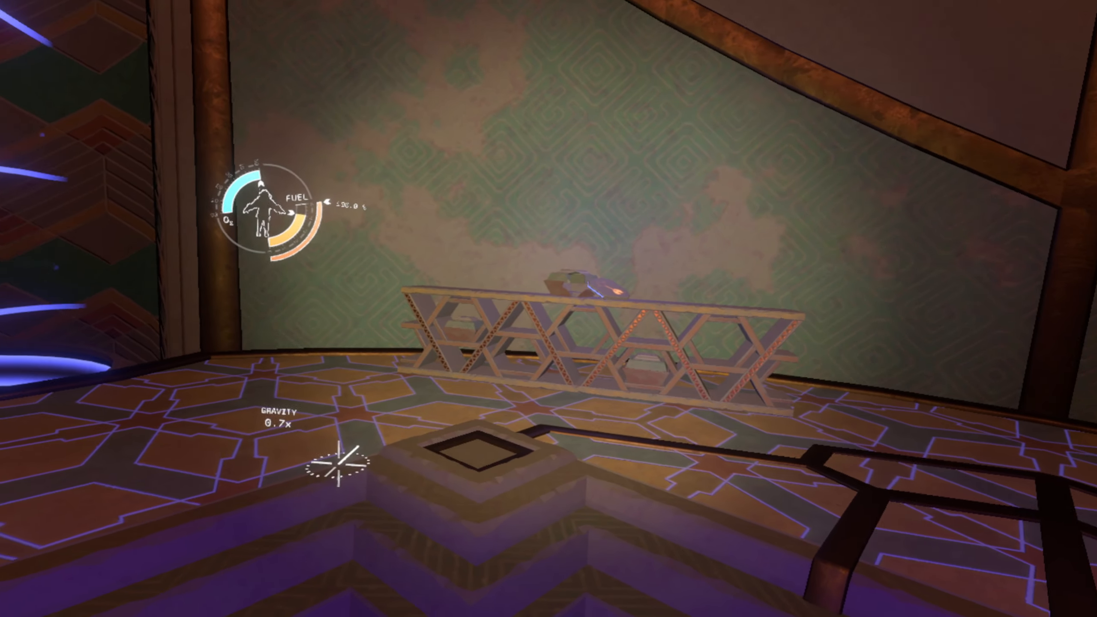
mouse_move(549, 309)
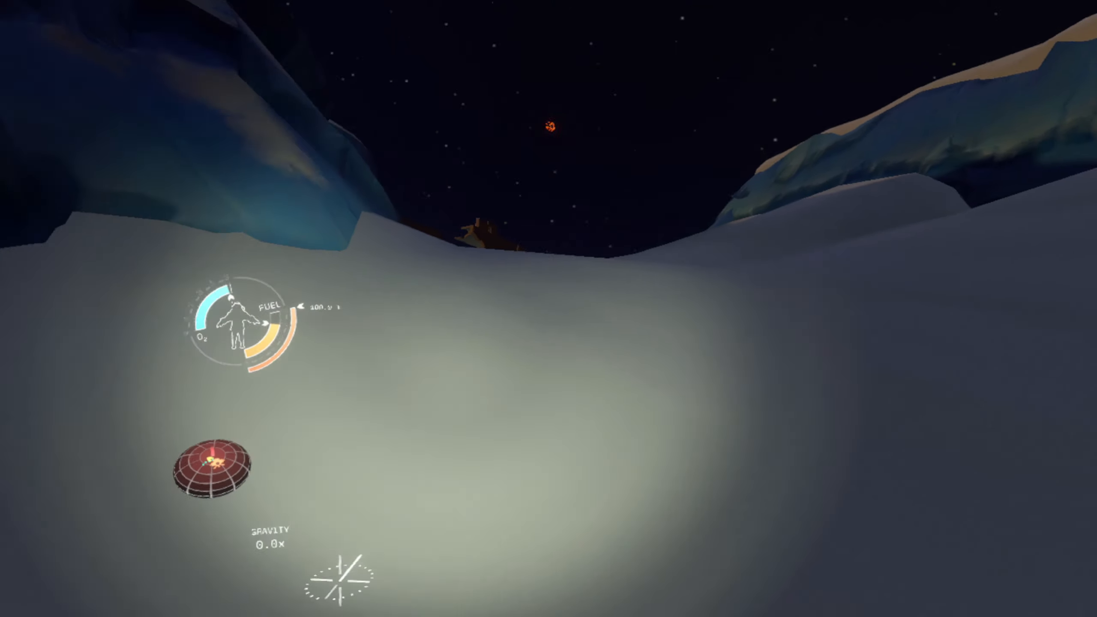
mouse_move(548, 309)
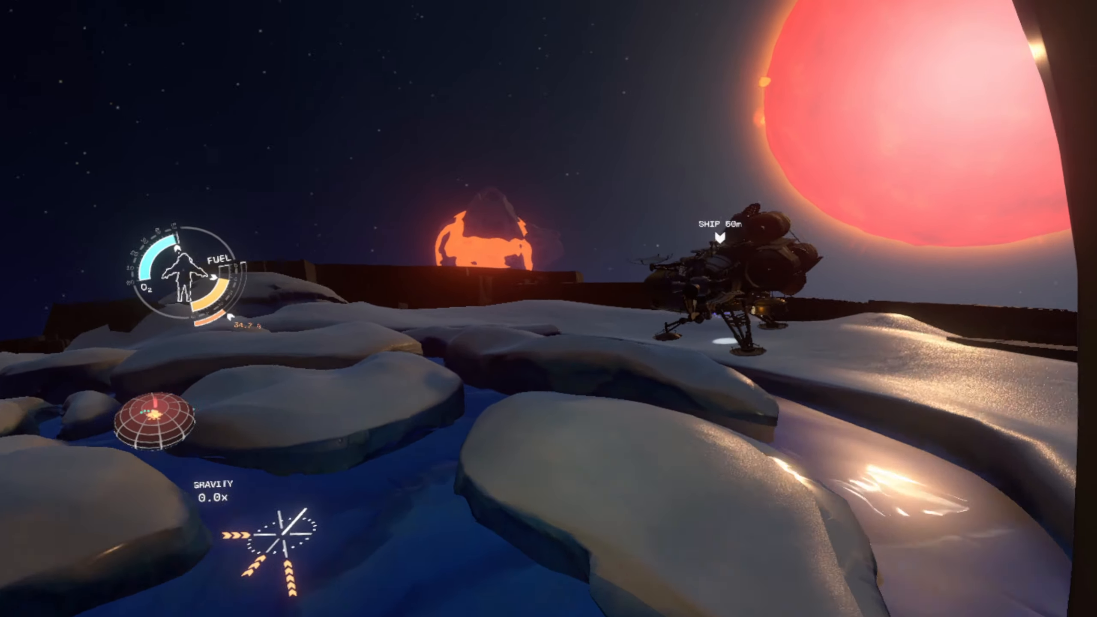
mouse_move(548, 309)
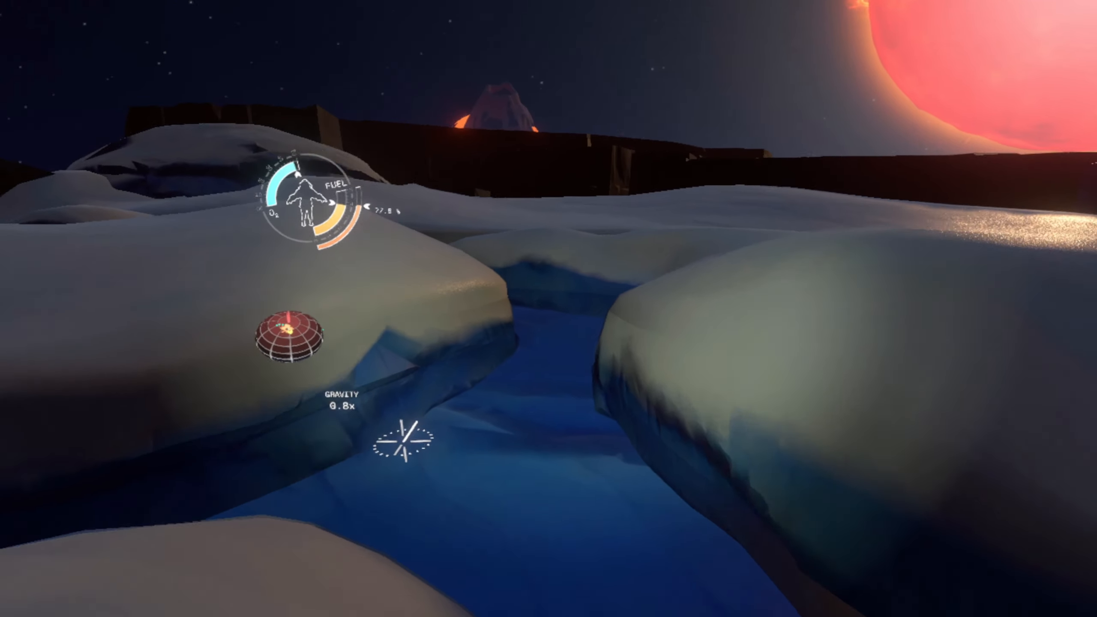
mouse_move(549, 308)
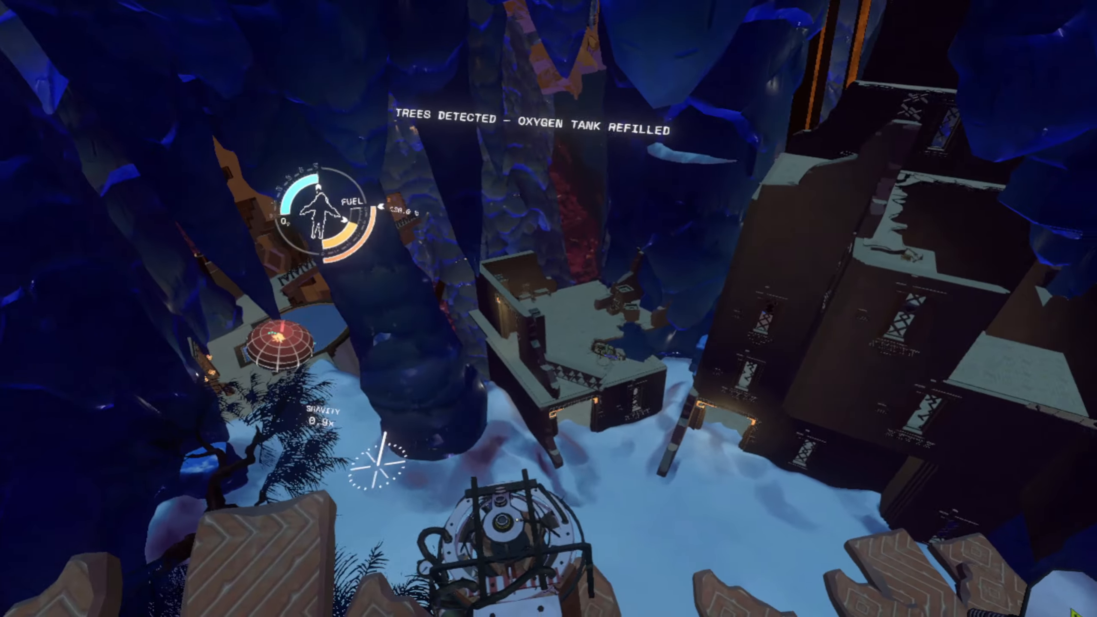
mouse_move(549, 309)
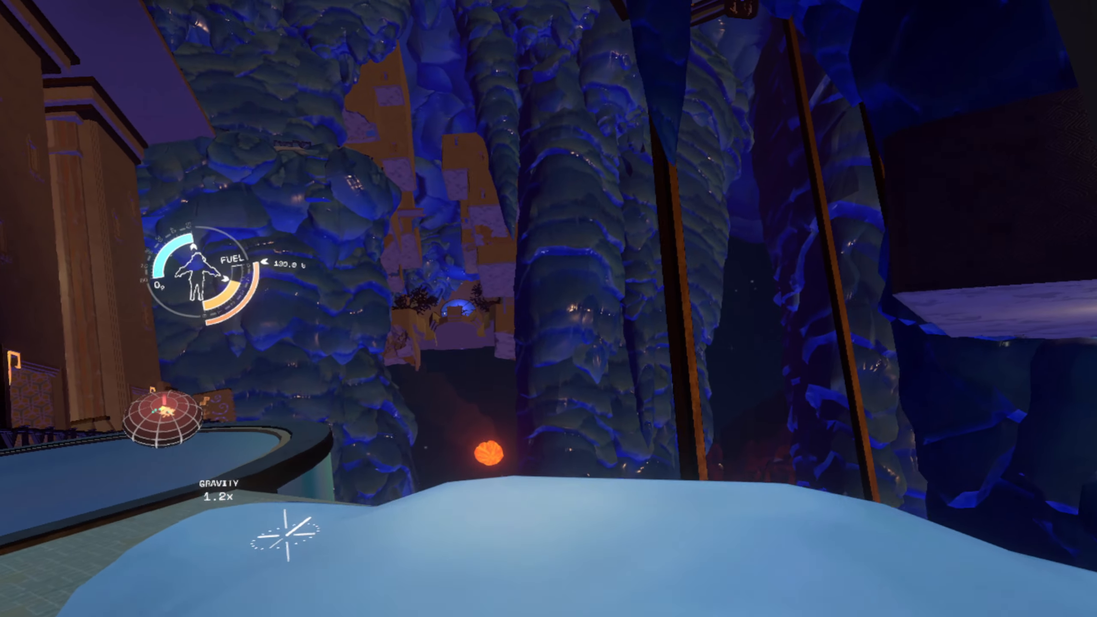
mouse_move(548, 309)
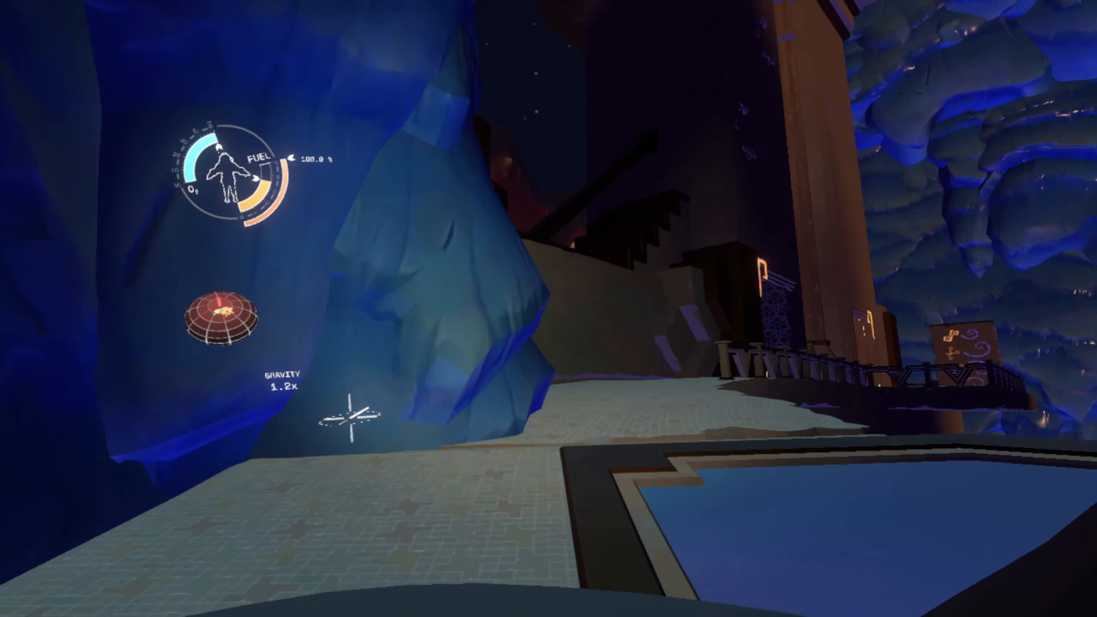
mouse_move(548, 309)
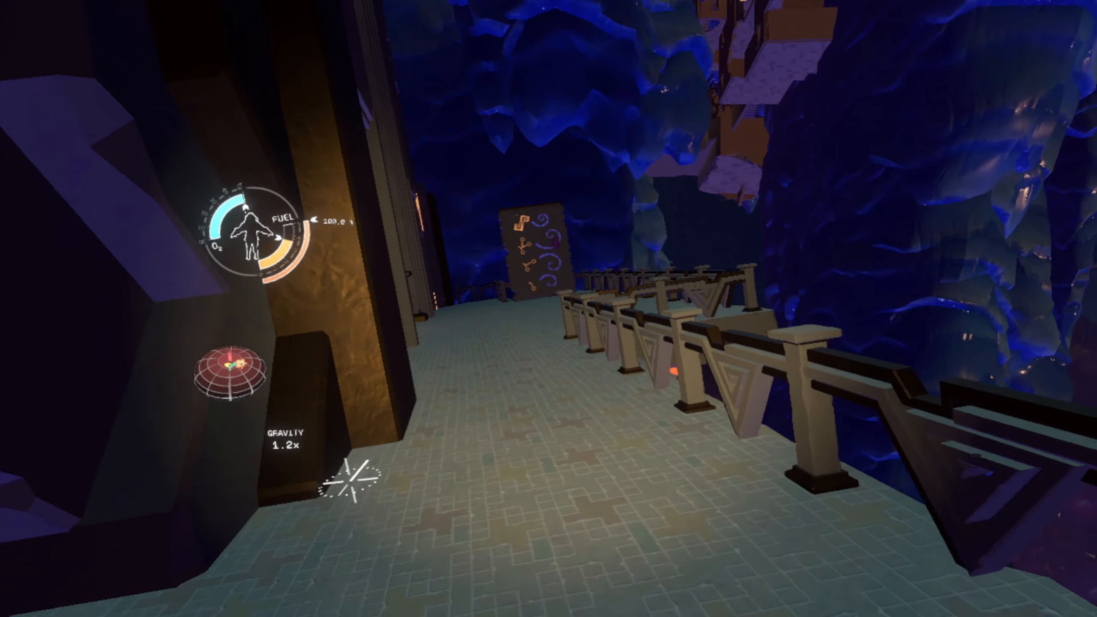
mouse_move(548, 308)
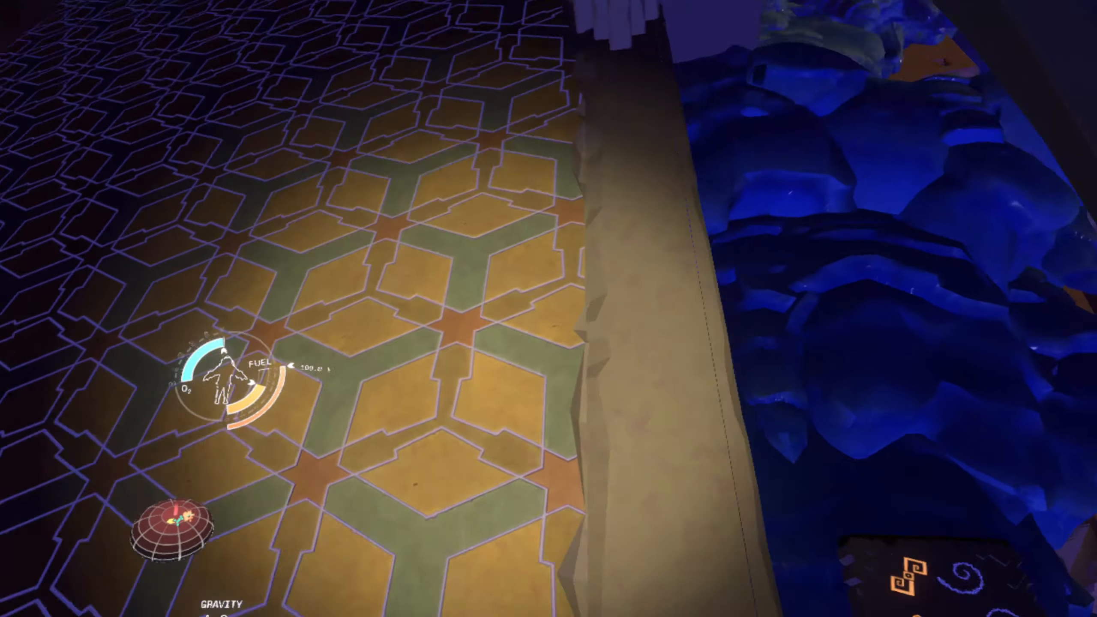
mouse_move(549, 308)
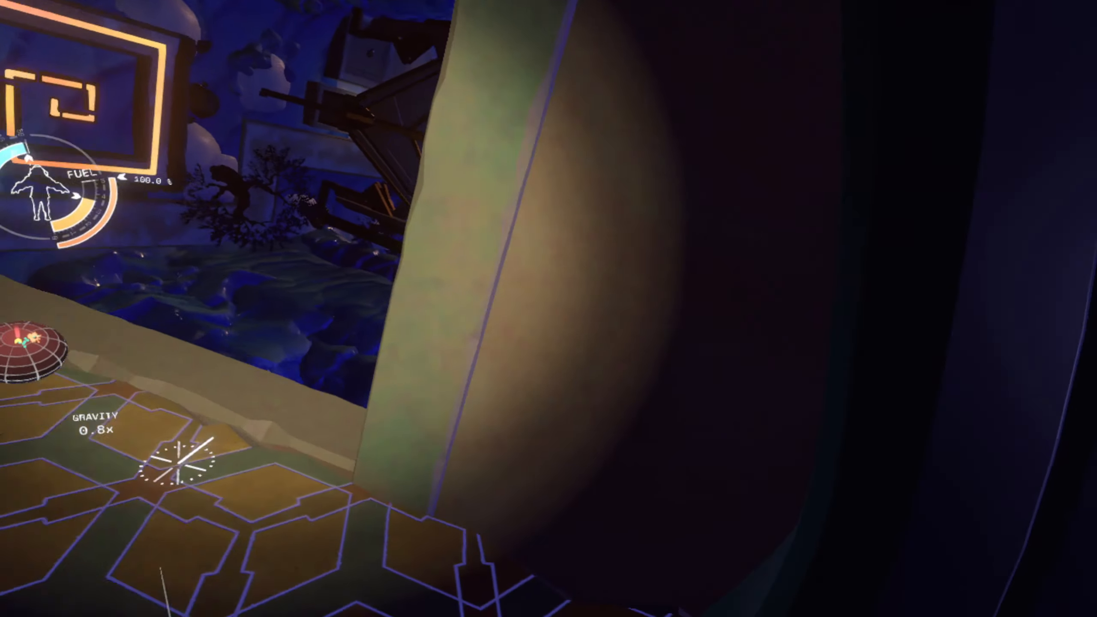
mouse_move(549, 309)
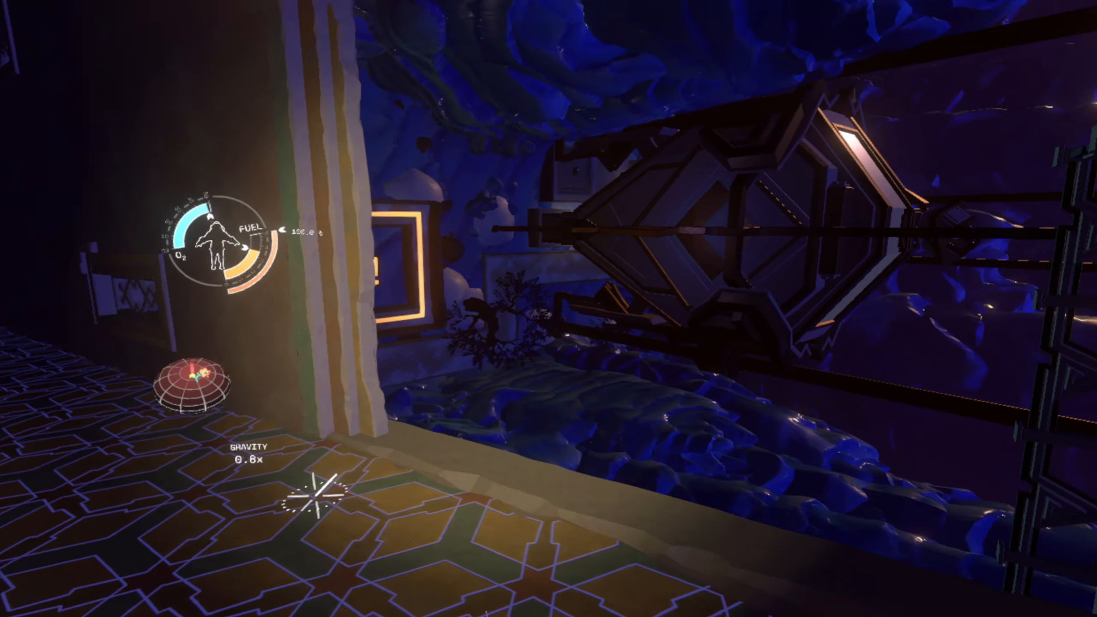
mouse_move(549, 308)
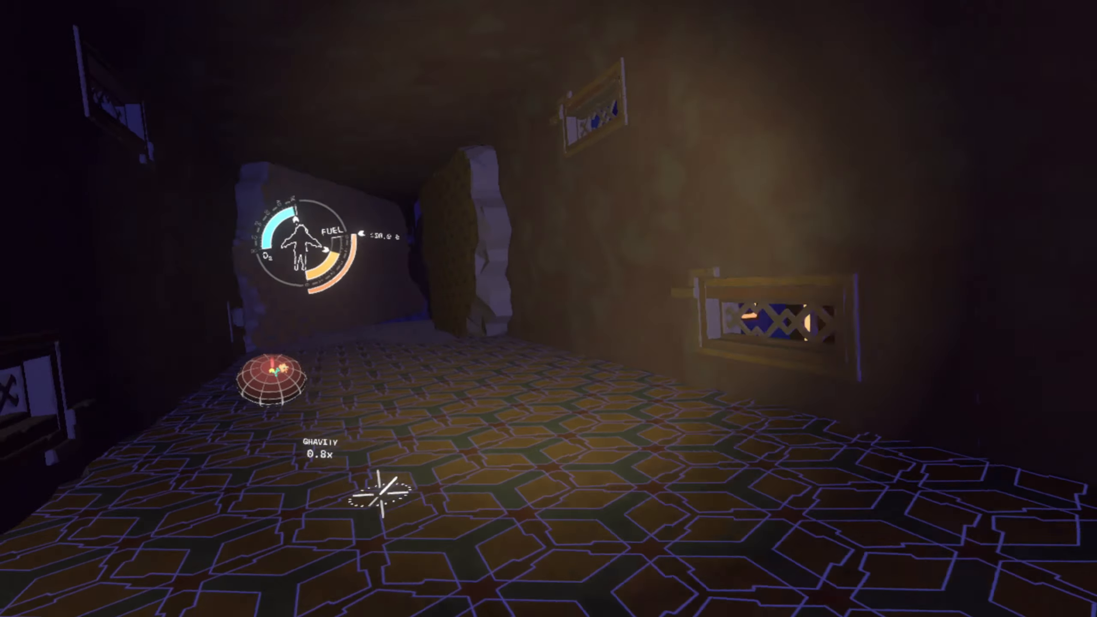
mouse_move(549, 309)
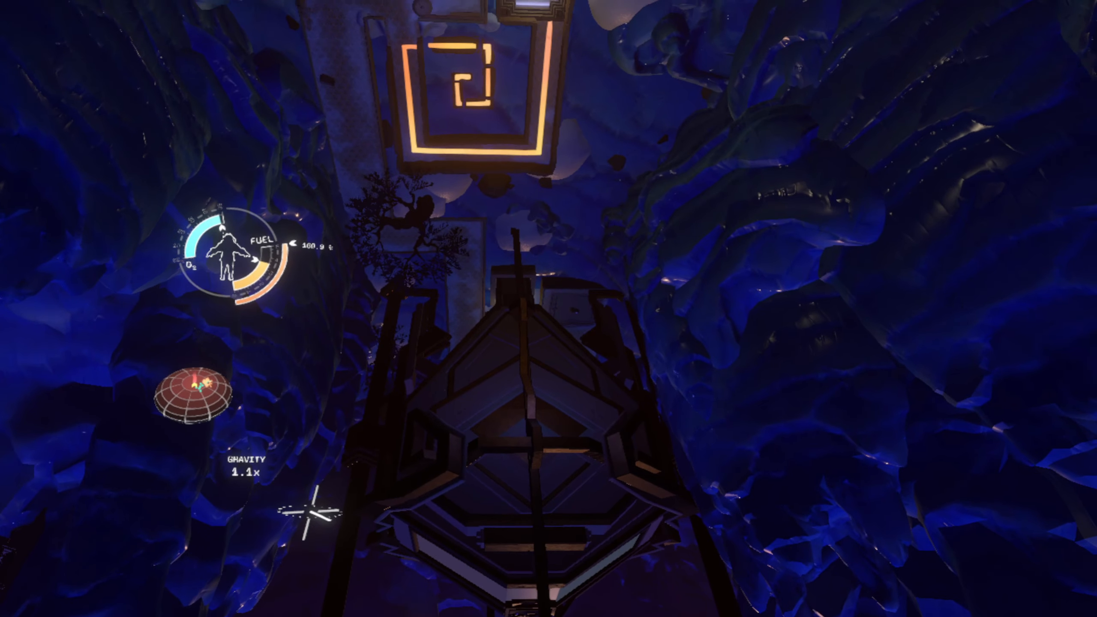
mouse_move(549, 308)
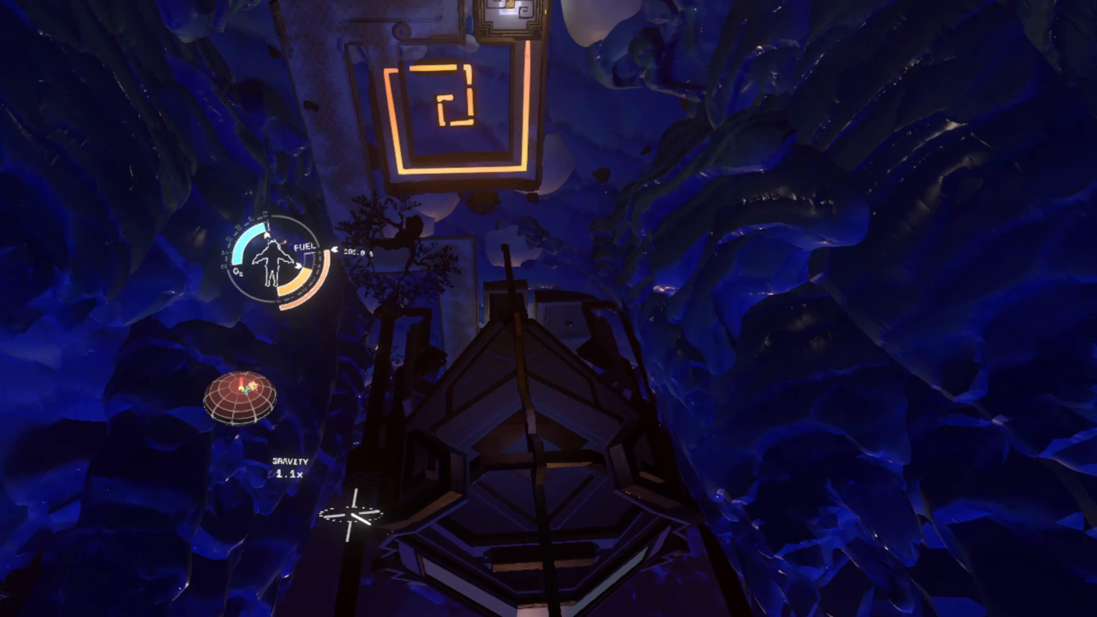
mouse_move(549, 309)
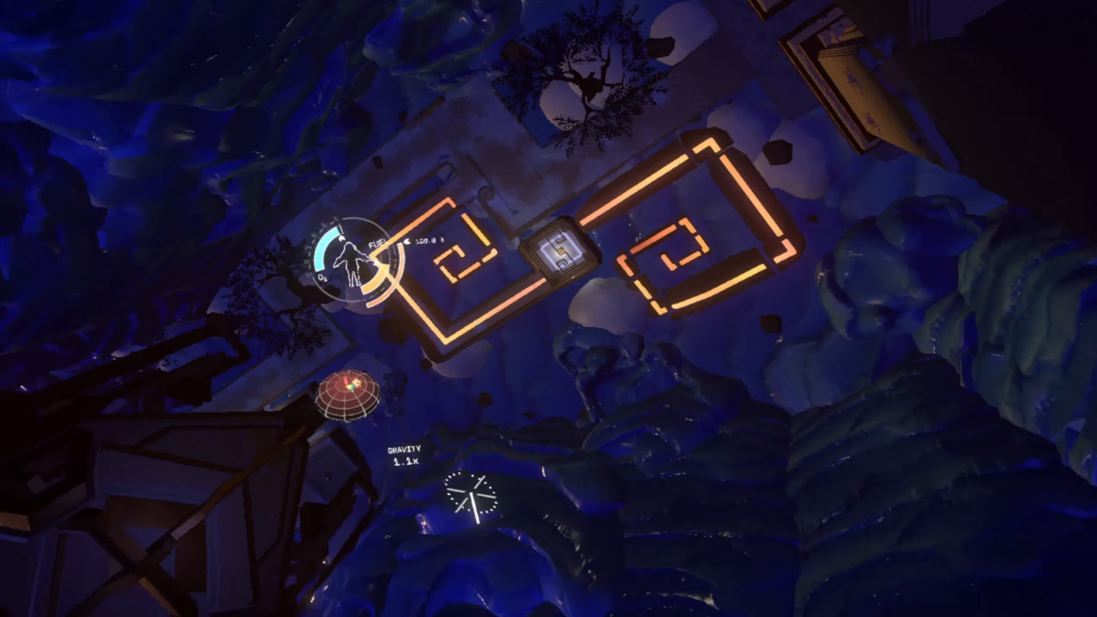
mouse_move(549, 308)
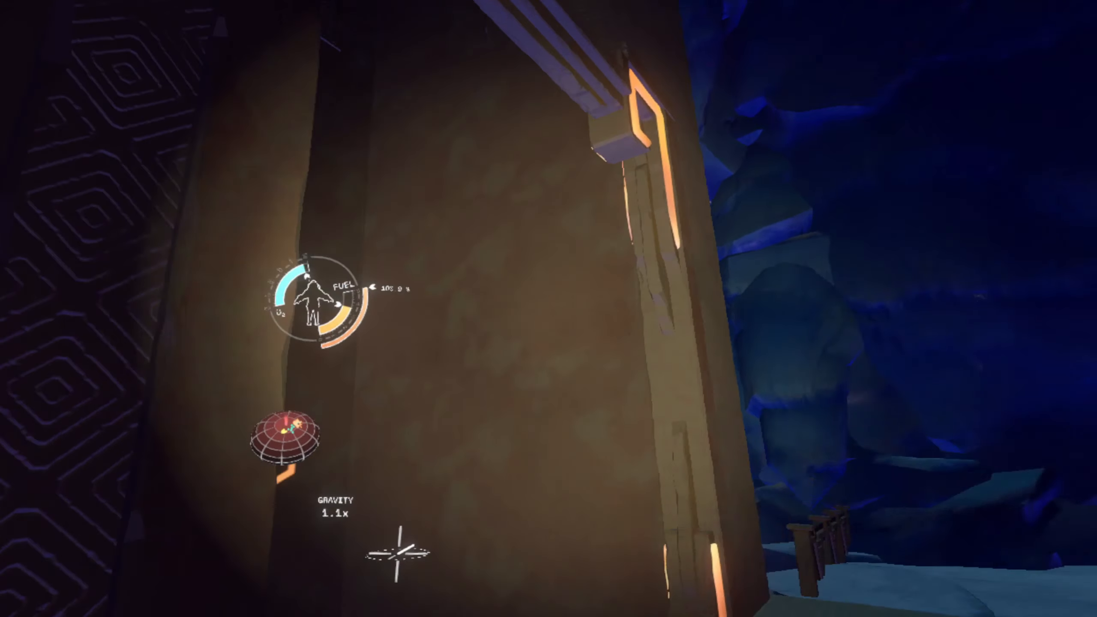
mouse_move(549, 309)
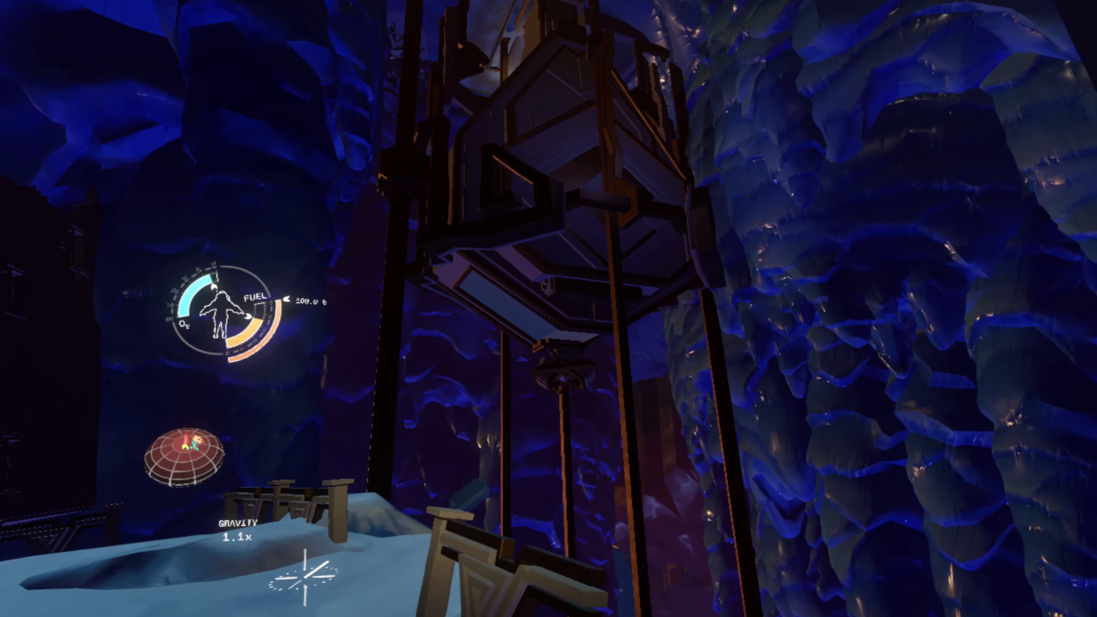
mouse_move(549, 308)
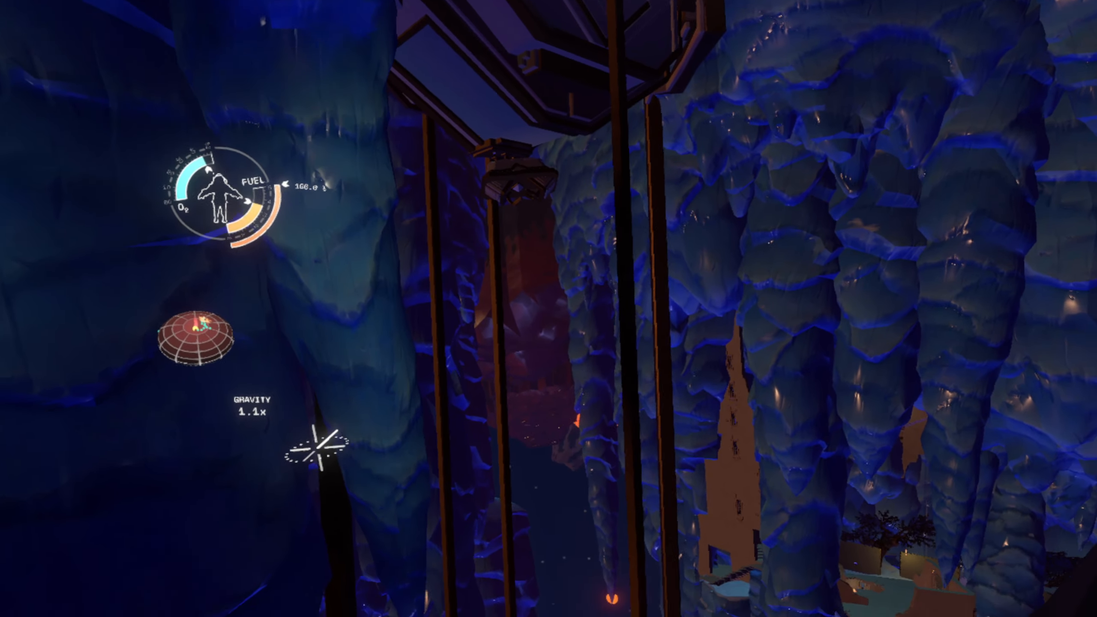
mouse_move(549, 309)
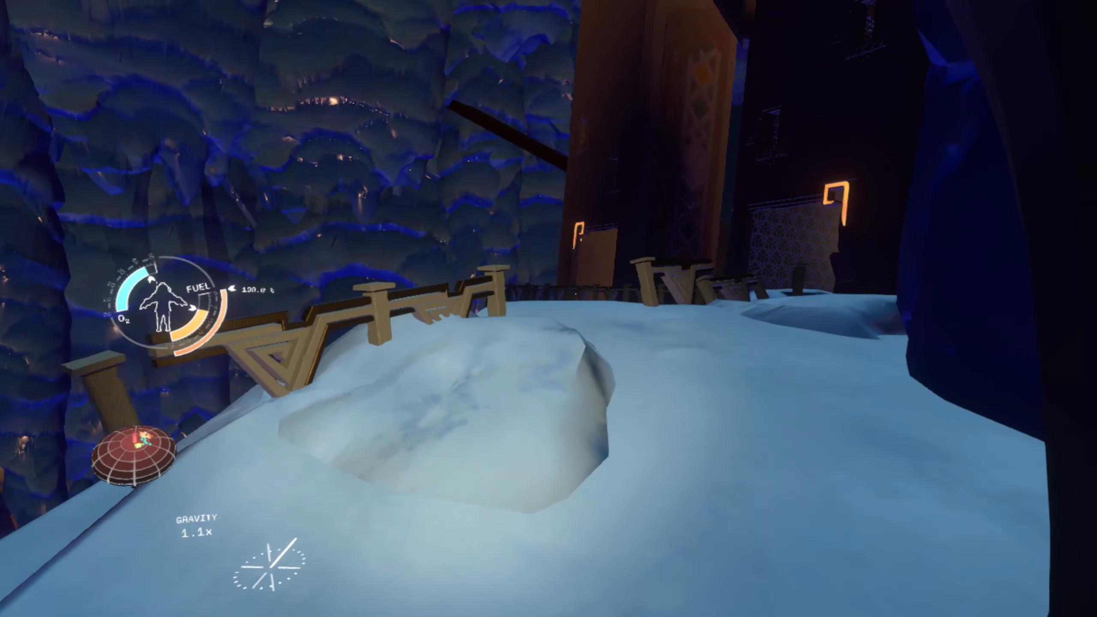
mouse_move(549, 309)
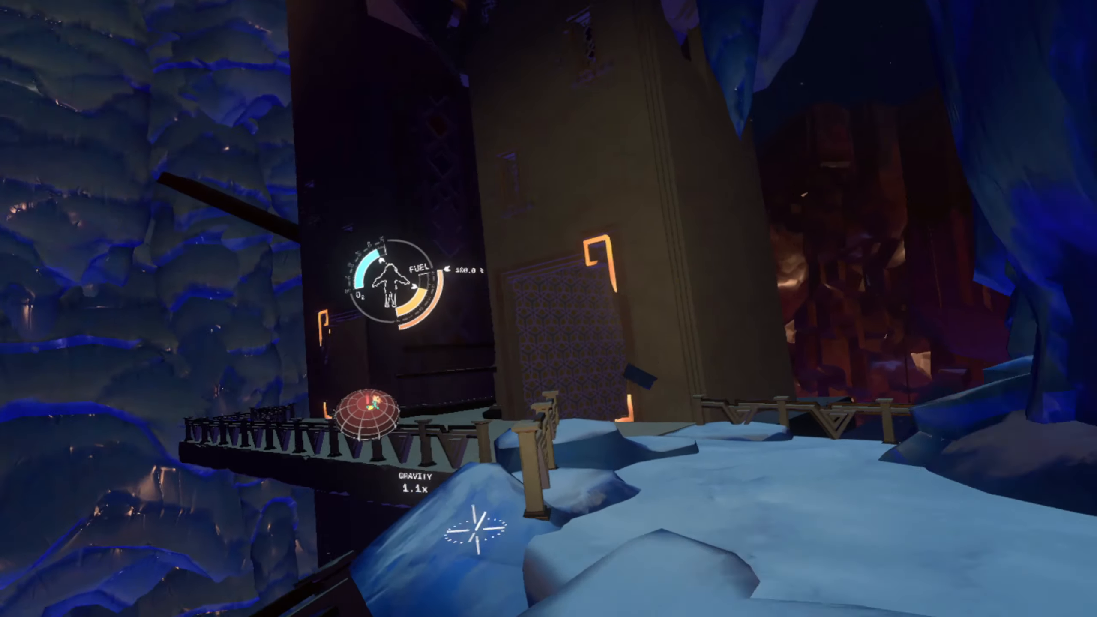
mouse_move(549, 308)
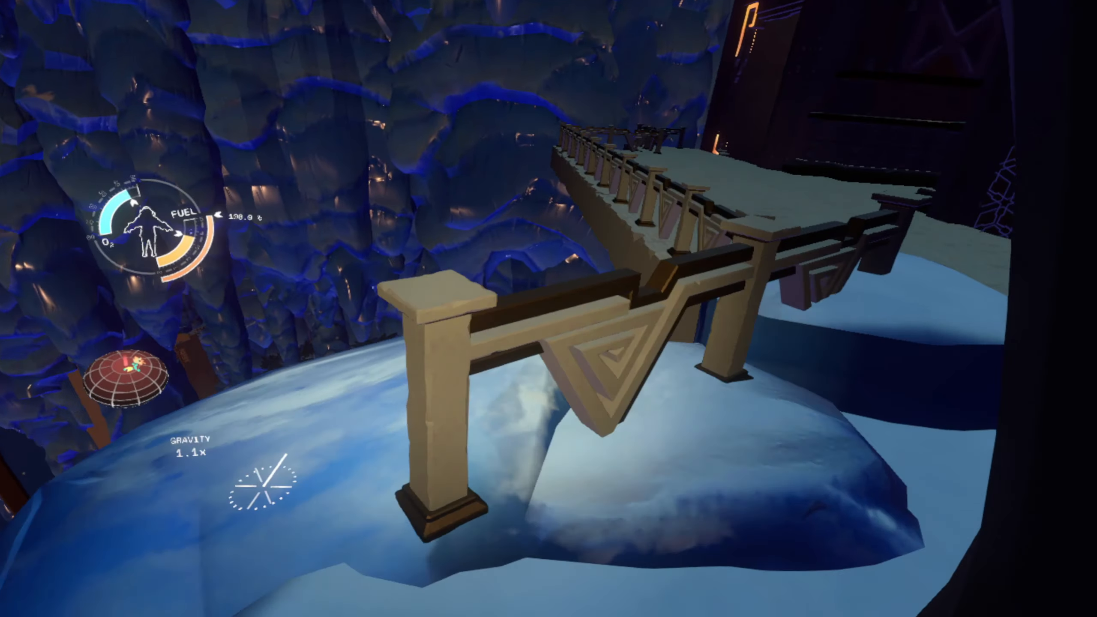
mouse_move(549, 309)
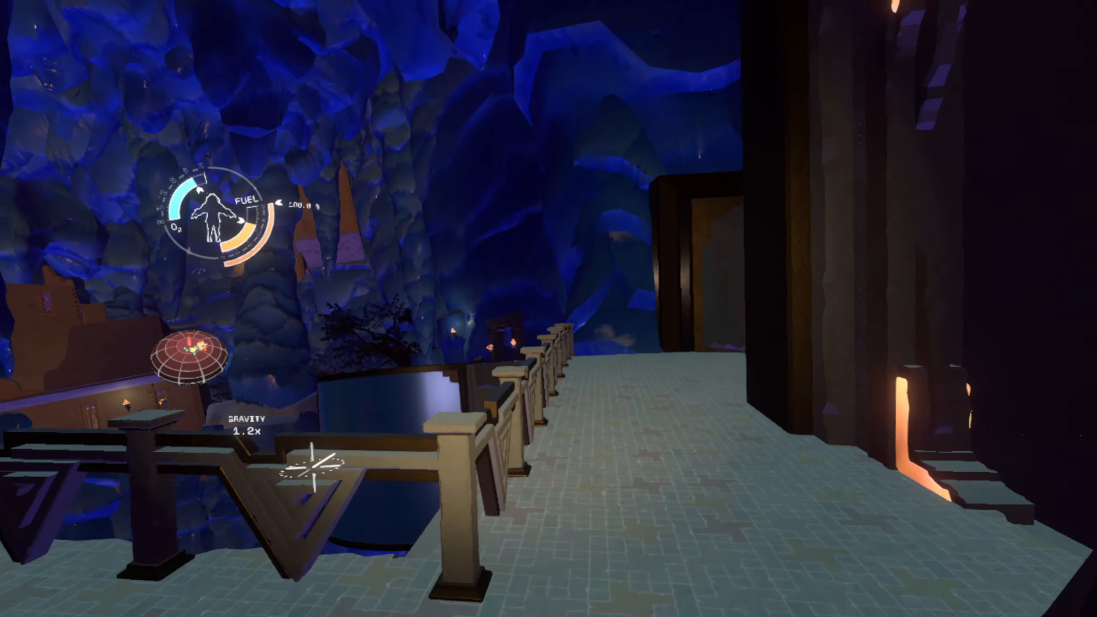
mouse_move(549, 309)
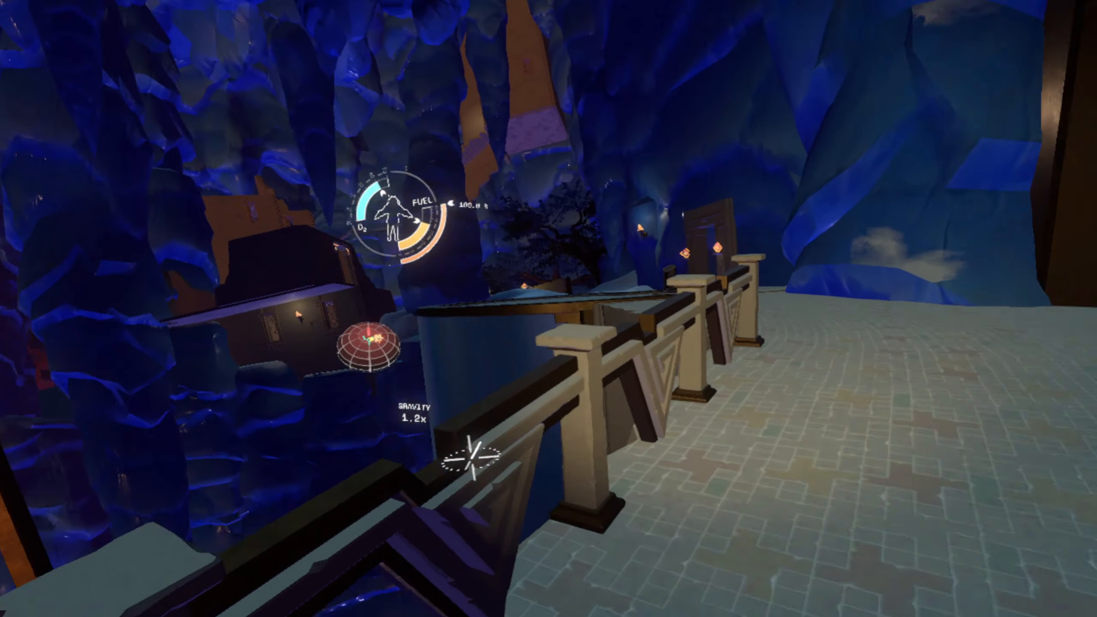
mouse_move(549, 309)
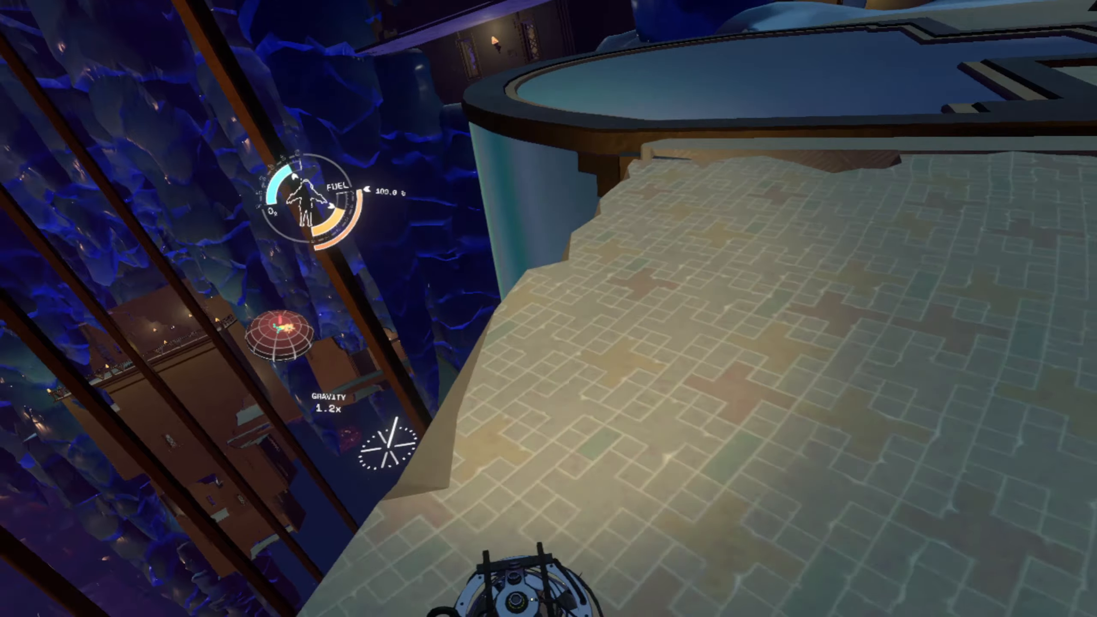
mouse_move(549, 309)
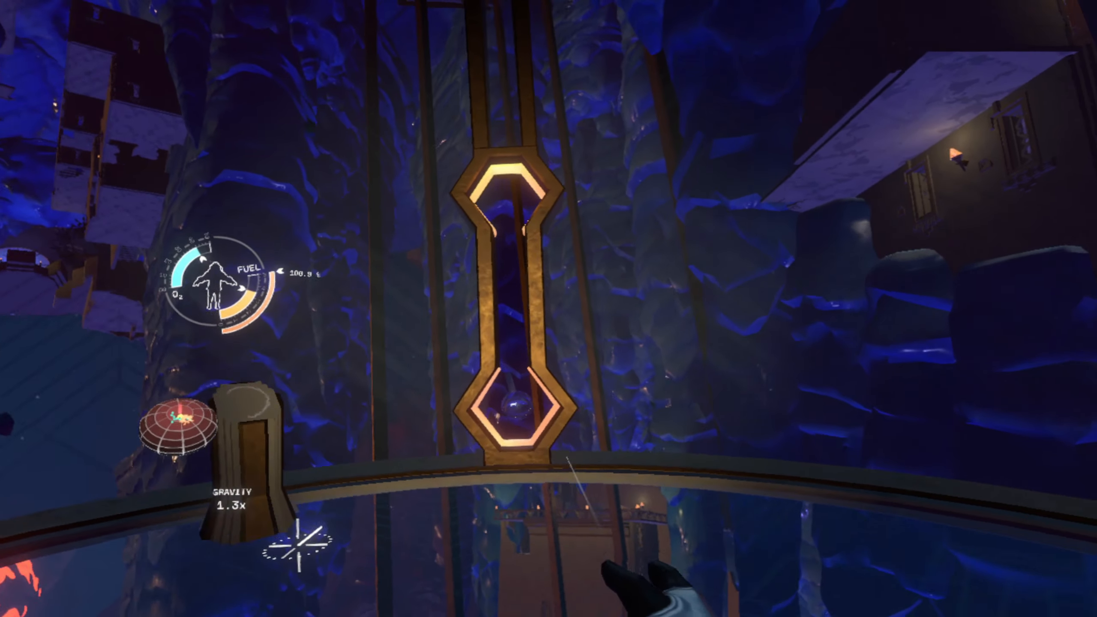
mouse_move(548, 308)
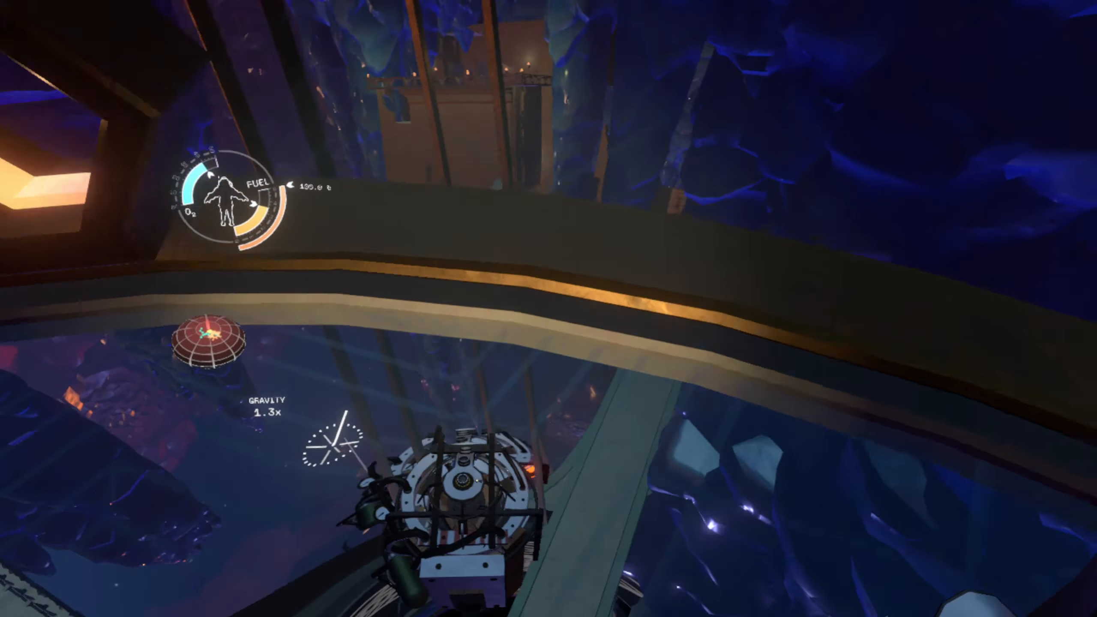
mouse_move(549, 309)
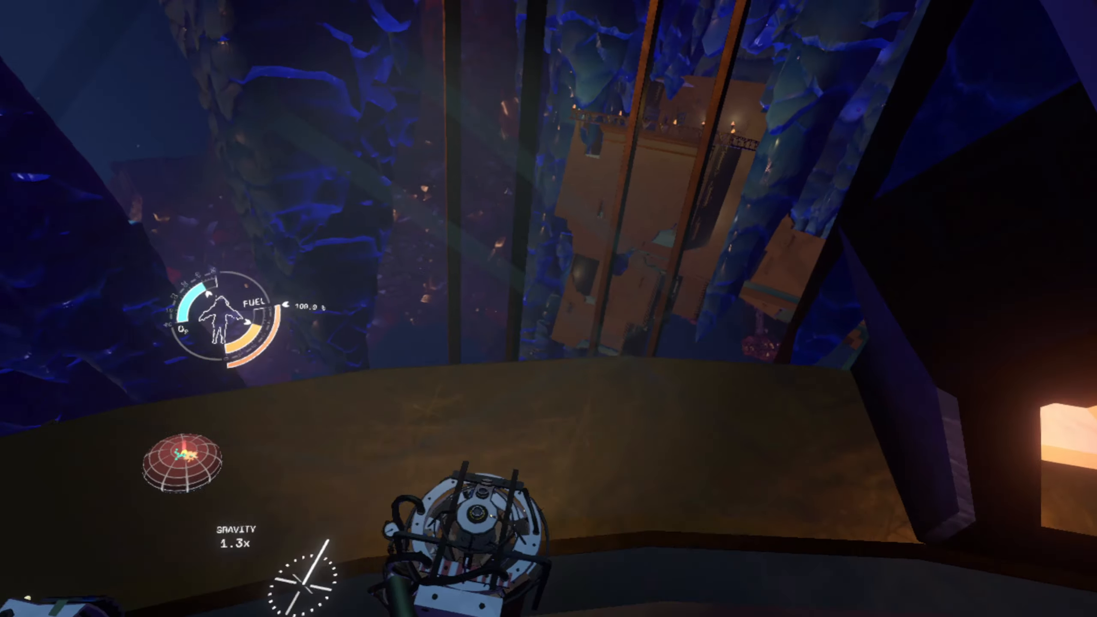
mouse_move(549, 309)
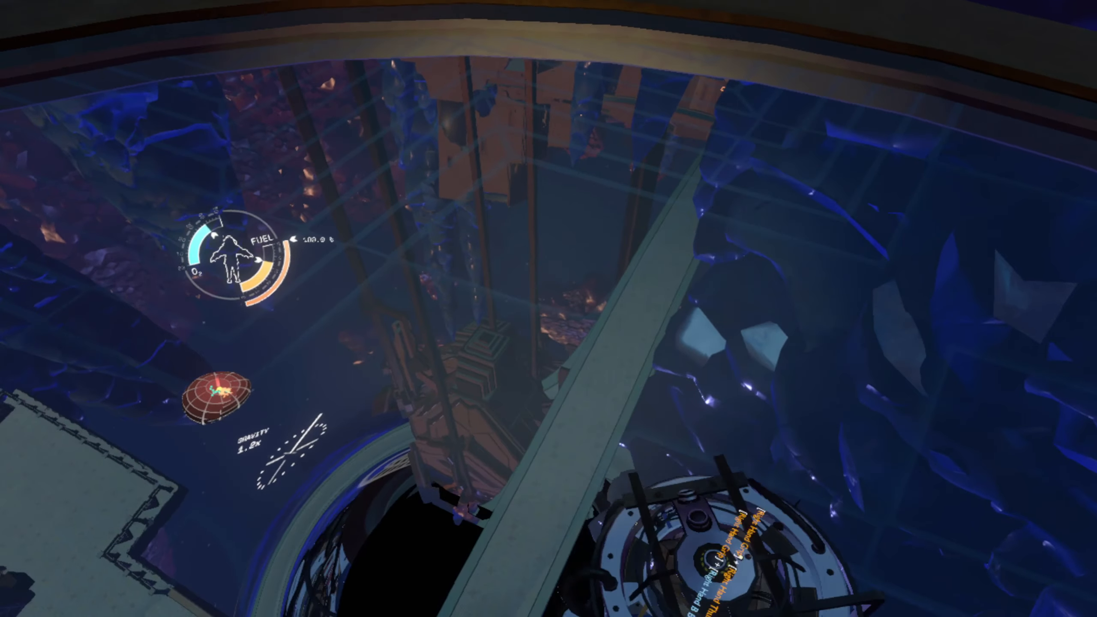
mouse_move(549, 308)
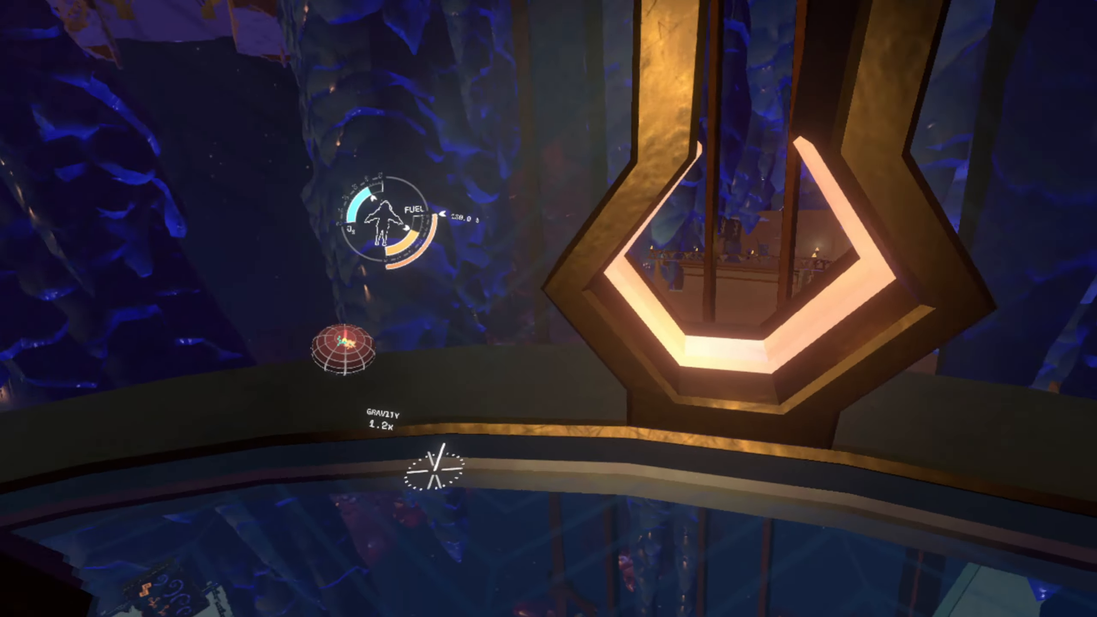
mouse_move(548, 309)
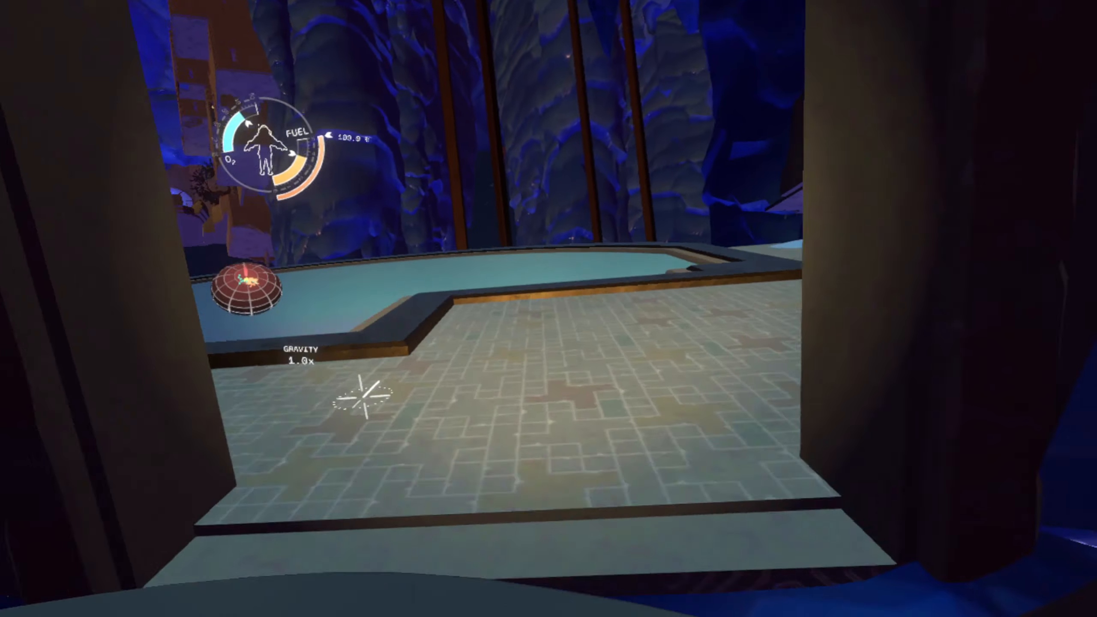
mouse_move(549, 308)
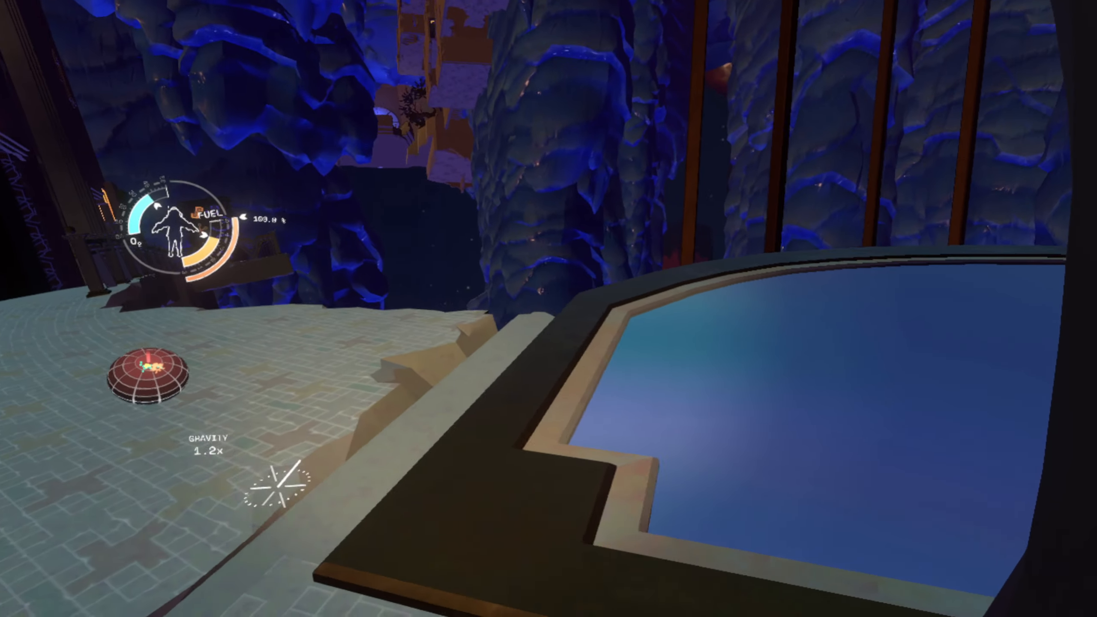
mouse_move(549, 309)
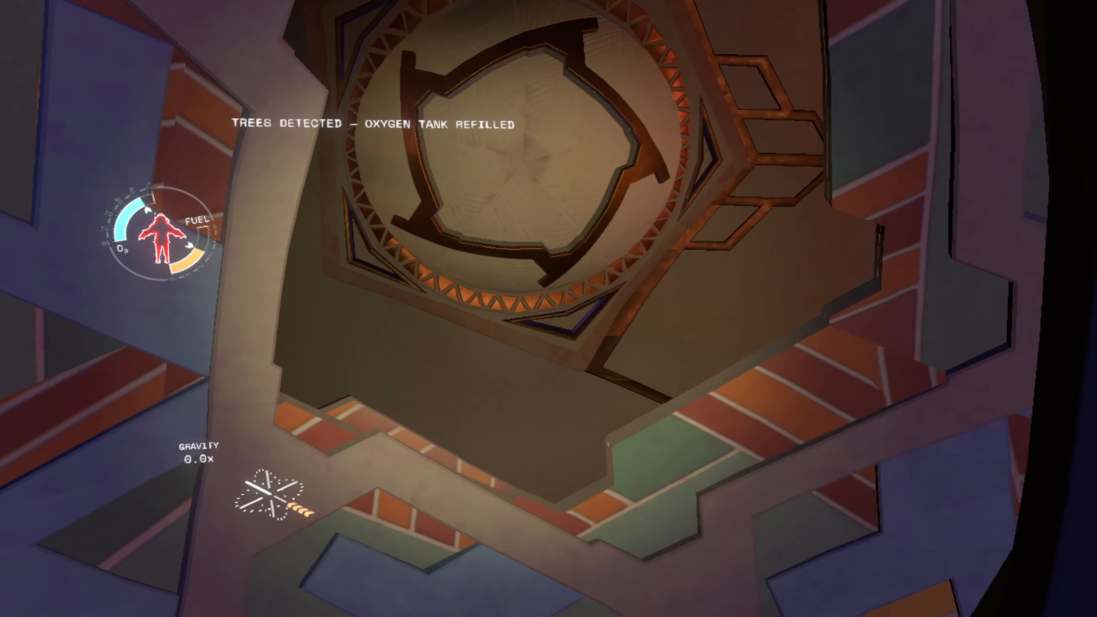
mouse_move(549, 308)
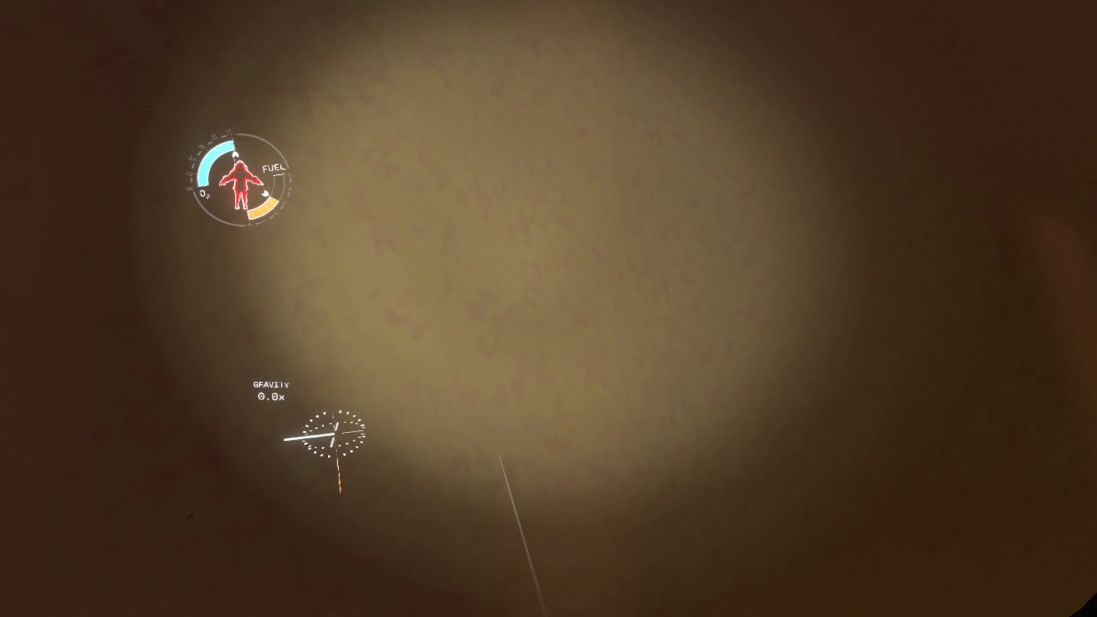
mouse_move(549, 309)
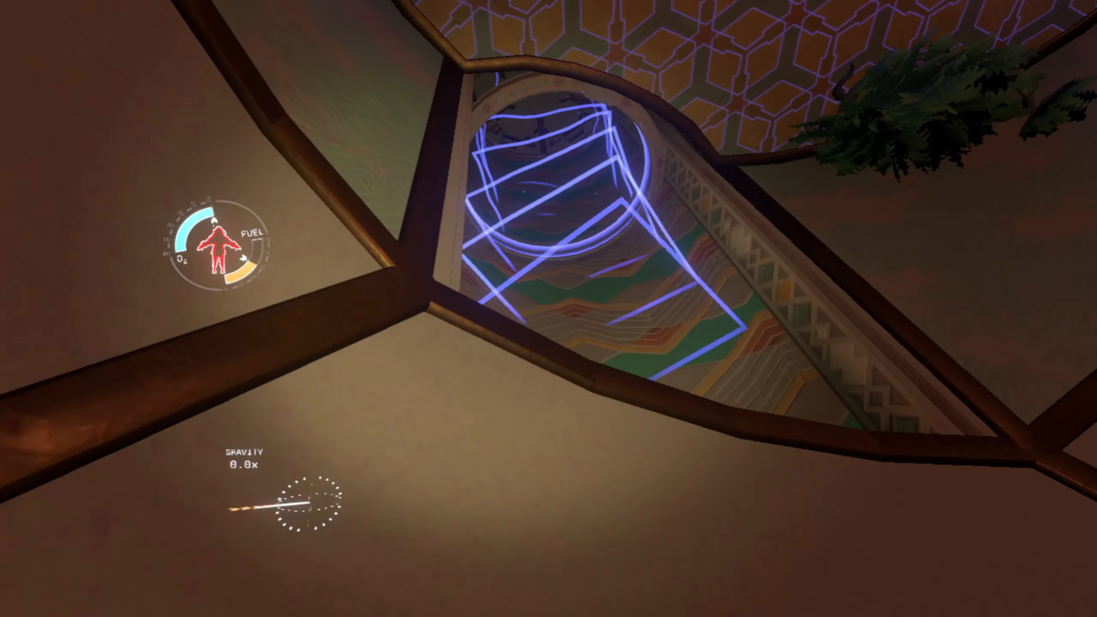
mouse_move(549, 308)
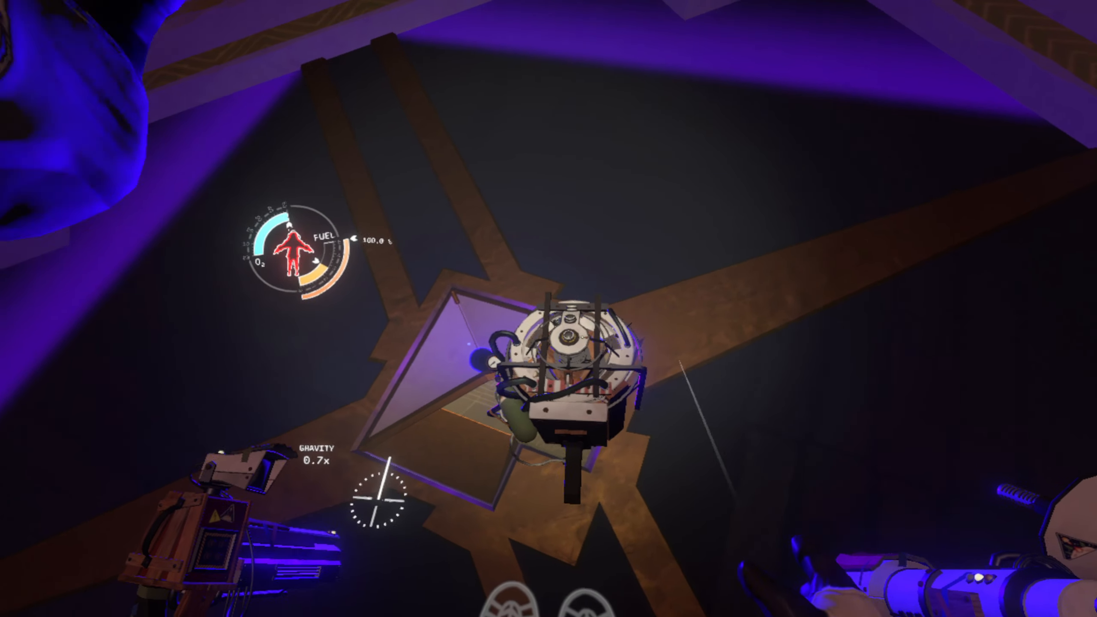
mouse_move(549, 309)
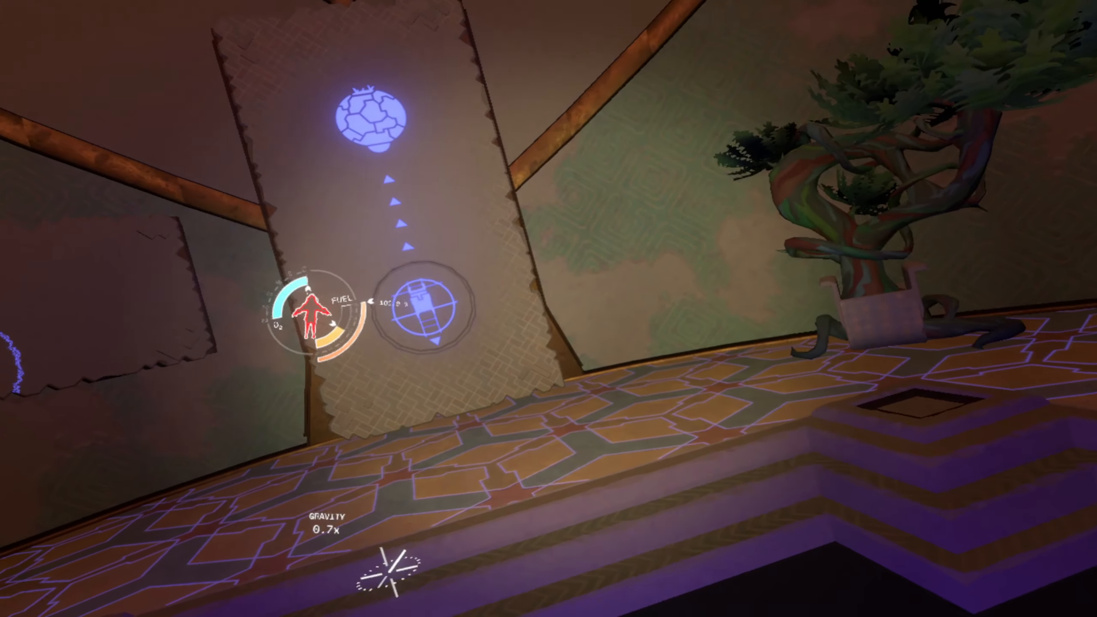
mouse_move(549, 308)
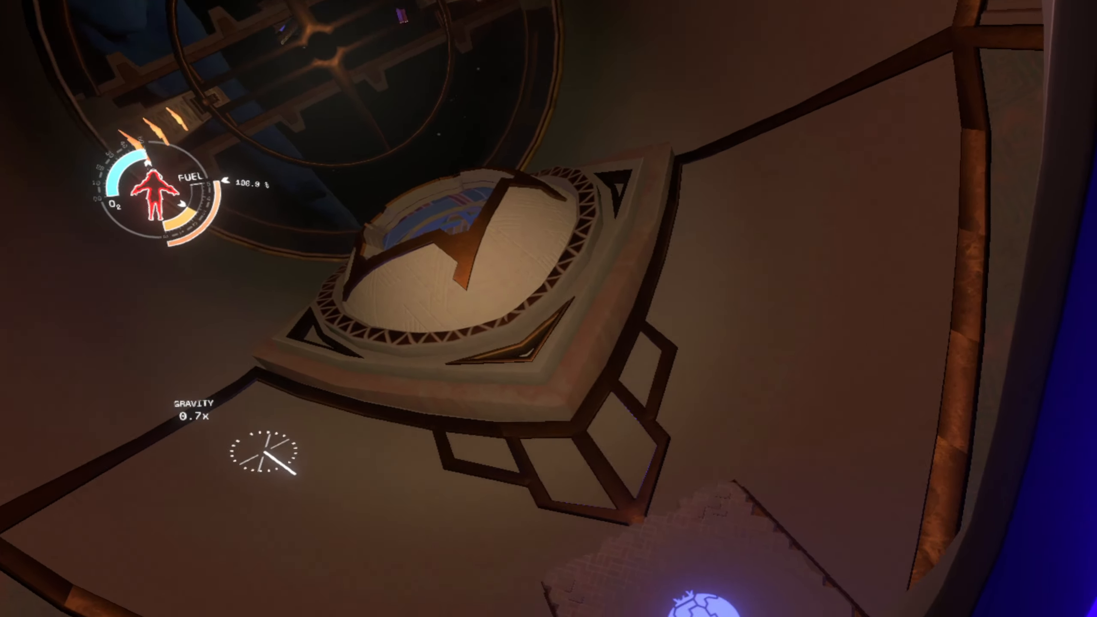
mouse_move(549, 308)
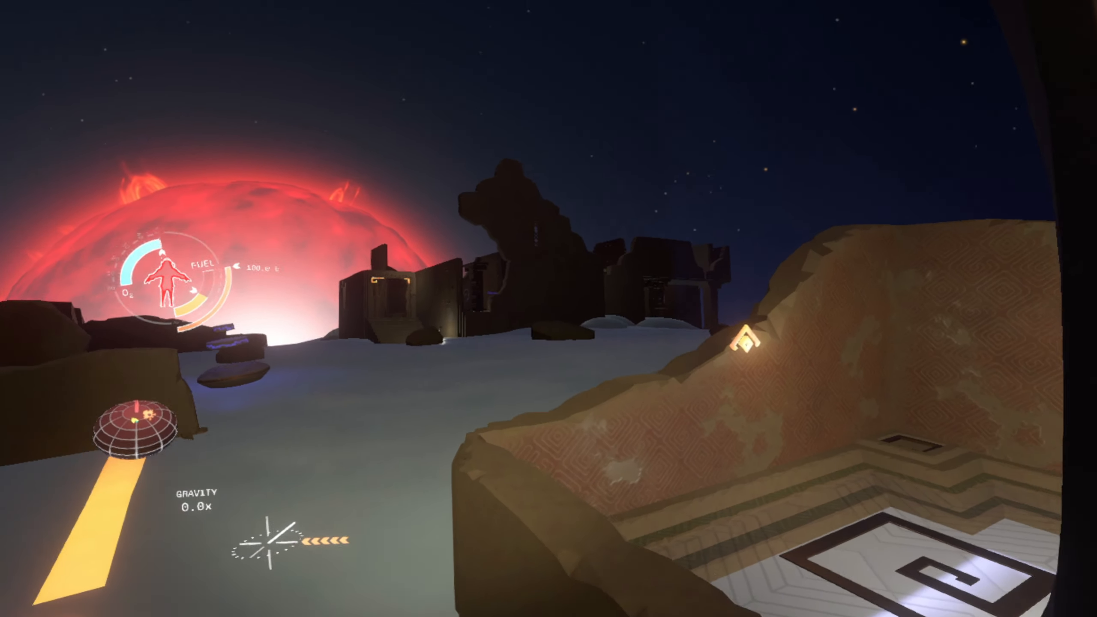
mouse_move(549, 309)
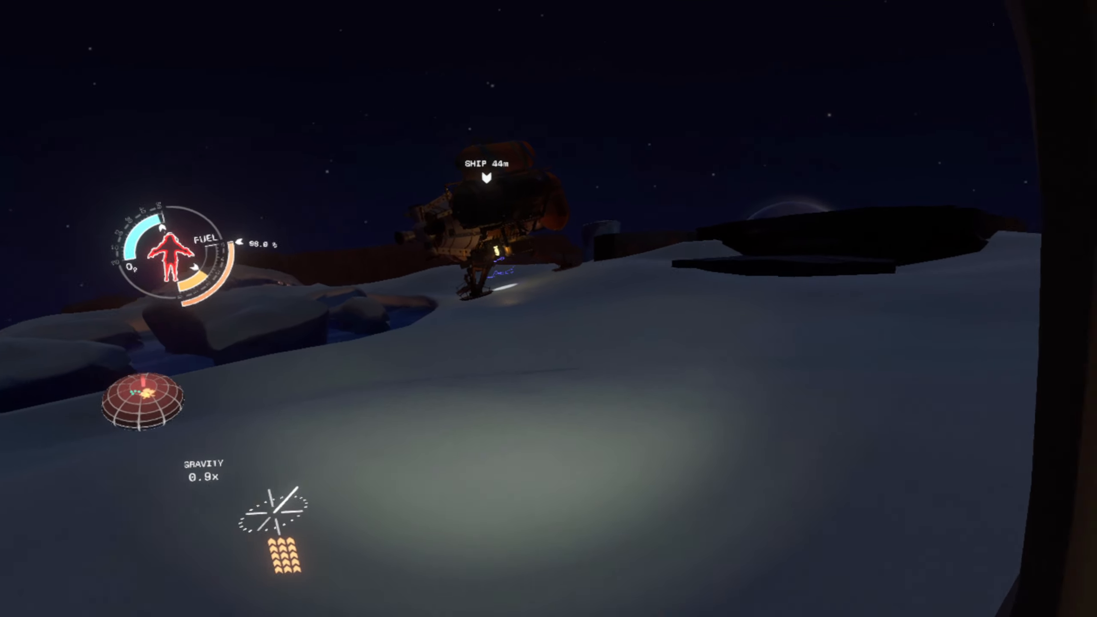
mouse_move(549, 309)
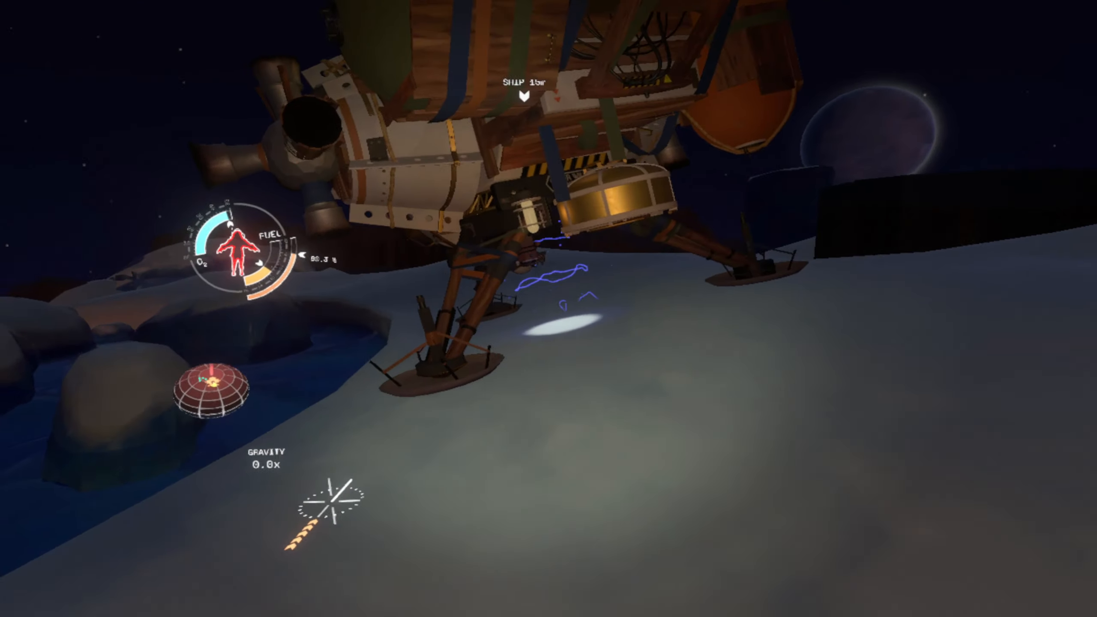
mouse_move(549, 308)
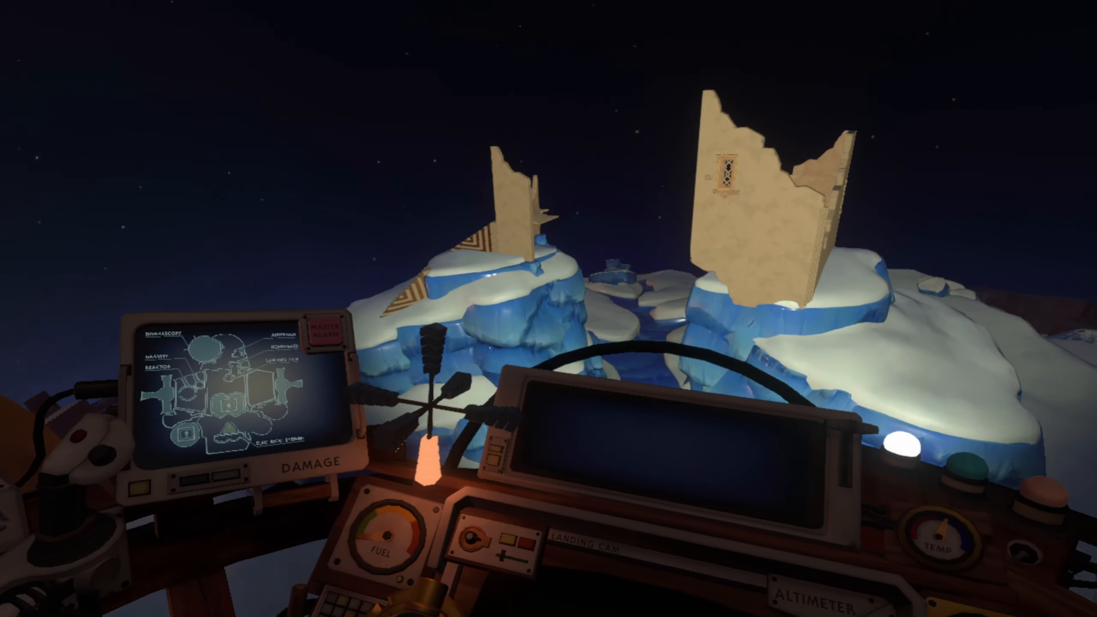
mouse_move(549, 309)
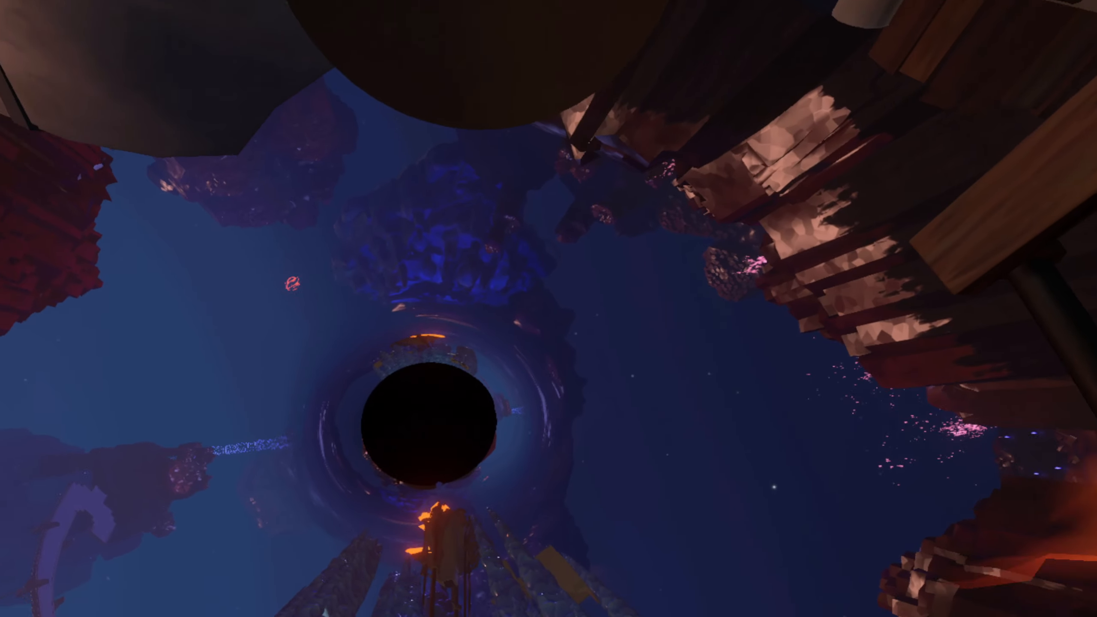
mouse_move(549, 309)
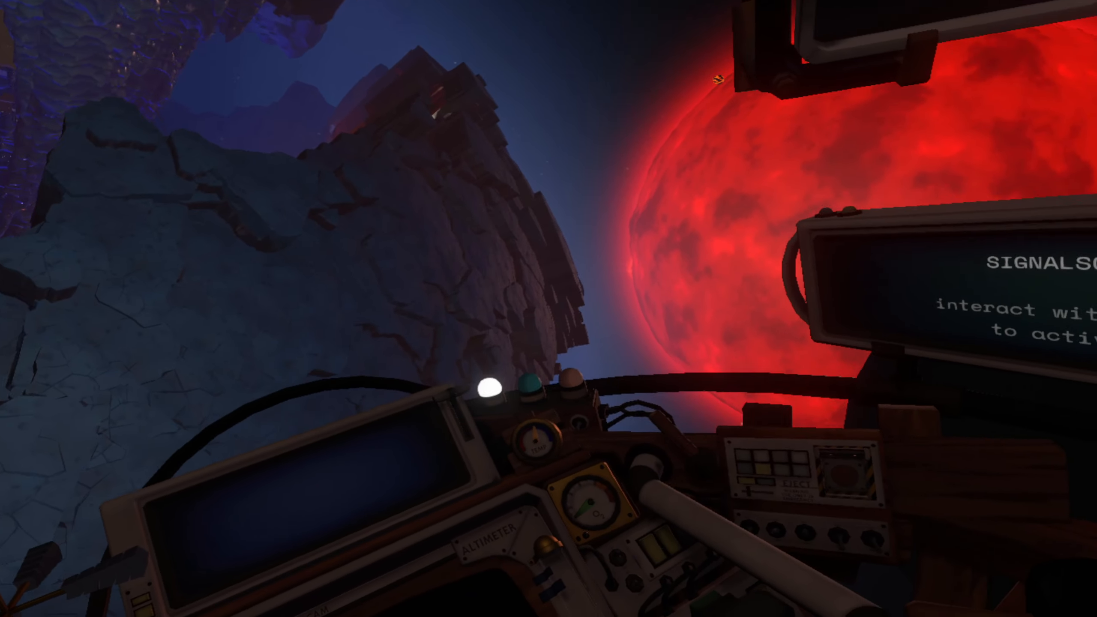
mouse_move(549, 308)
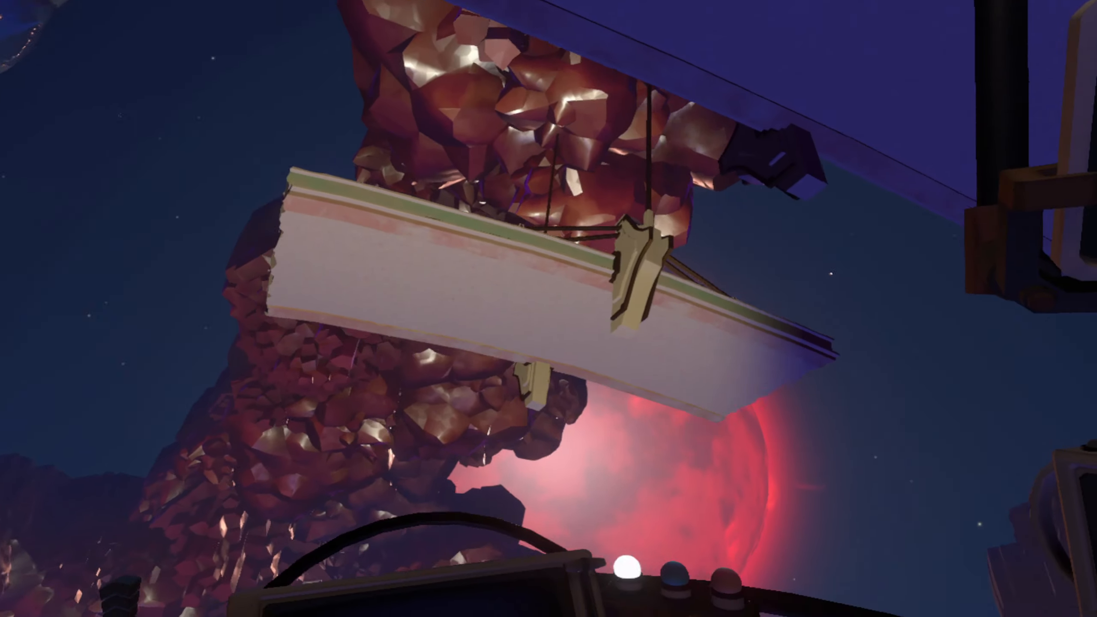
mouse_move(549, 309)
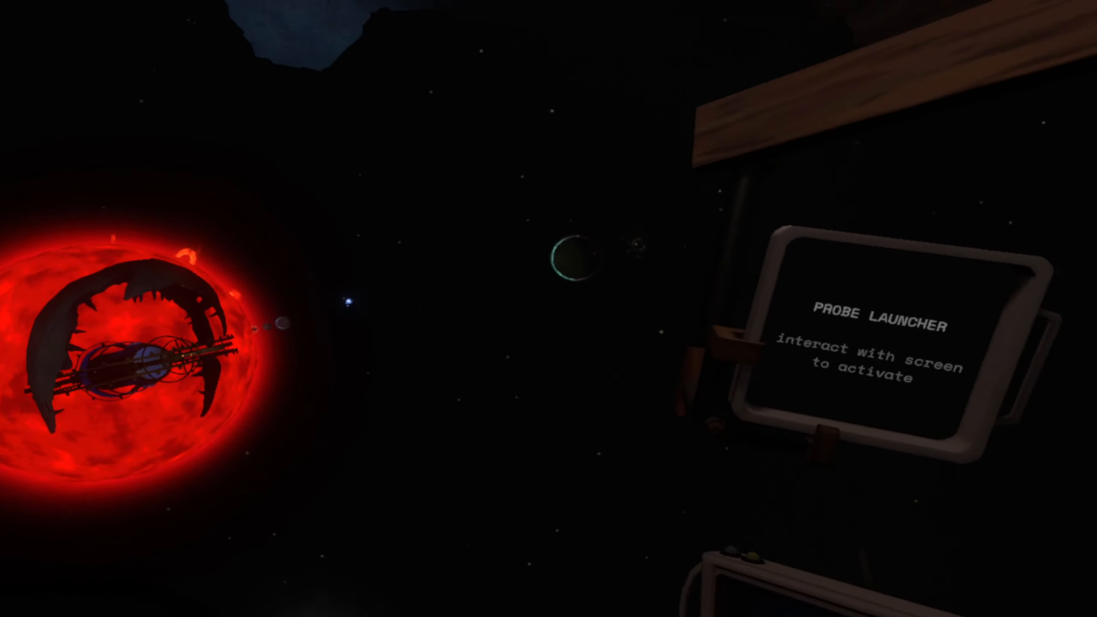
mouse_move(548, 309)
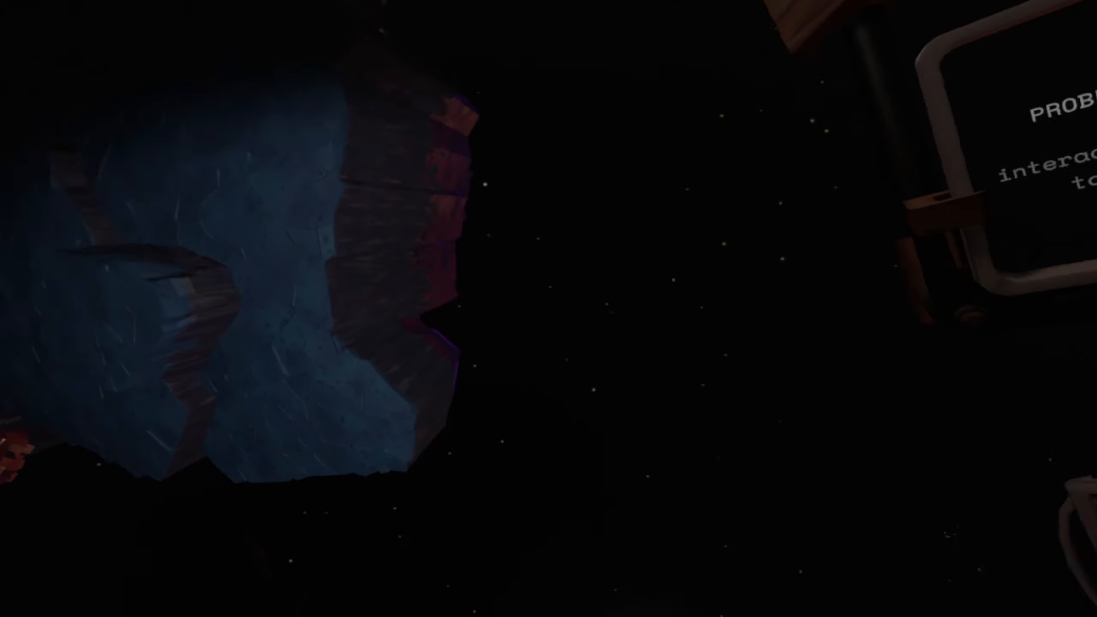
mouse_move(549, 309)
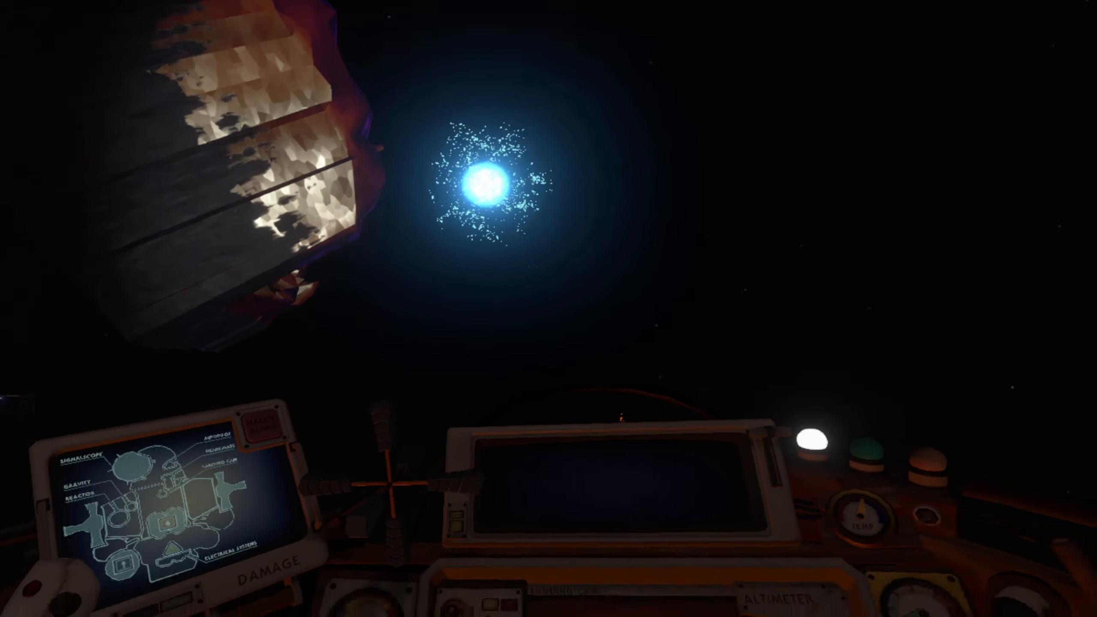
mouse_move(549, 308)
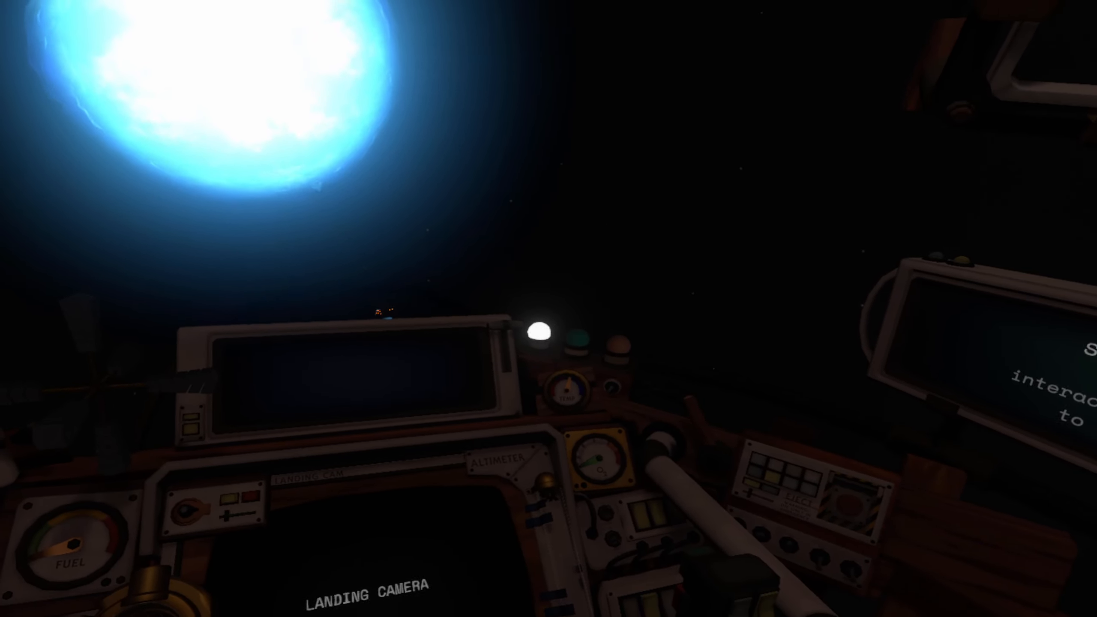
mouse_move(549, 309)
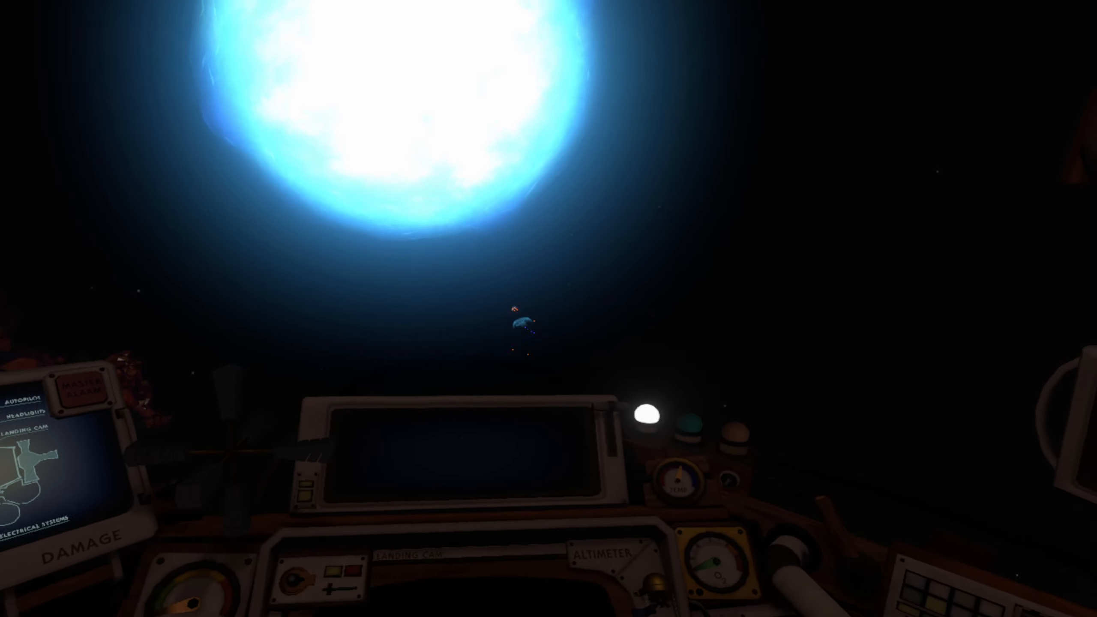